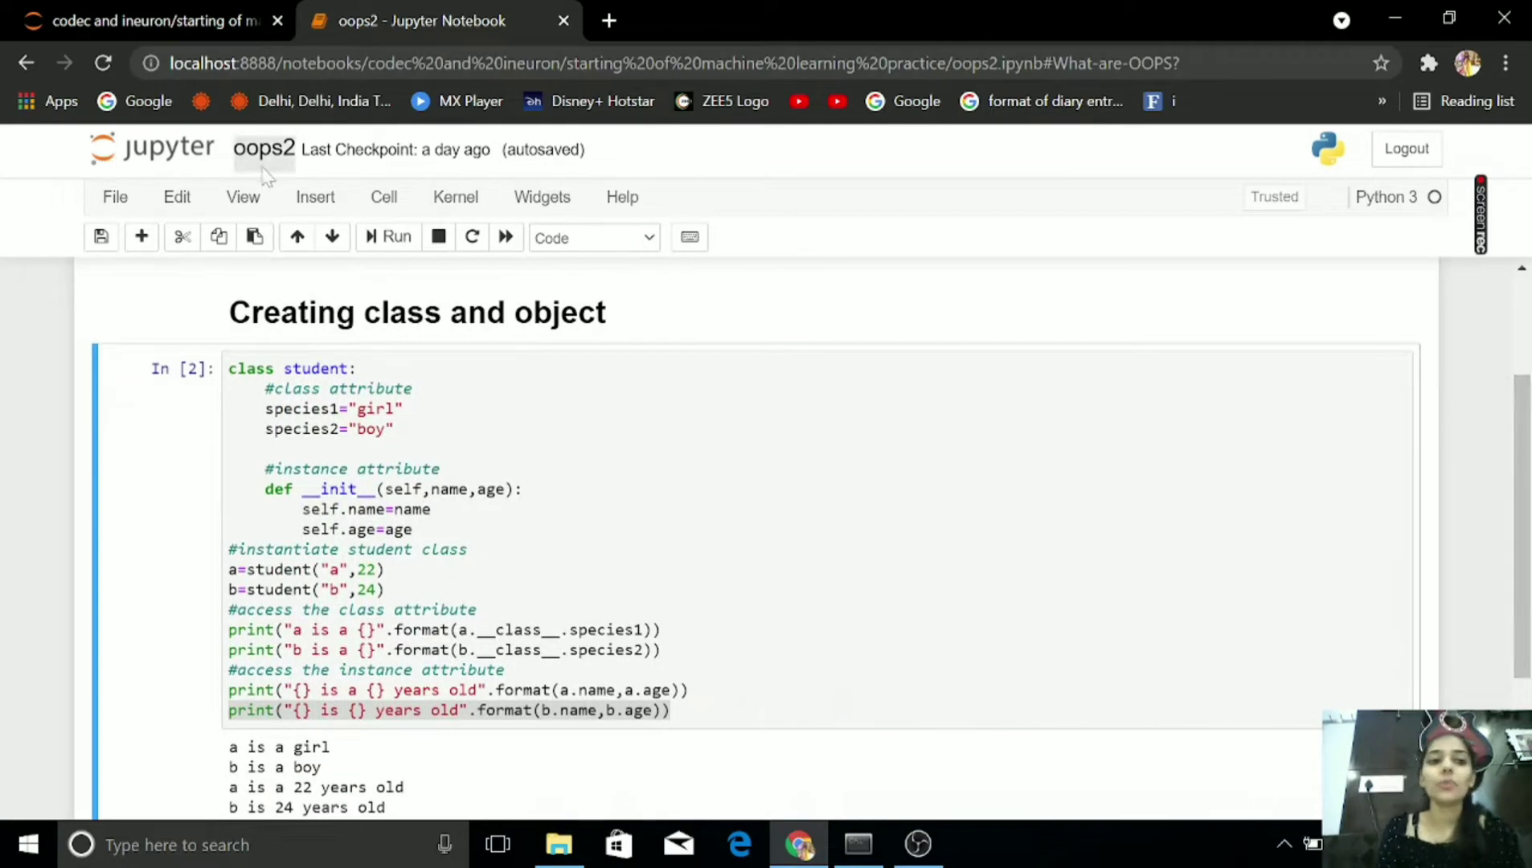
# - Insert an empty code cell above the student class example and start editing it
pyautogui.click(298, 236)
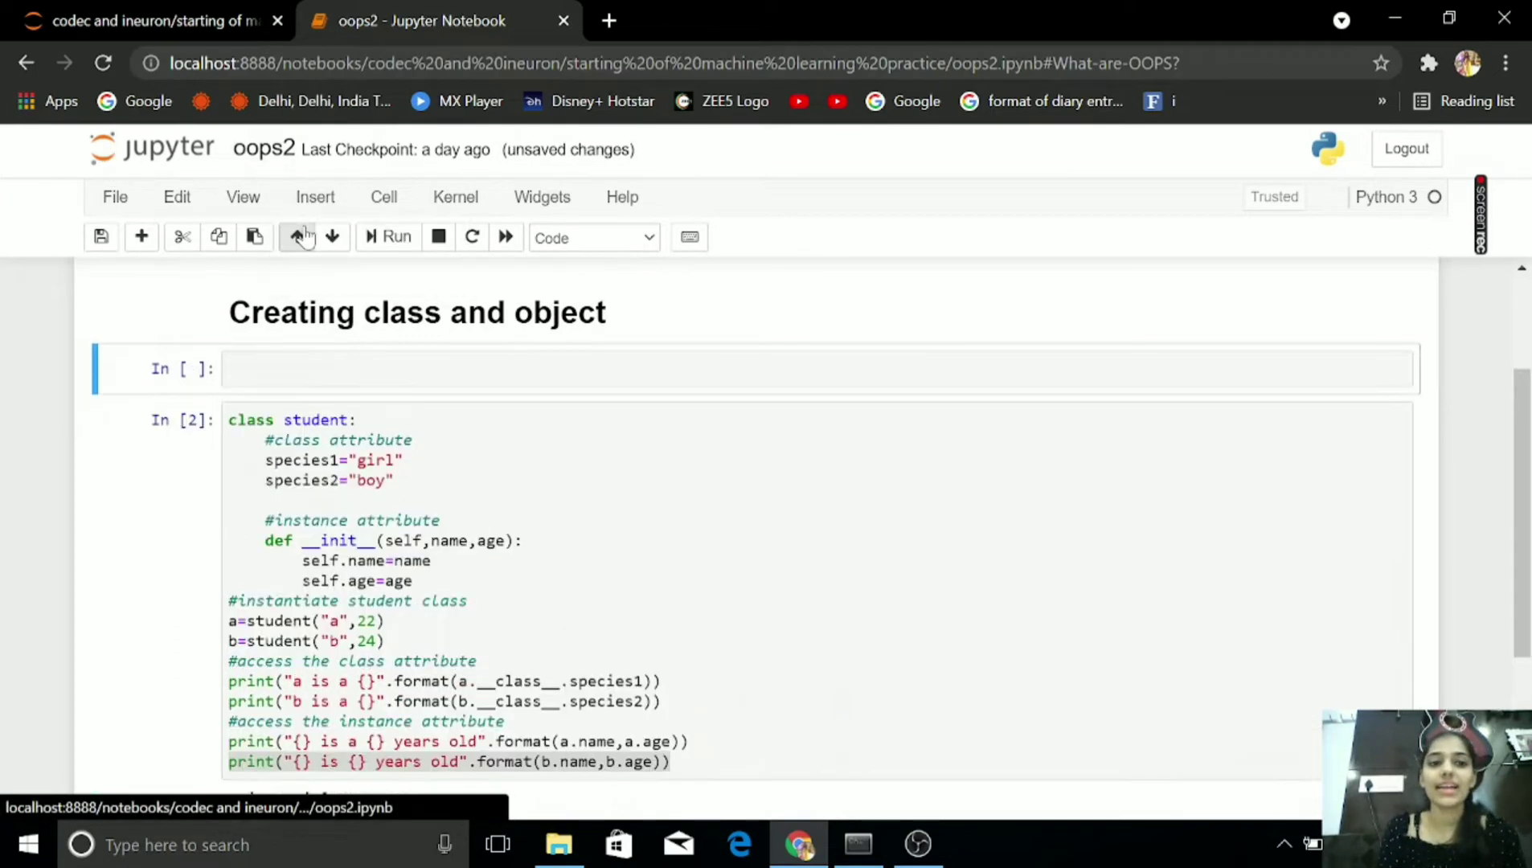
pyautogui.click(387, 236)
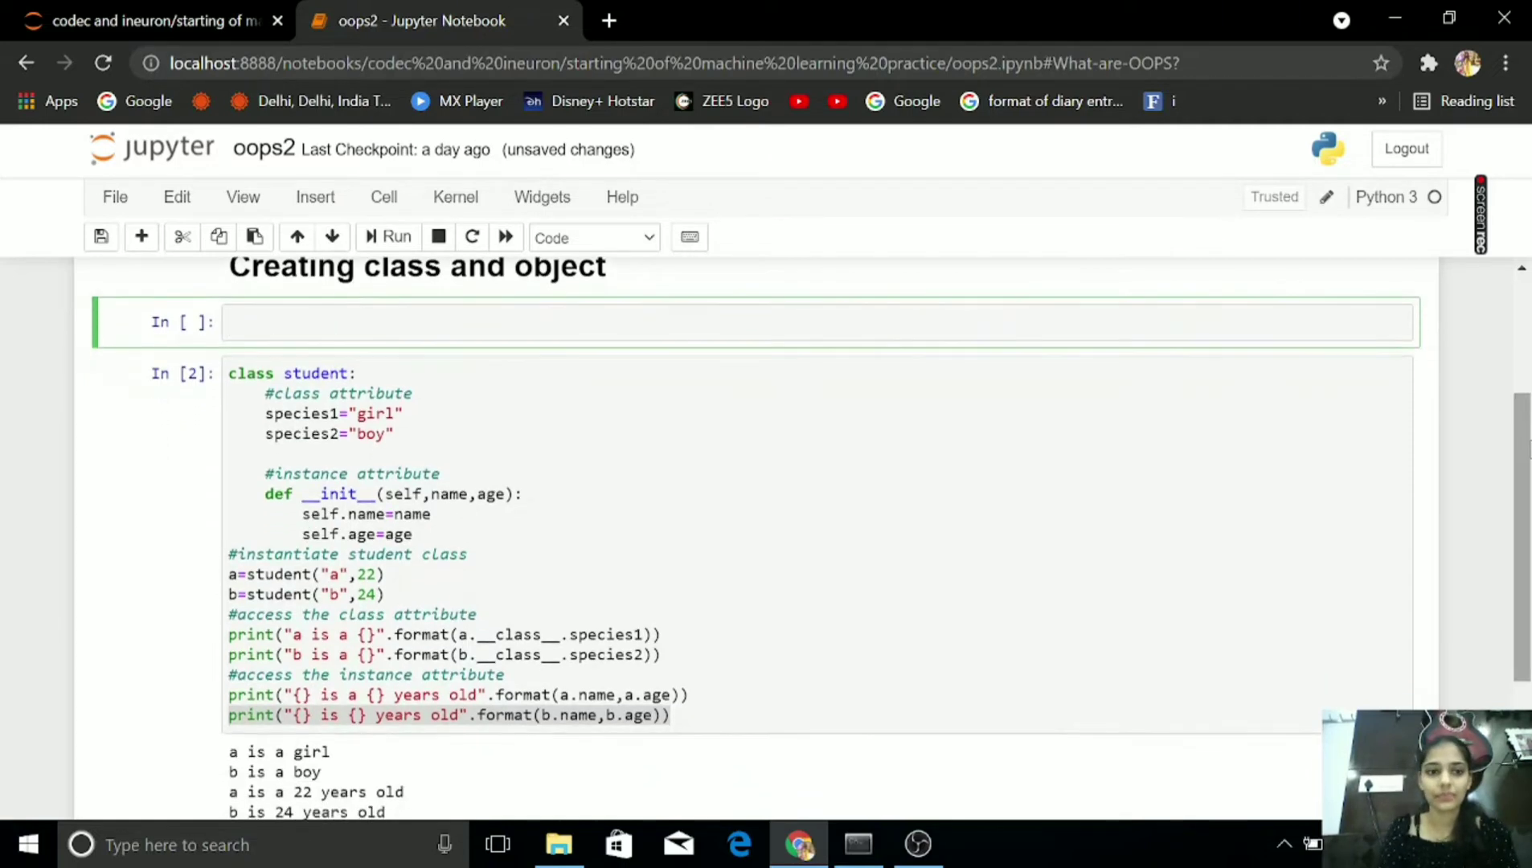
# - Write class student with attribute species1 = "Girls" in the new cell
pyautogui.write('c1')
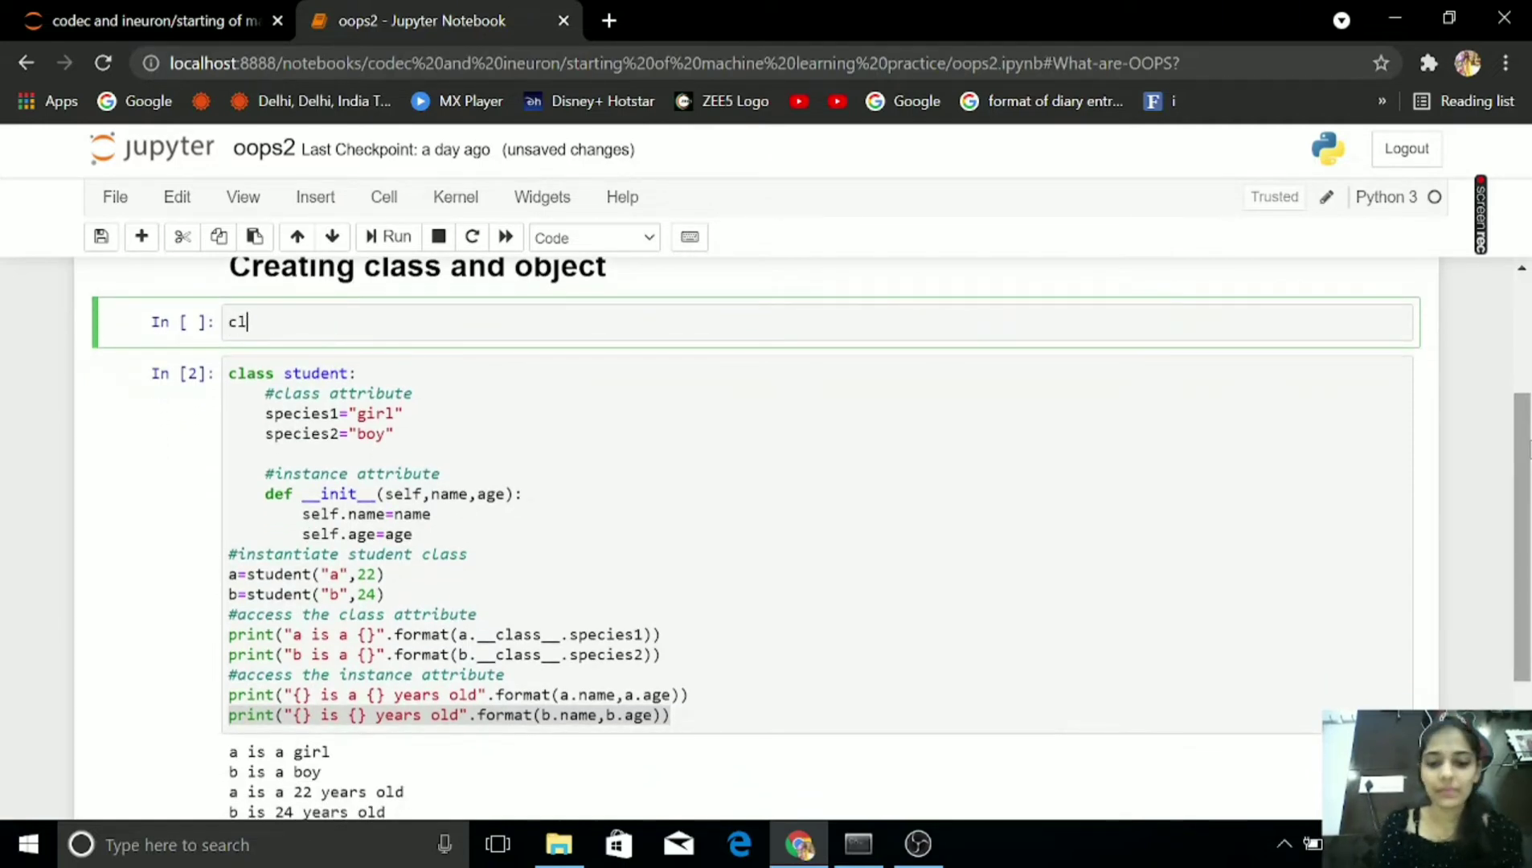
pyautogui.write('class stu')
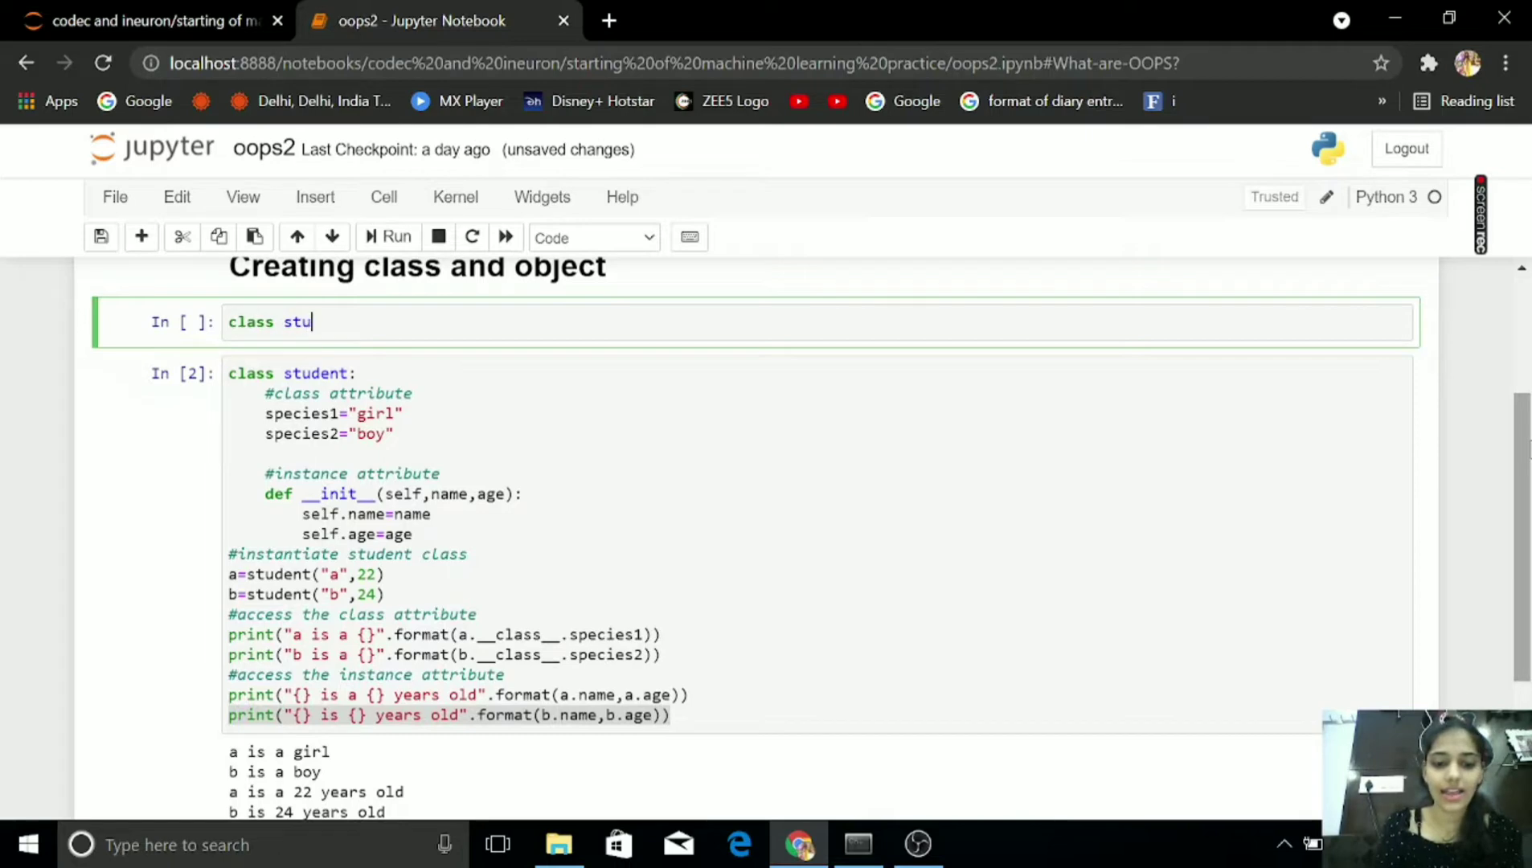
pyautogui.write('dent')
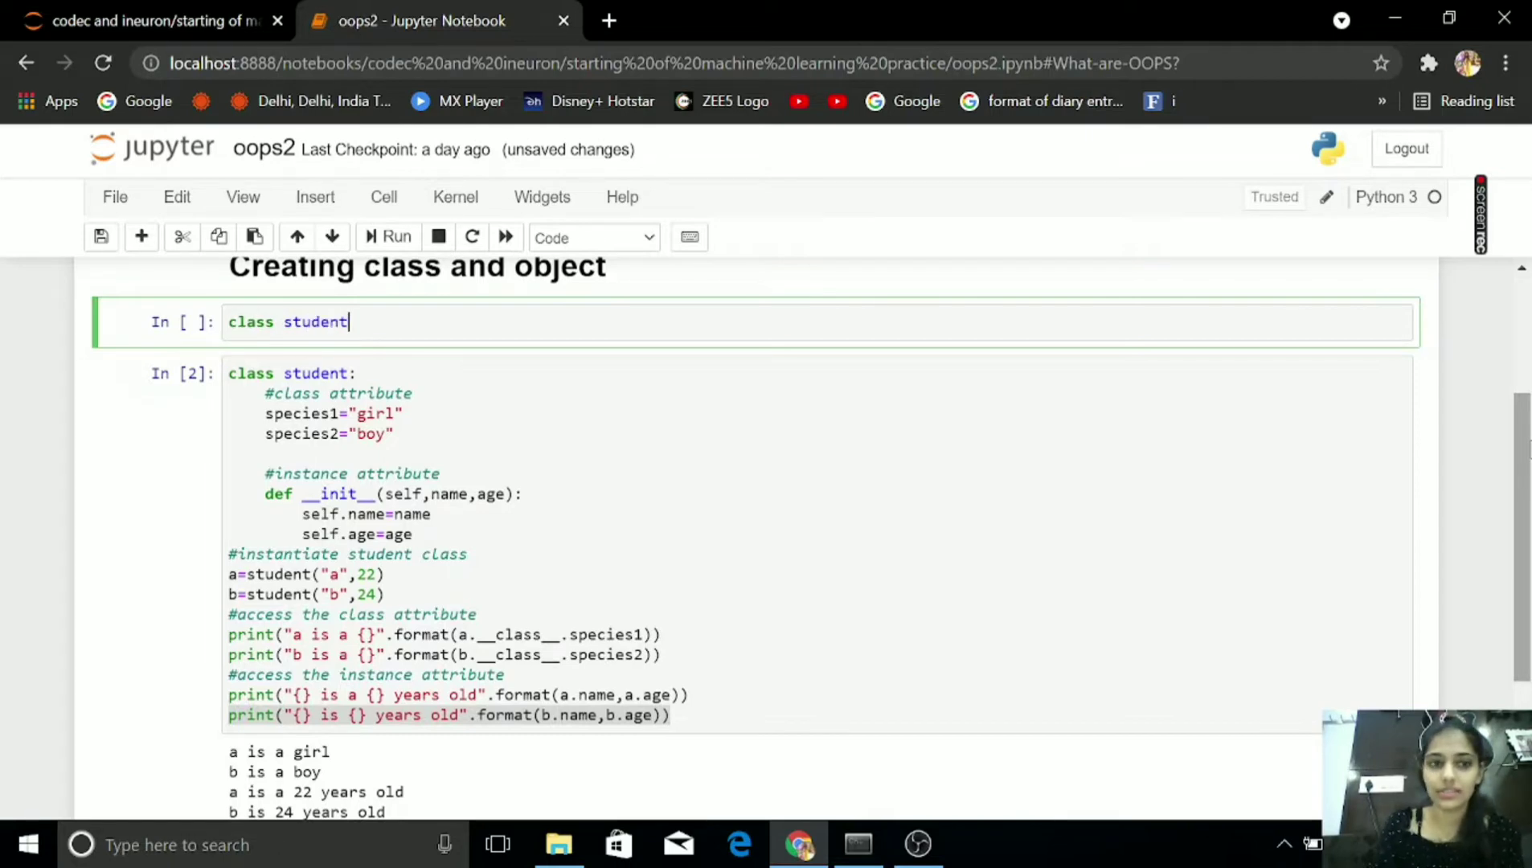
pyautogui.write(':')
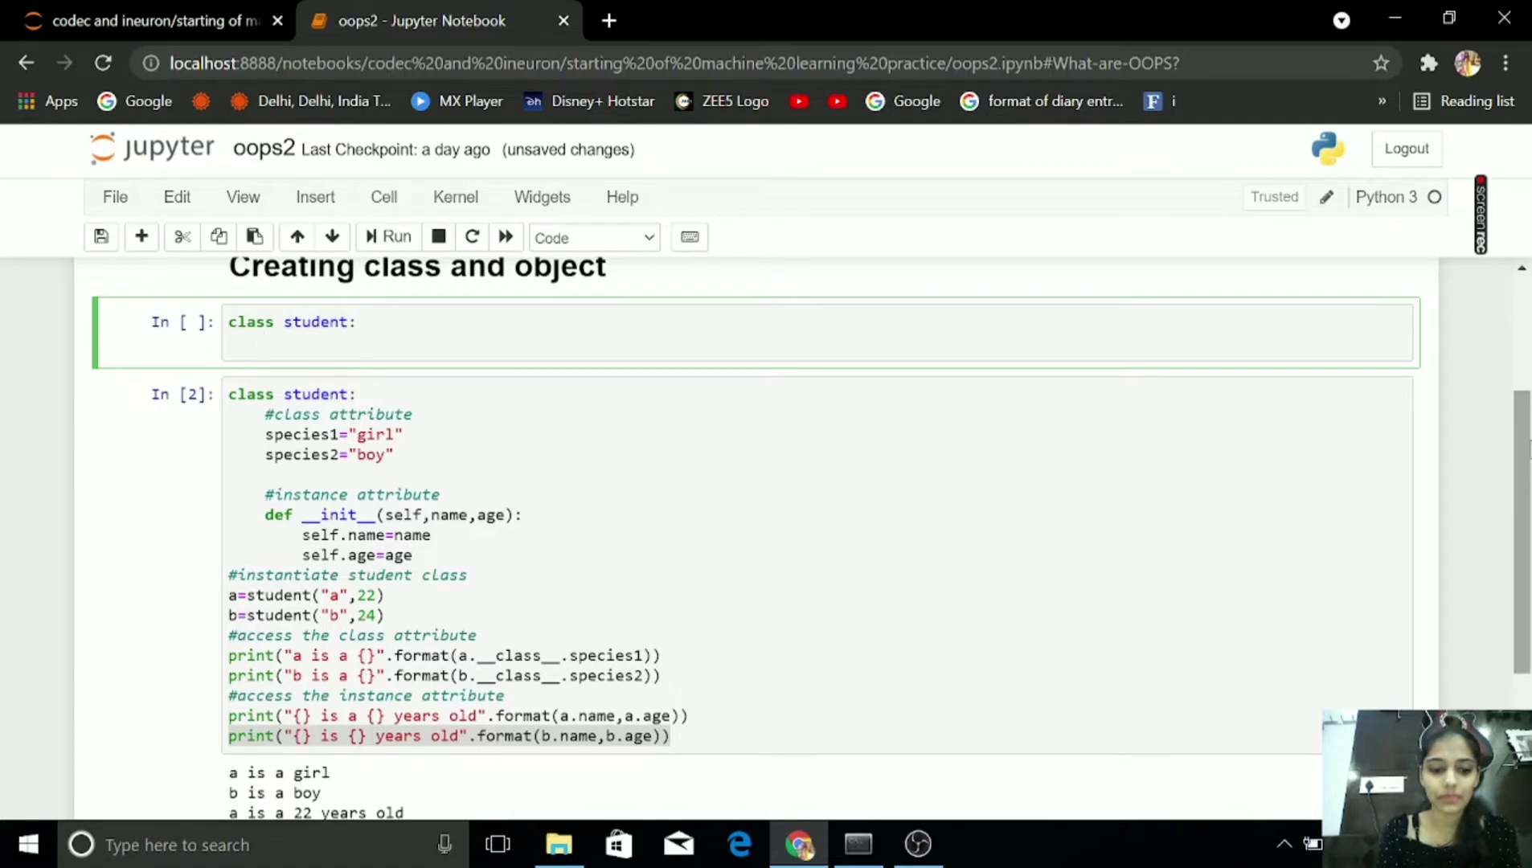
pyautogui.write('species1')
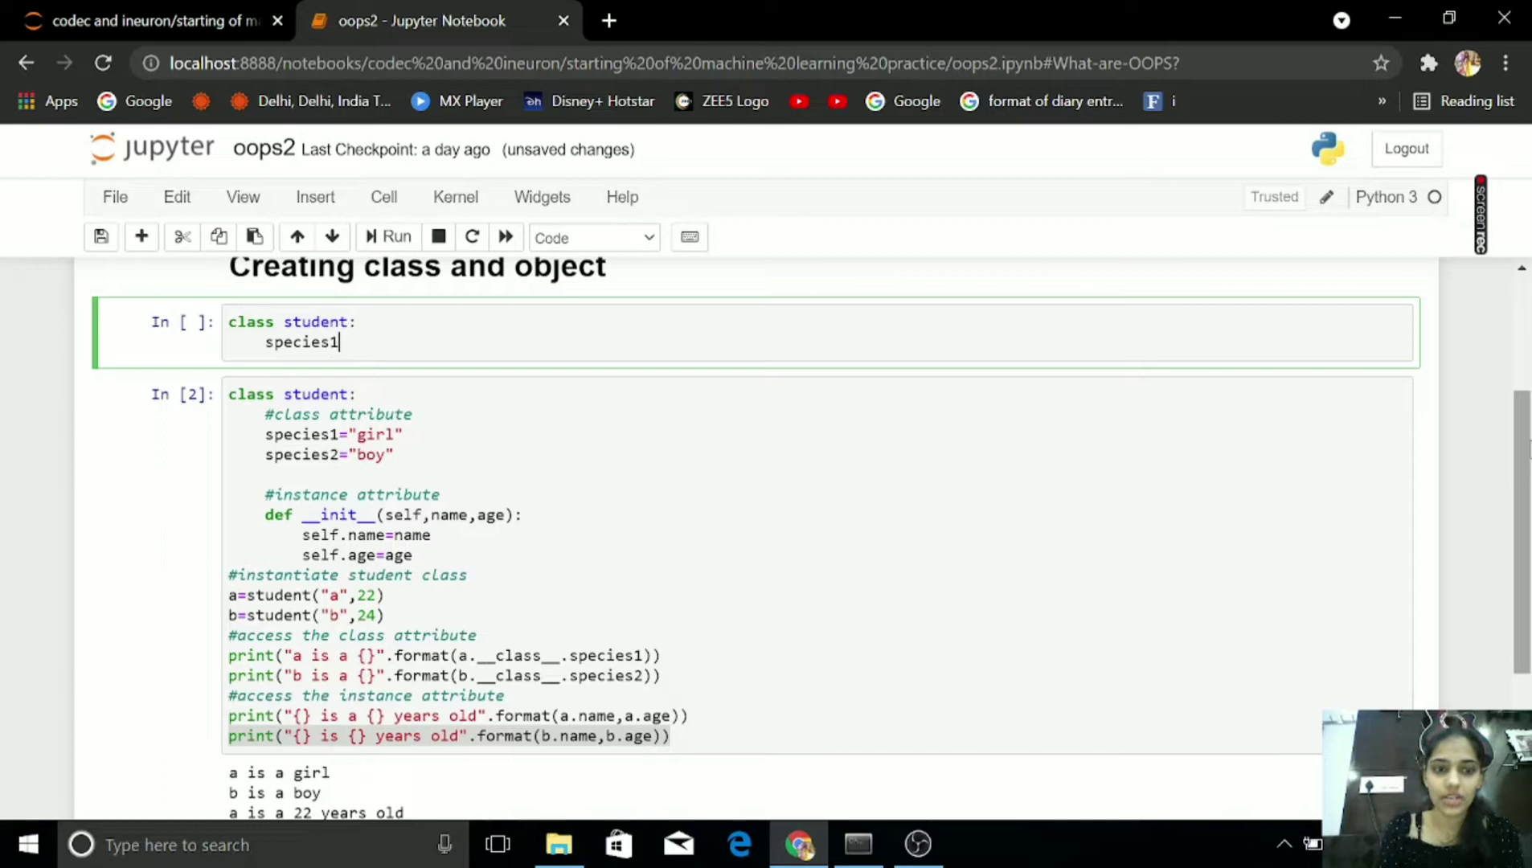
pyautogui.write('="')
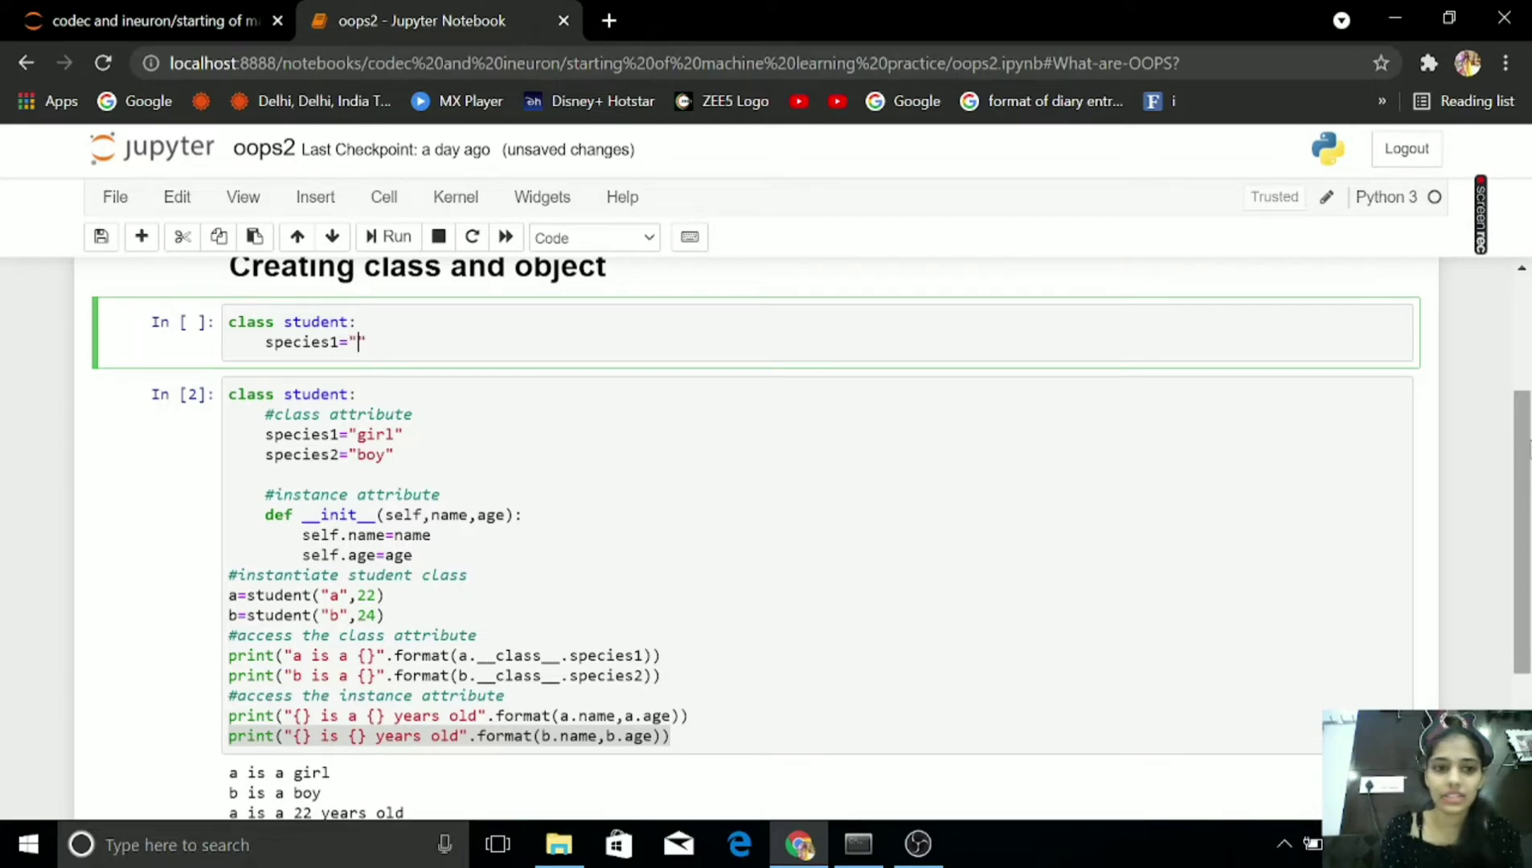
pyautogui.write('Gio')
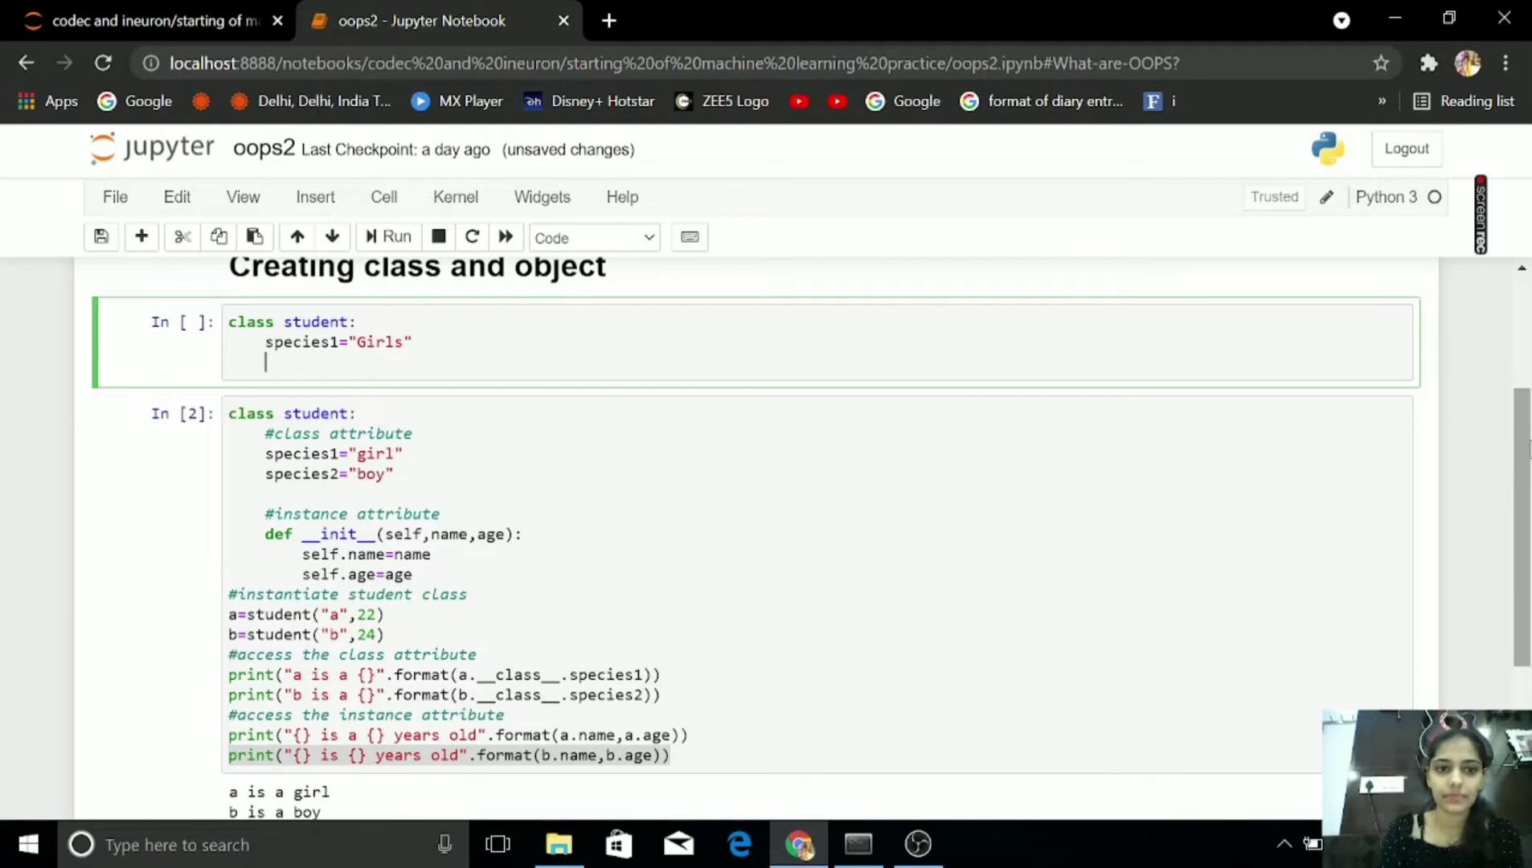
# - Add species2 = "Boys", run the cell, and leave blank lines after the attributes
pyautogui.write('species2')
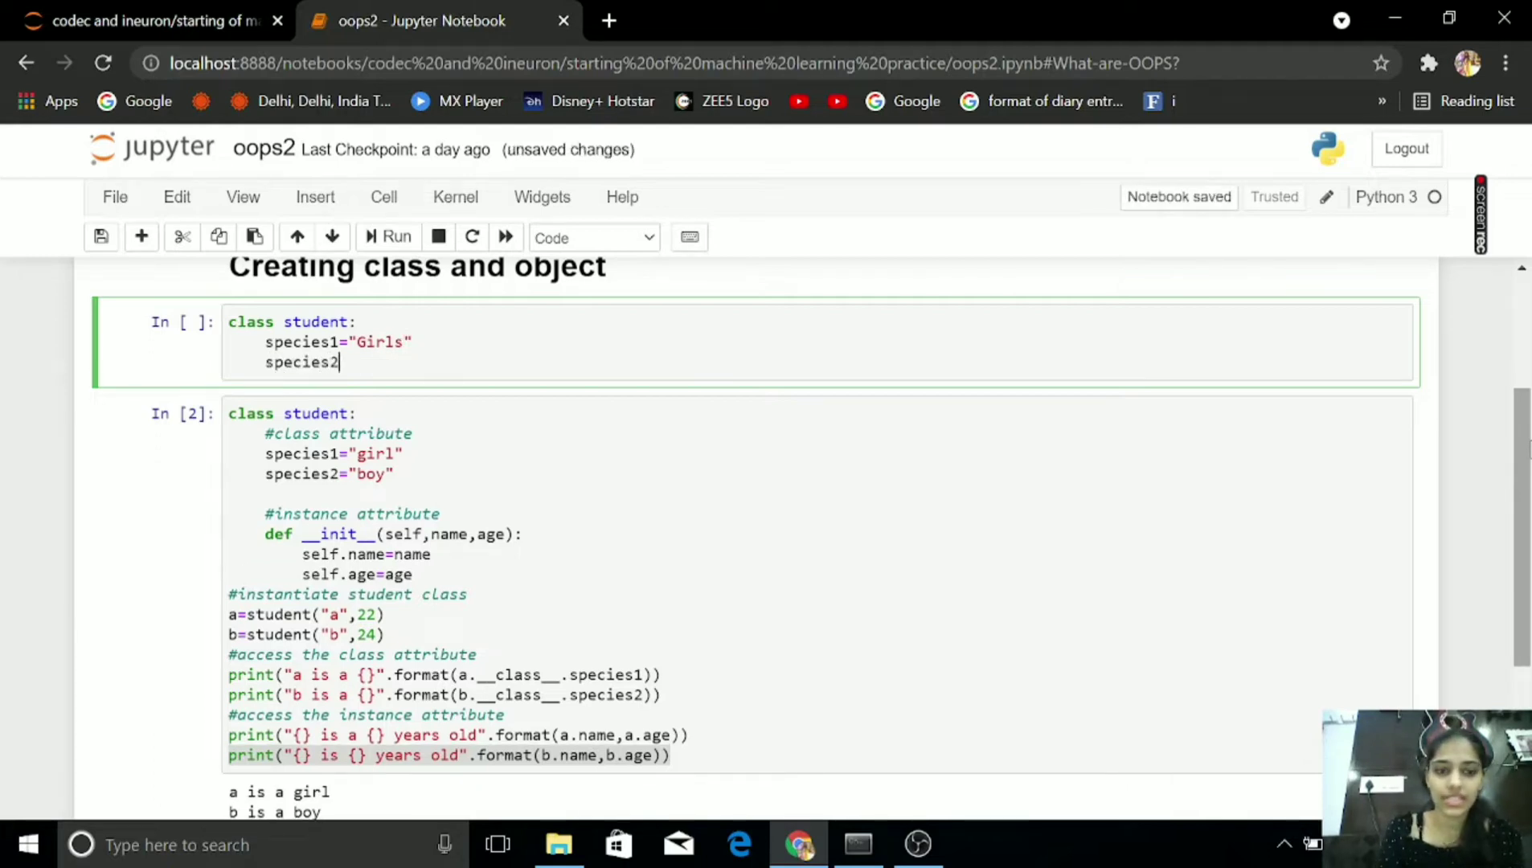
pyautogui.write('="bBB"')
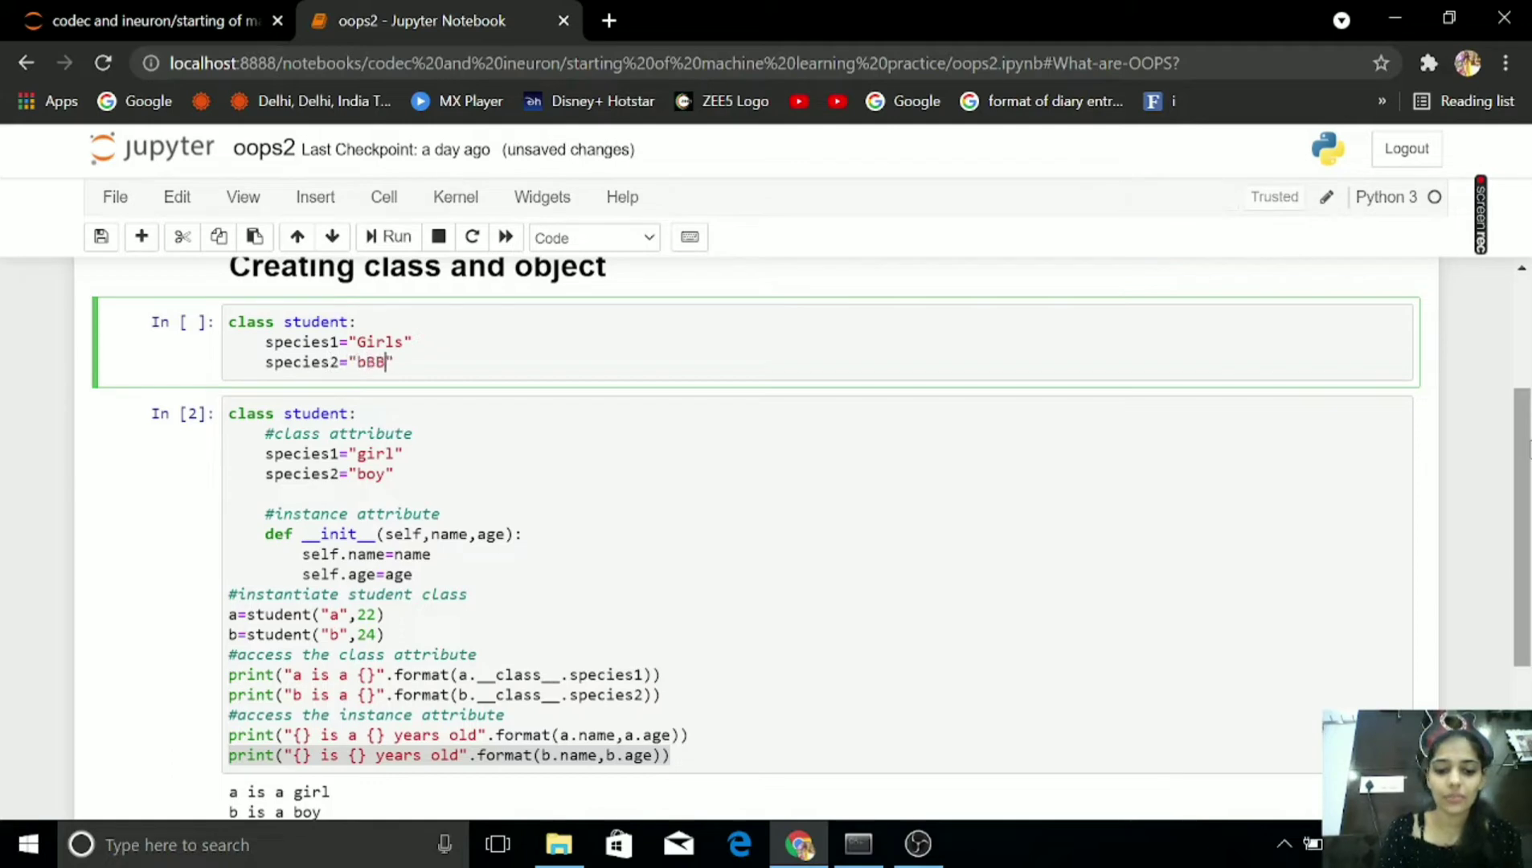
pyautogui.write('oys')
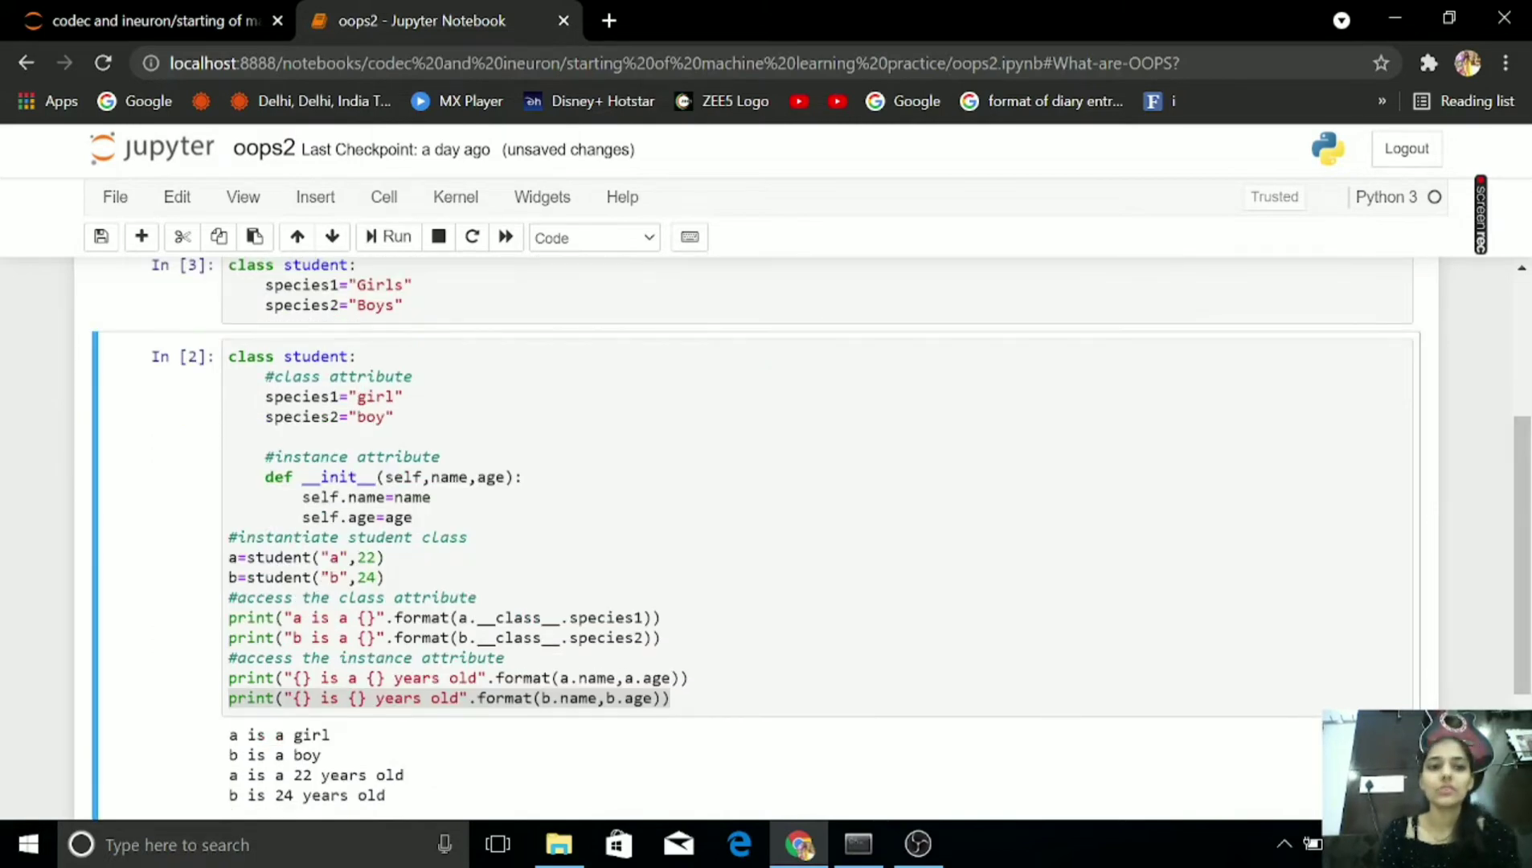
pyautogui.click(401, 305)
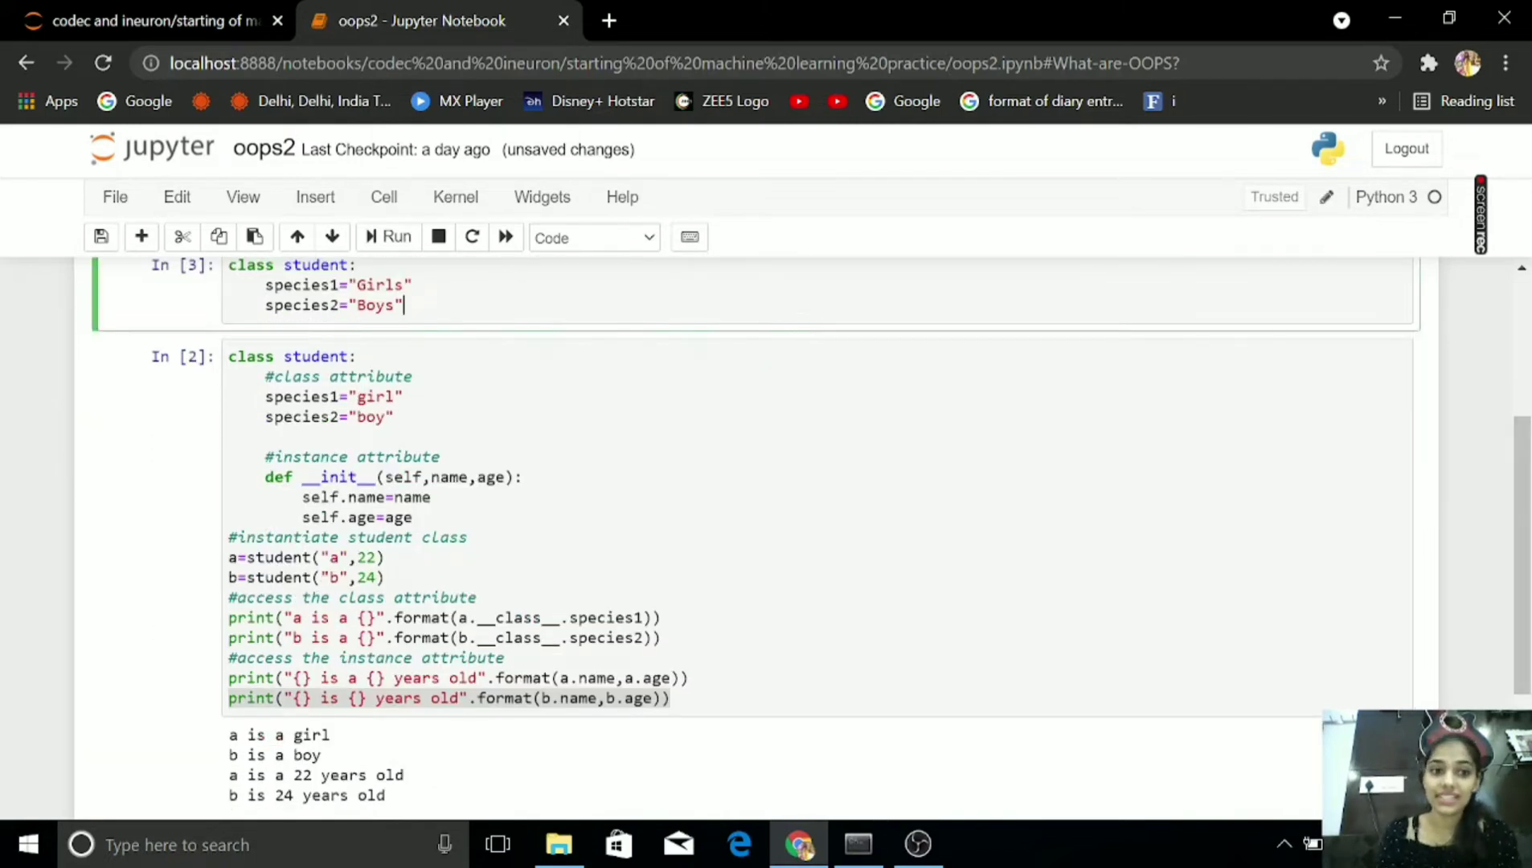
pyautogui.press('Enter')
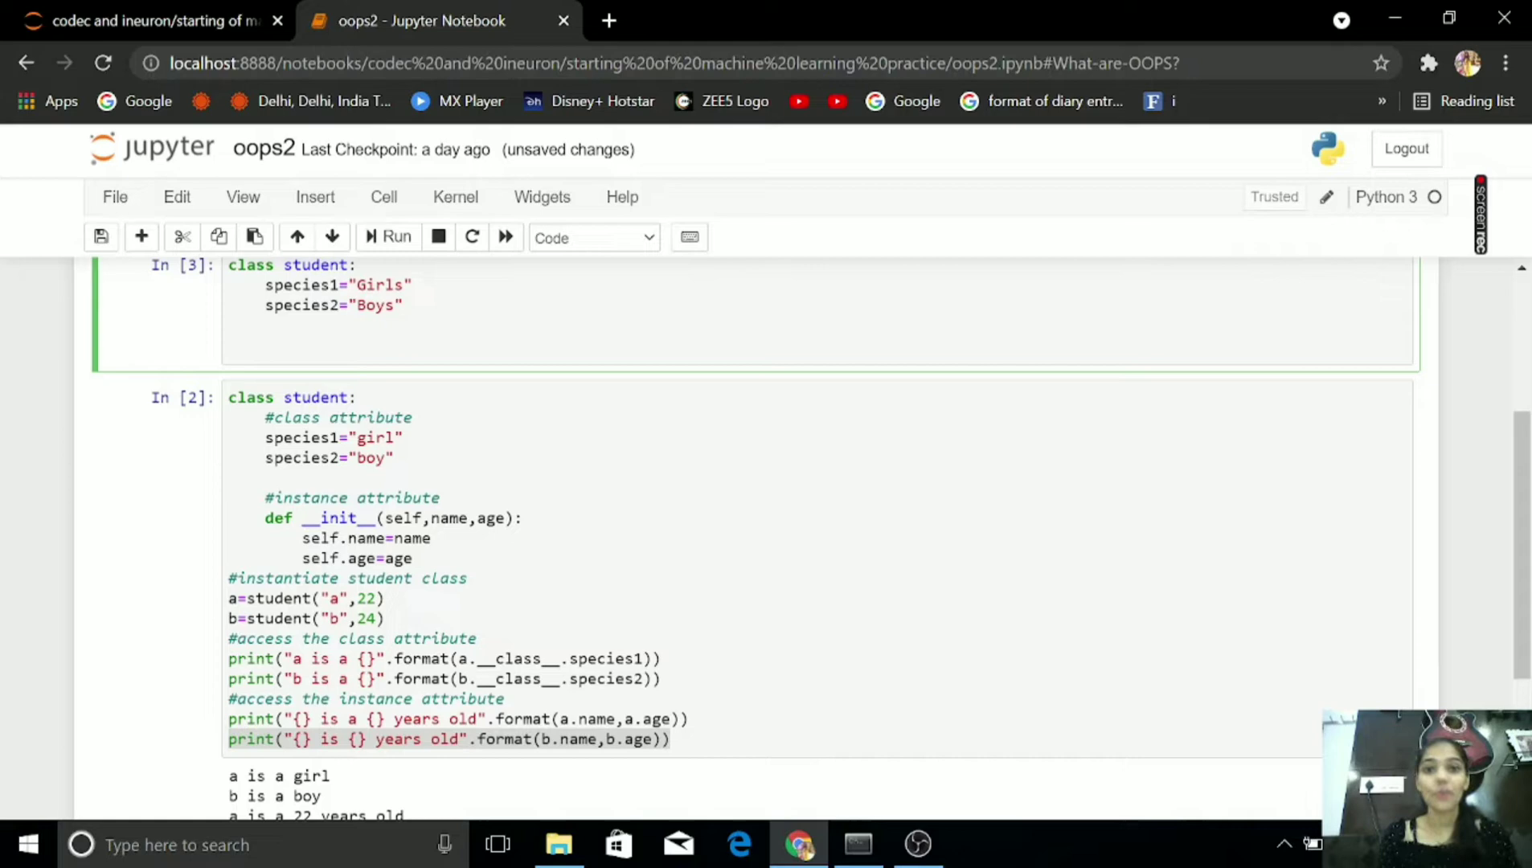
# - Add an __init__(self, name, age) constructor to the student class
pyautogui.click(265, 344)
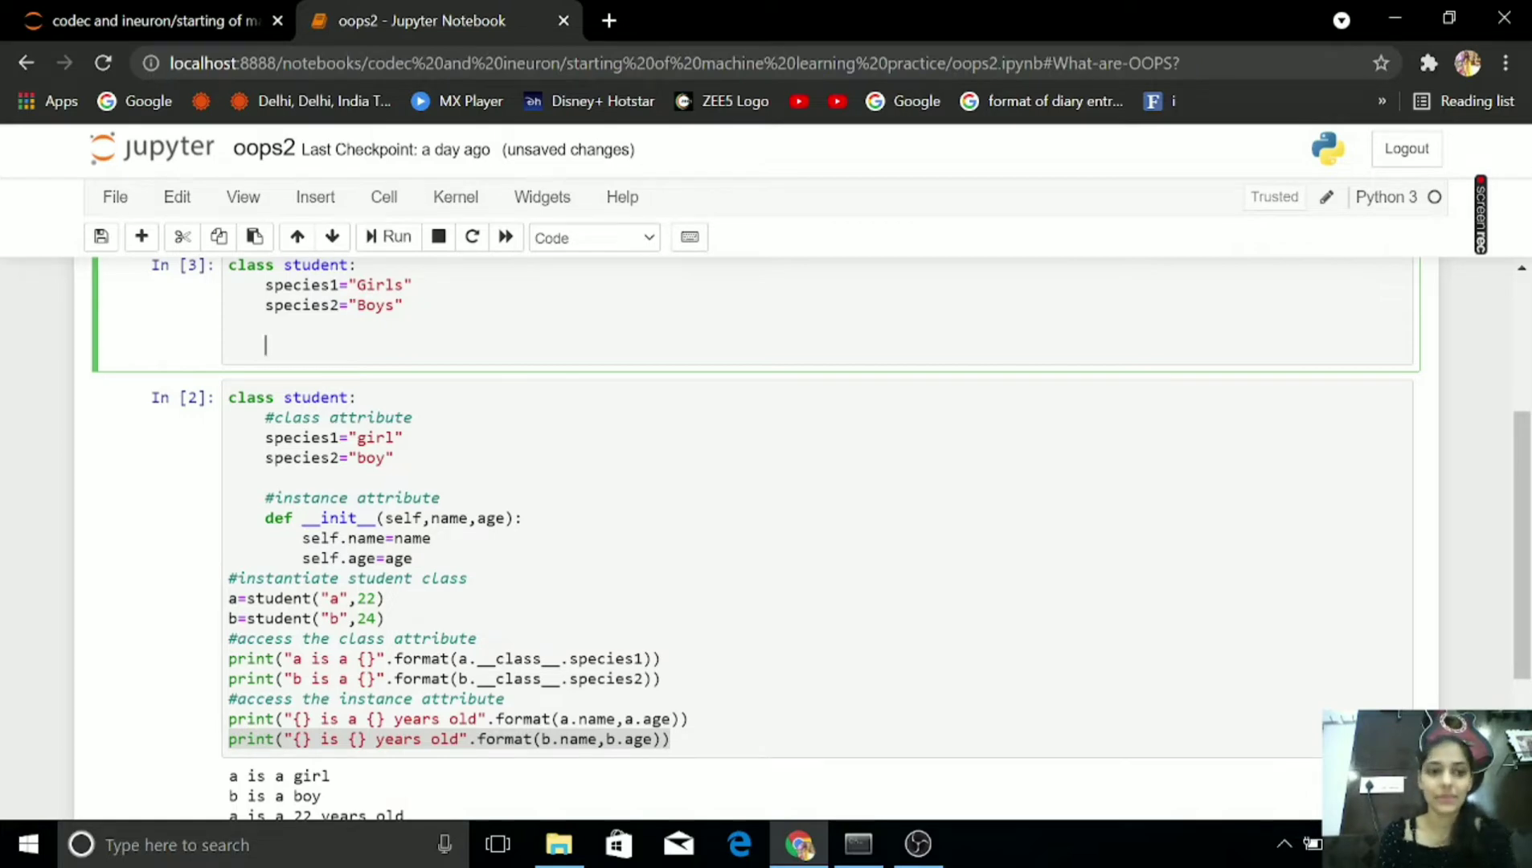
pyautogui.write('def')
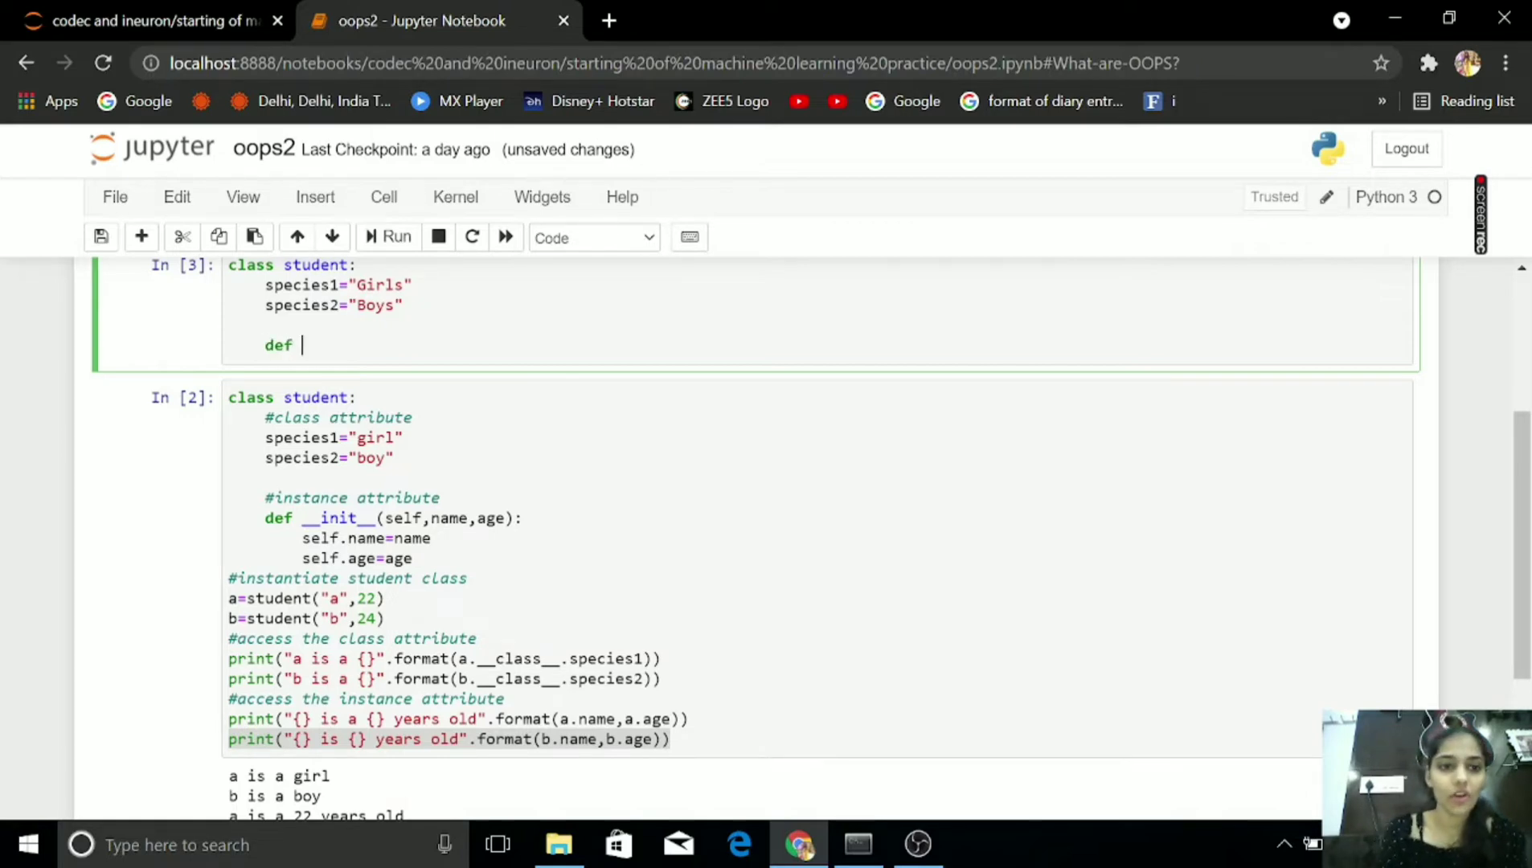
pyautogui.write('_')
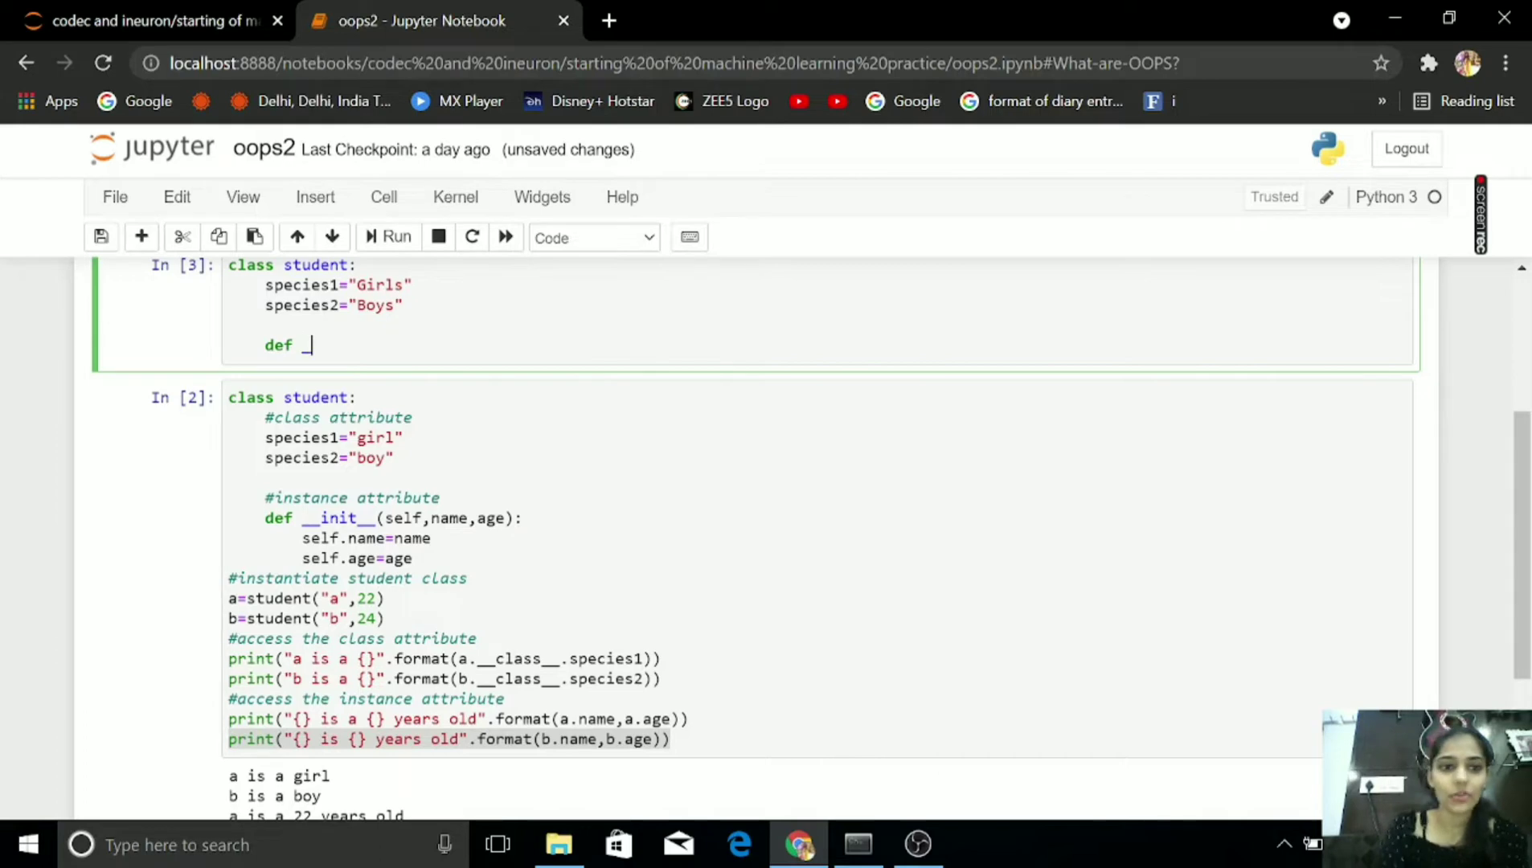
pyautogui.write('_init')
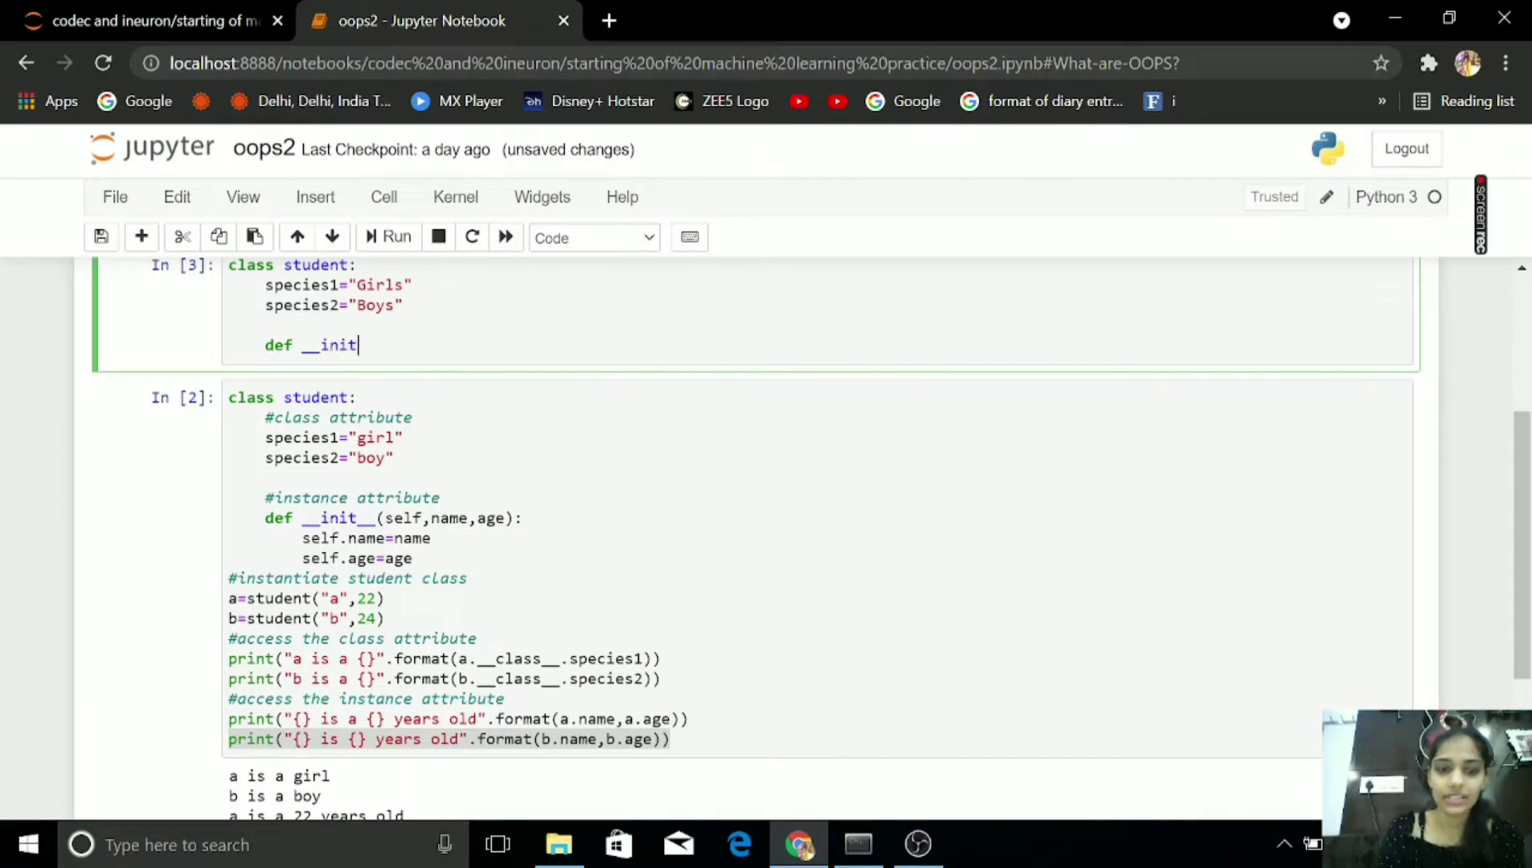
pyautogui.write('()')
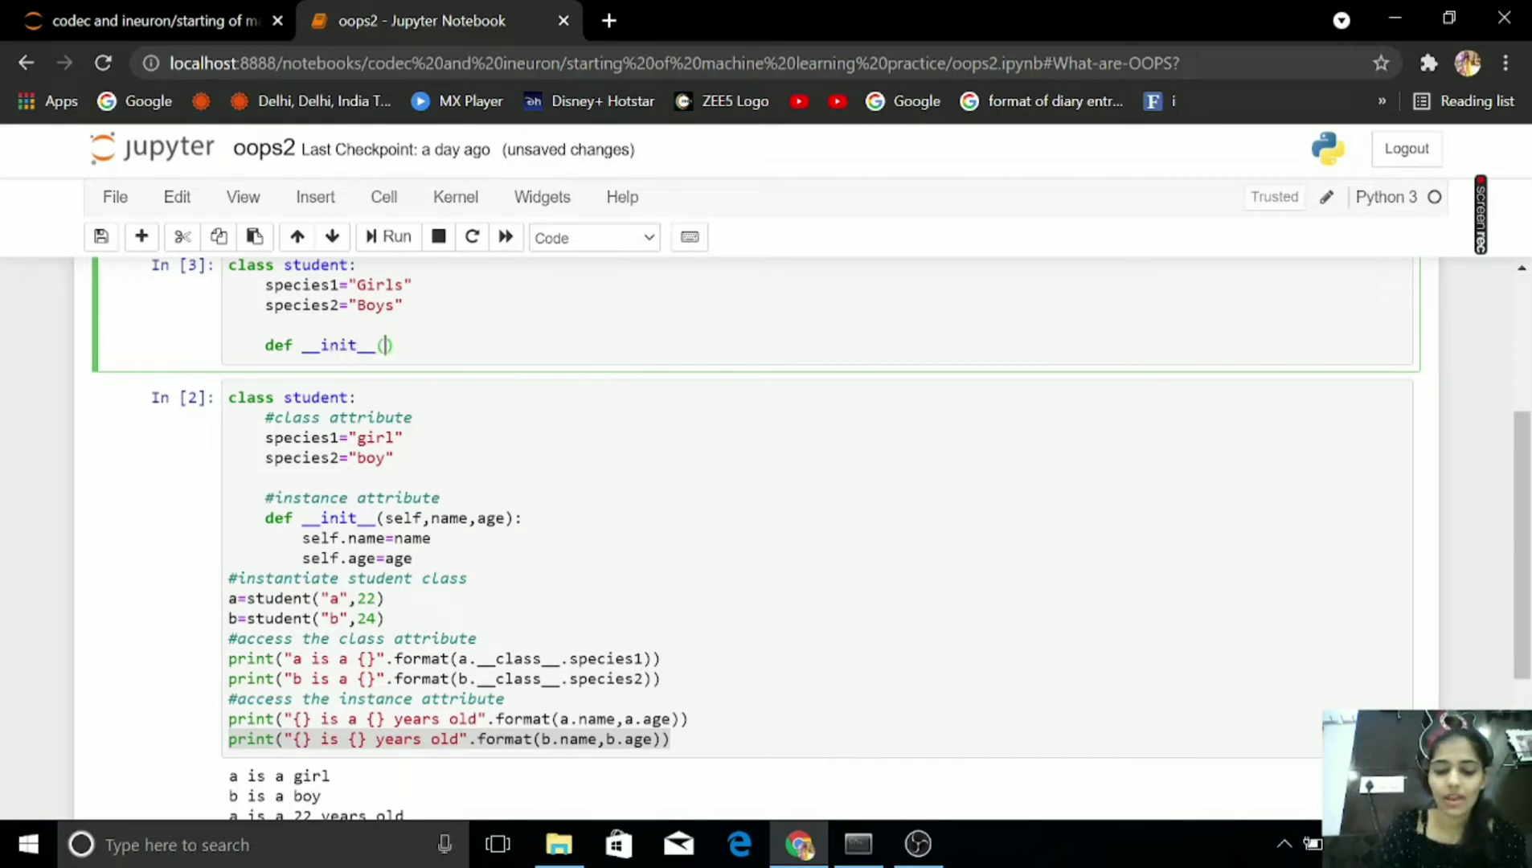
pyautogui.write('self,name,a')
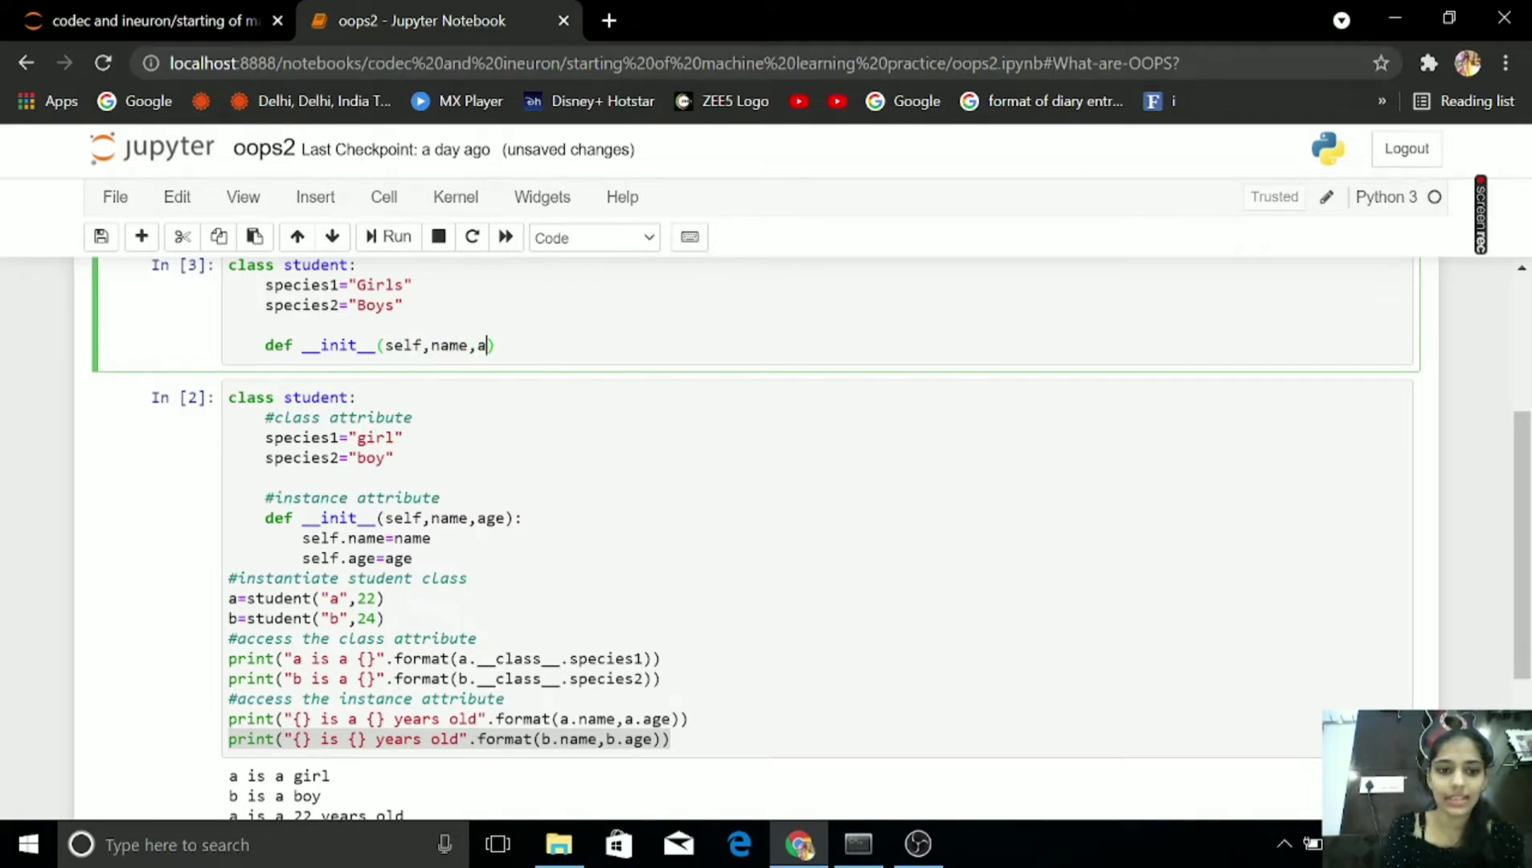
pyautogui.write('ge):')
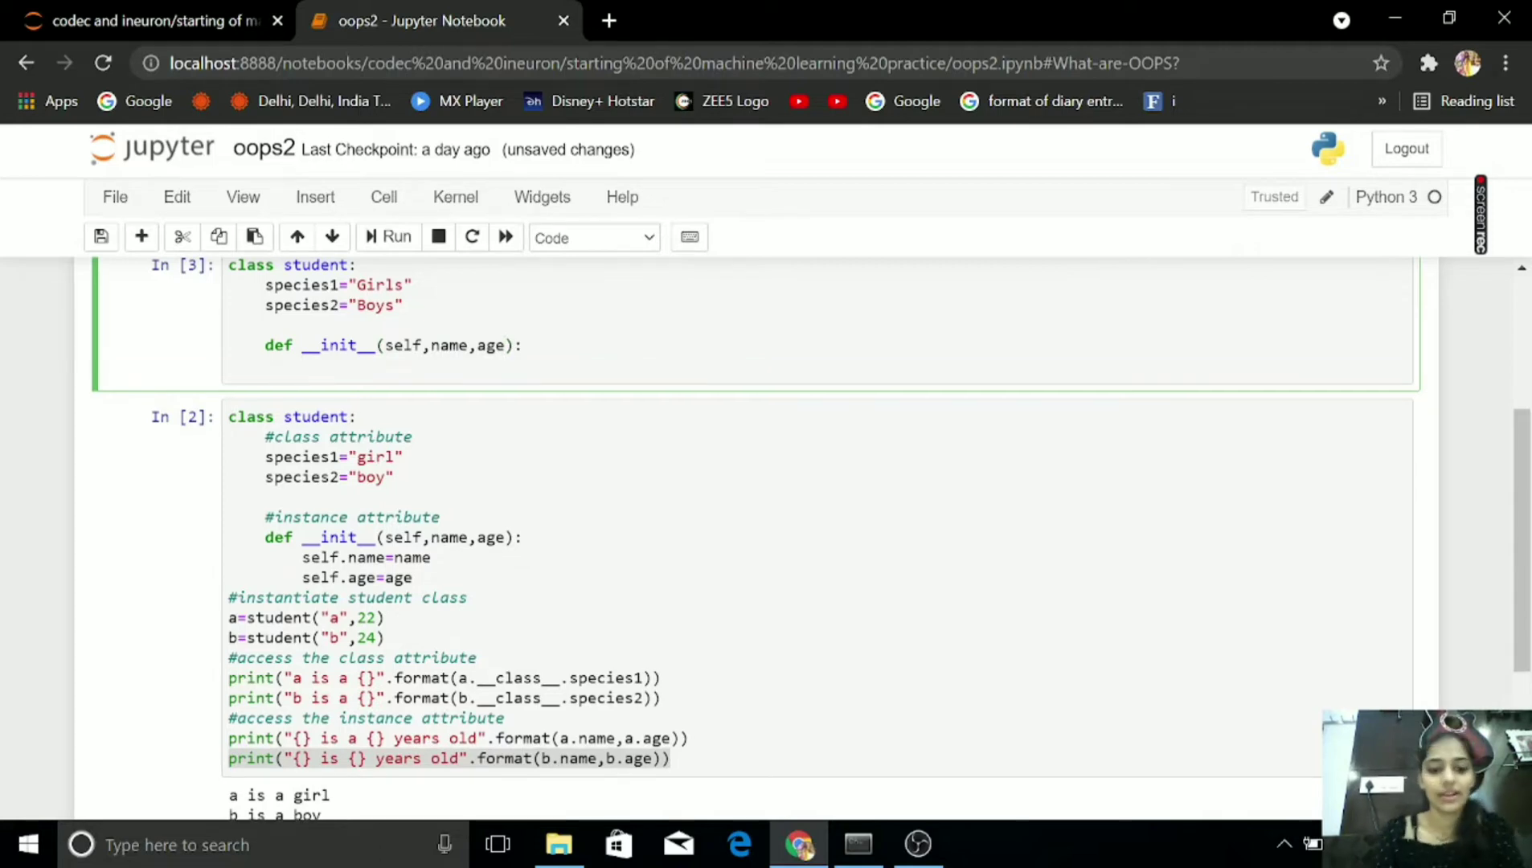
# - Assign self.name=Name and self.age=Age in the constructor, then start an a= line
pyautogui.write('sel')
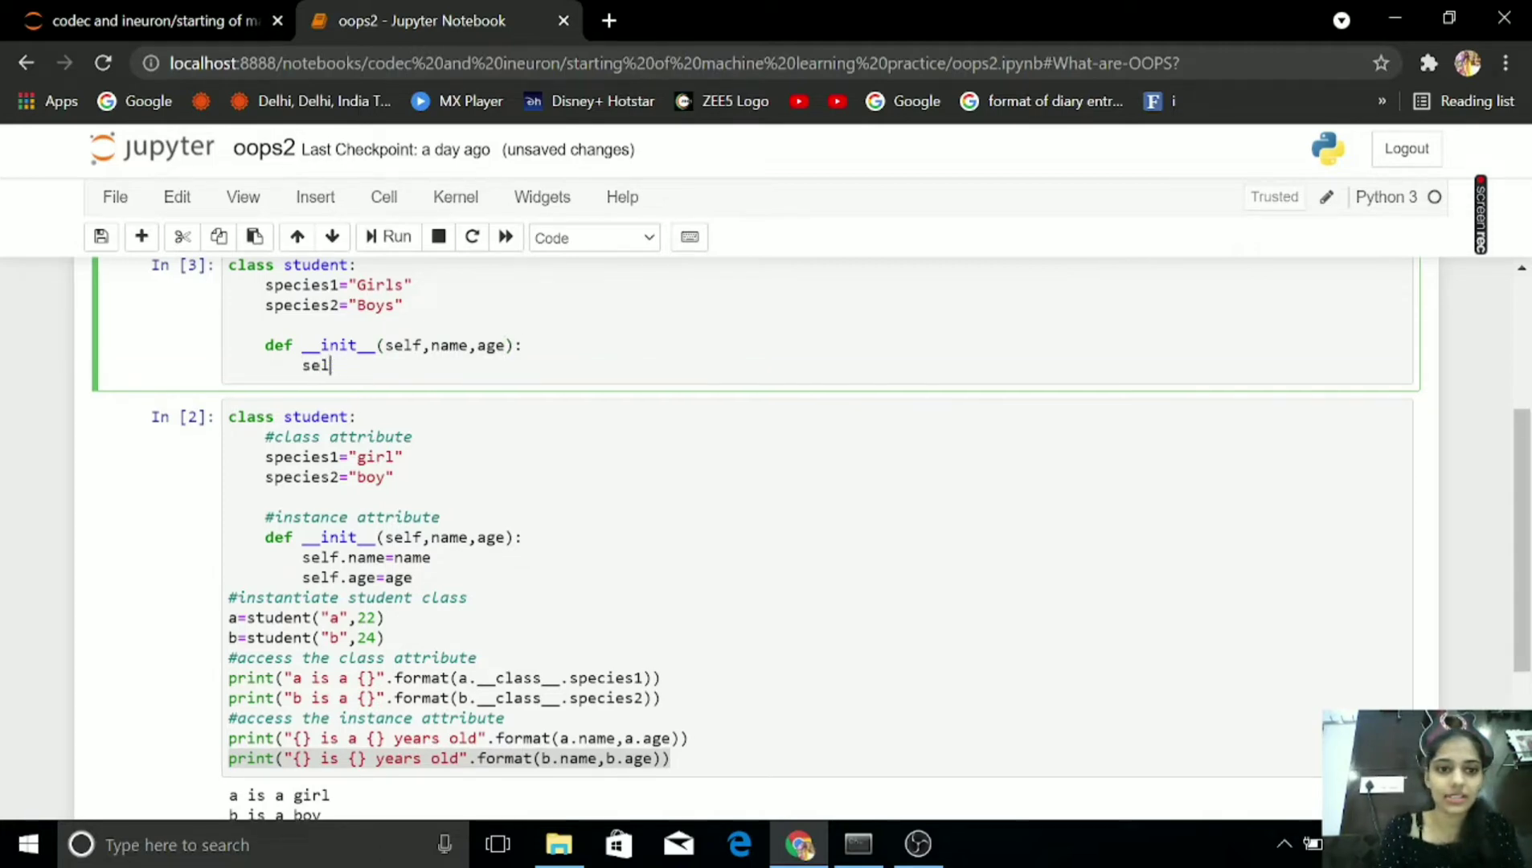
pyautogui.write('f.')
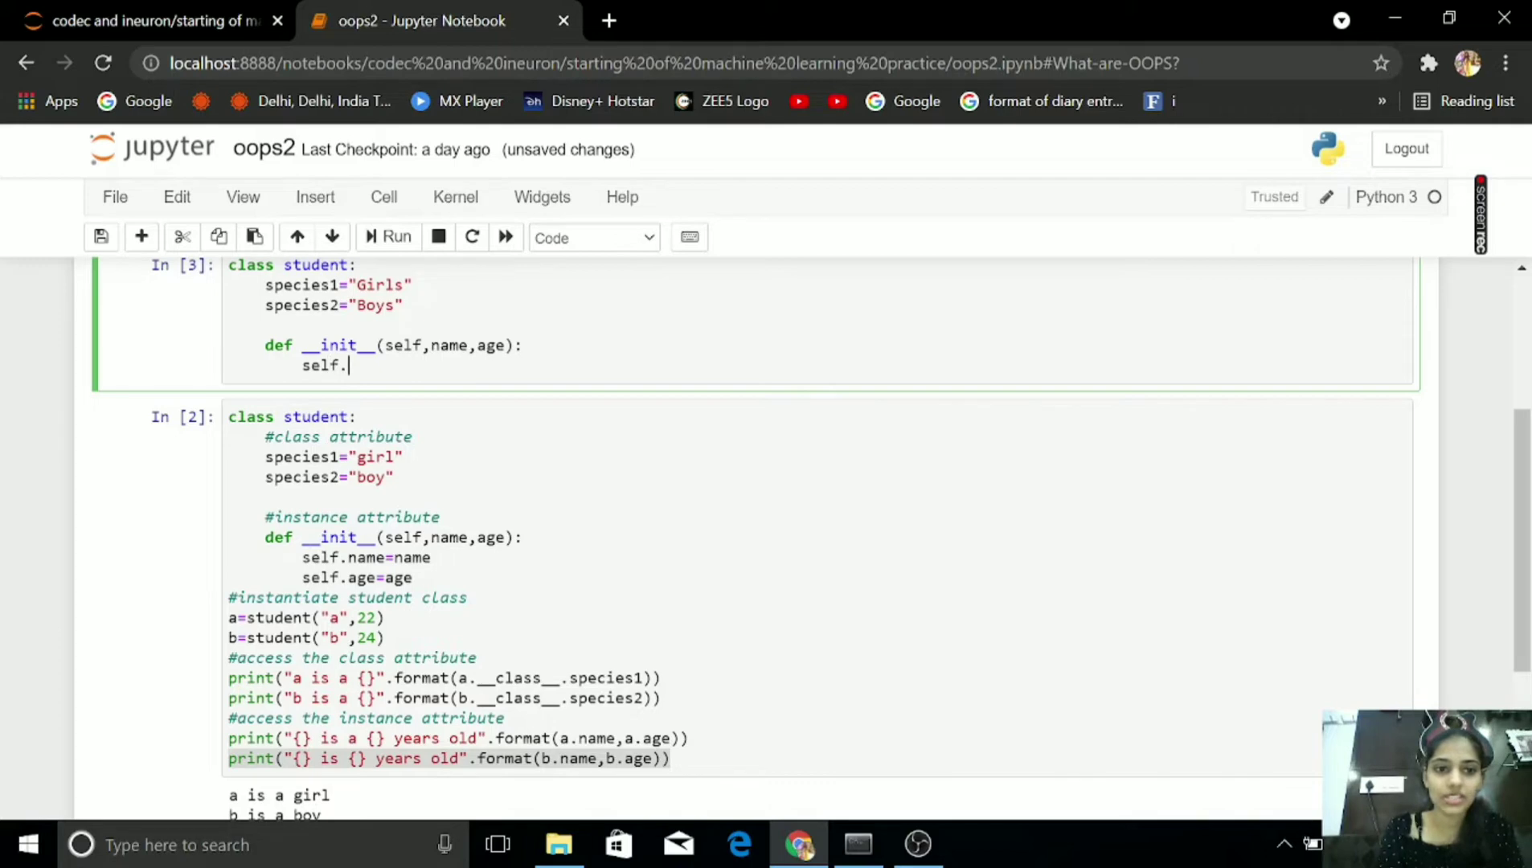
pyautogui.write('name=')
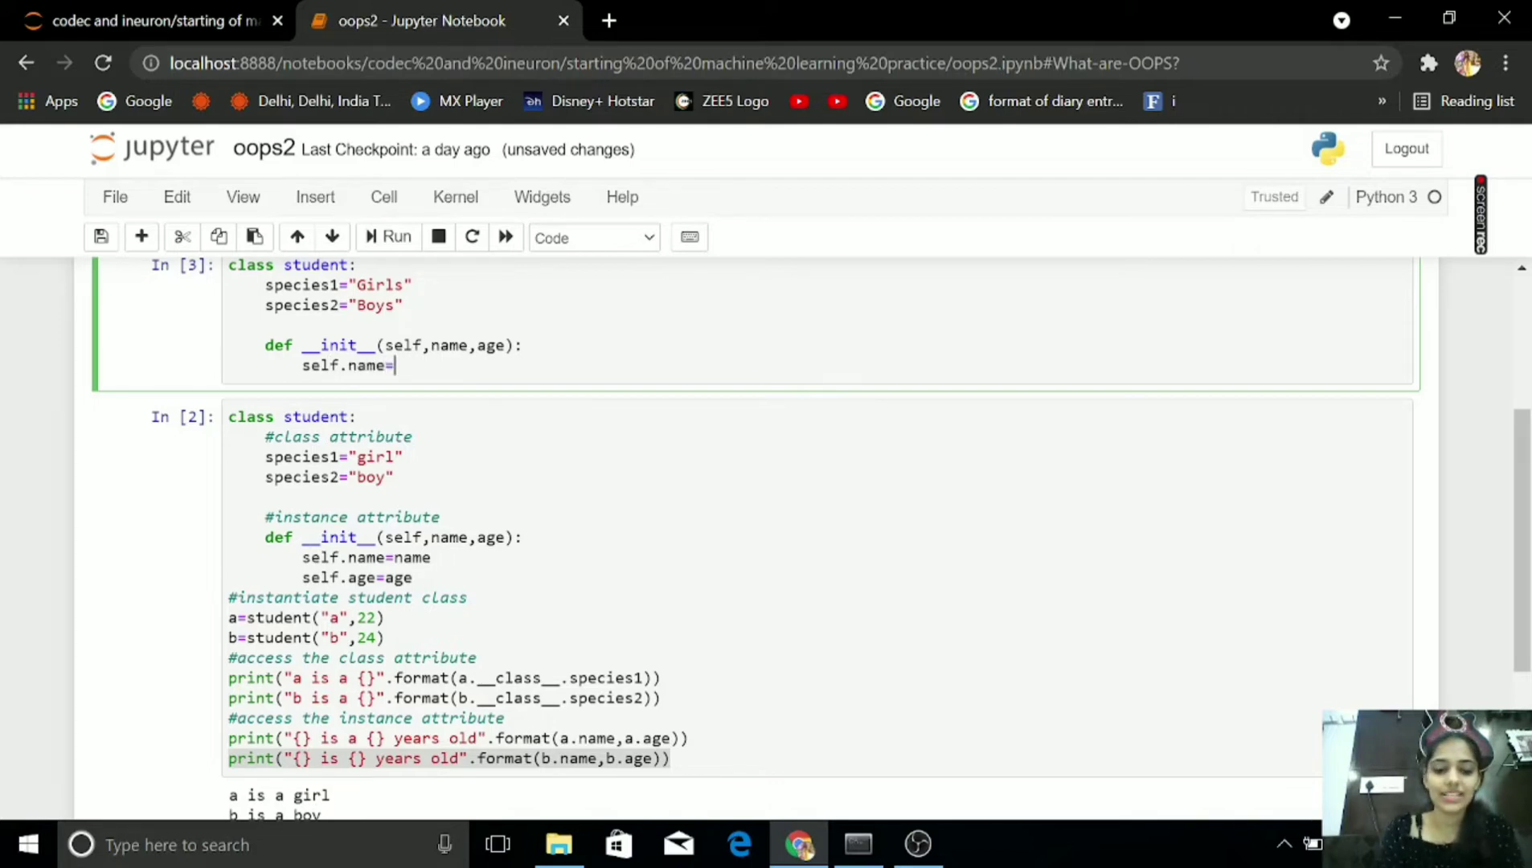
pyautogui.write('Name')
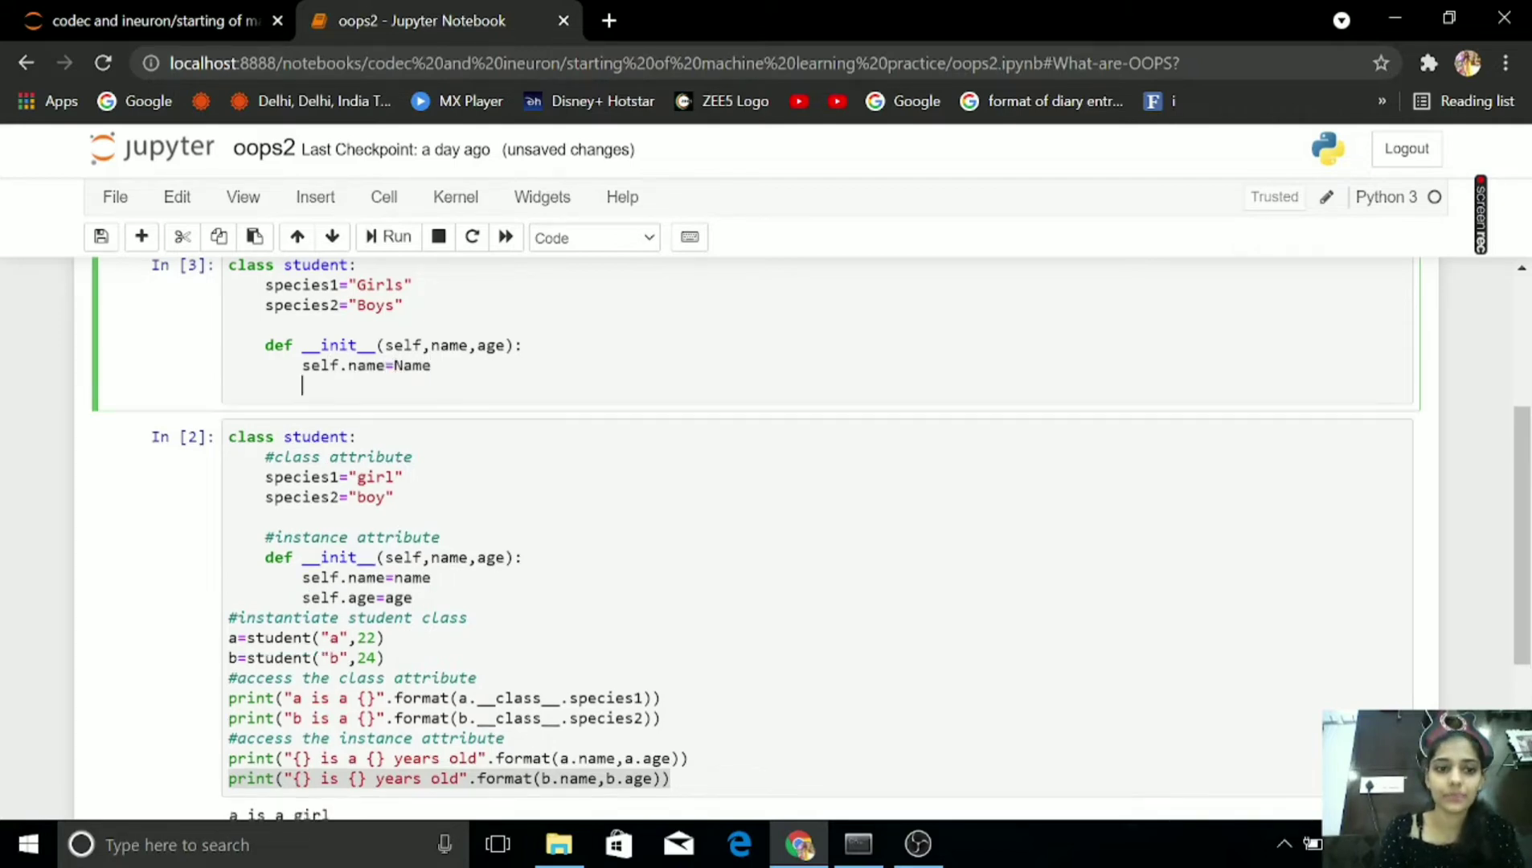
pyautogui.write('self.age')
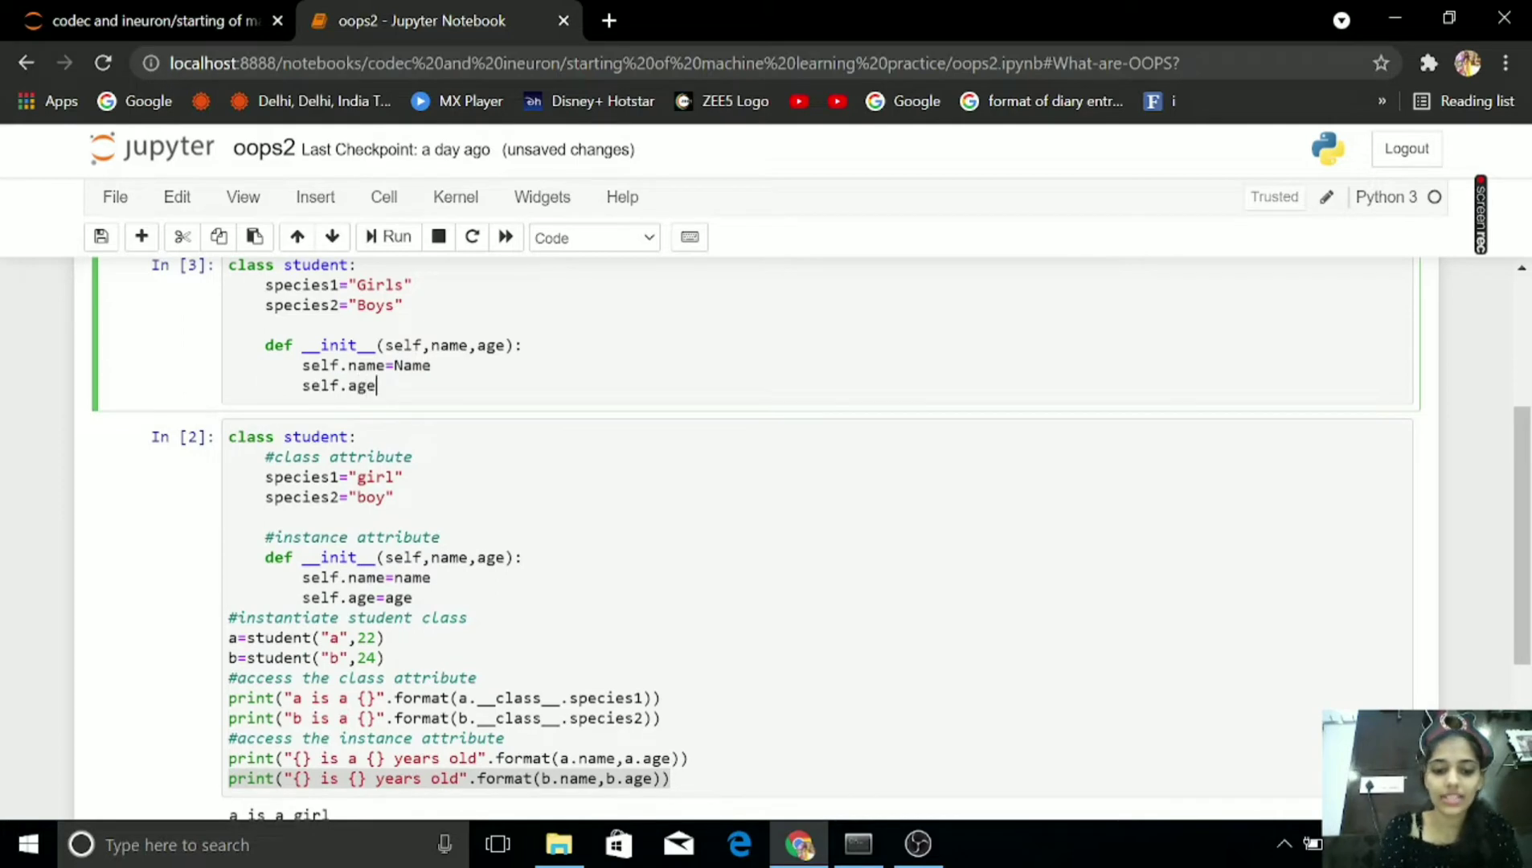
pyautogui.write('=Age')
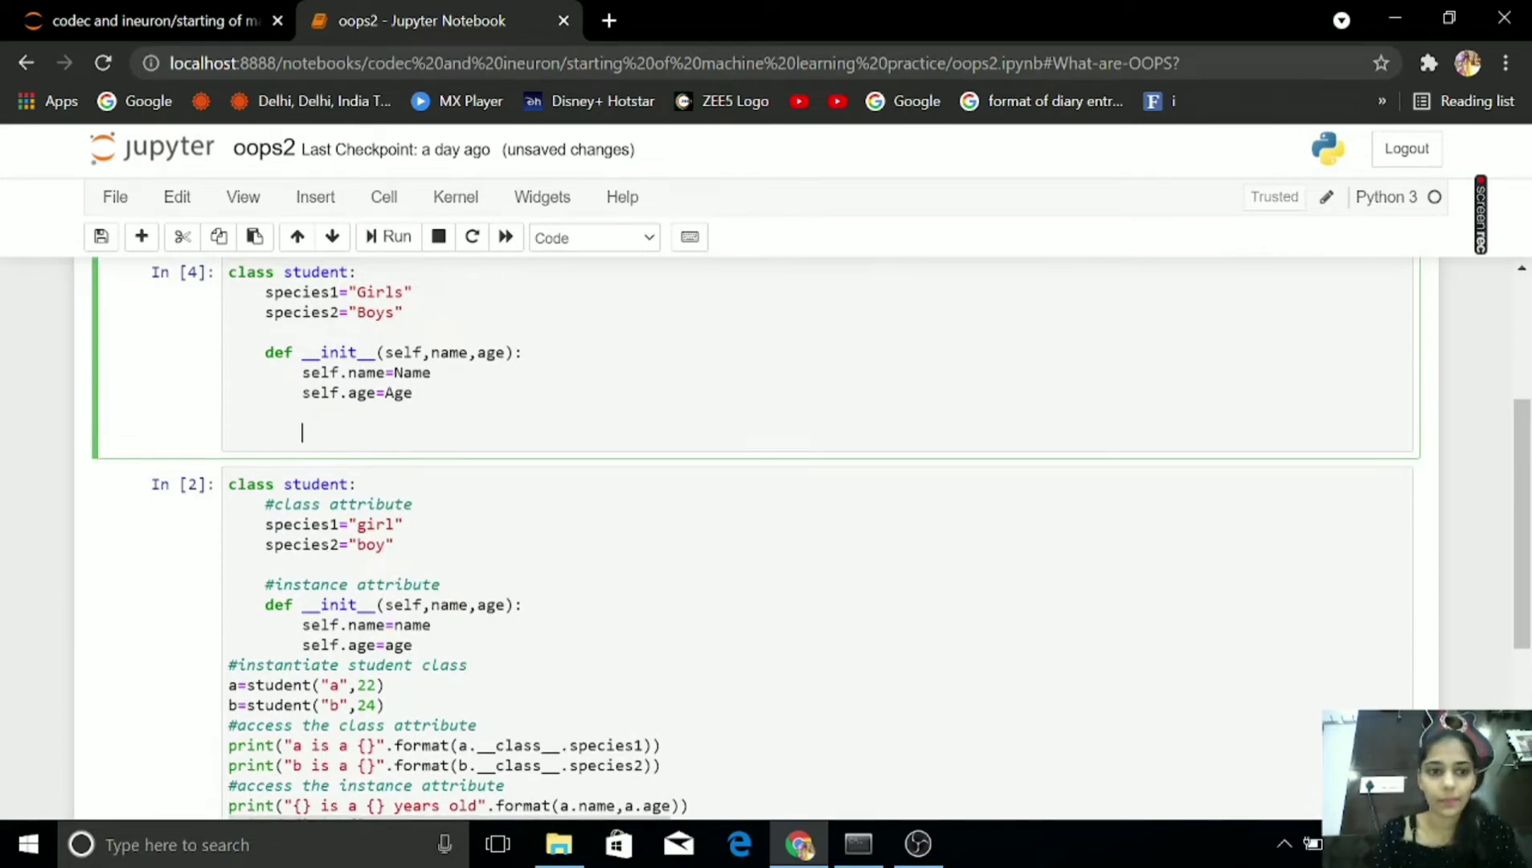
pyautogui.write('a=')
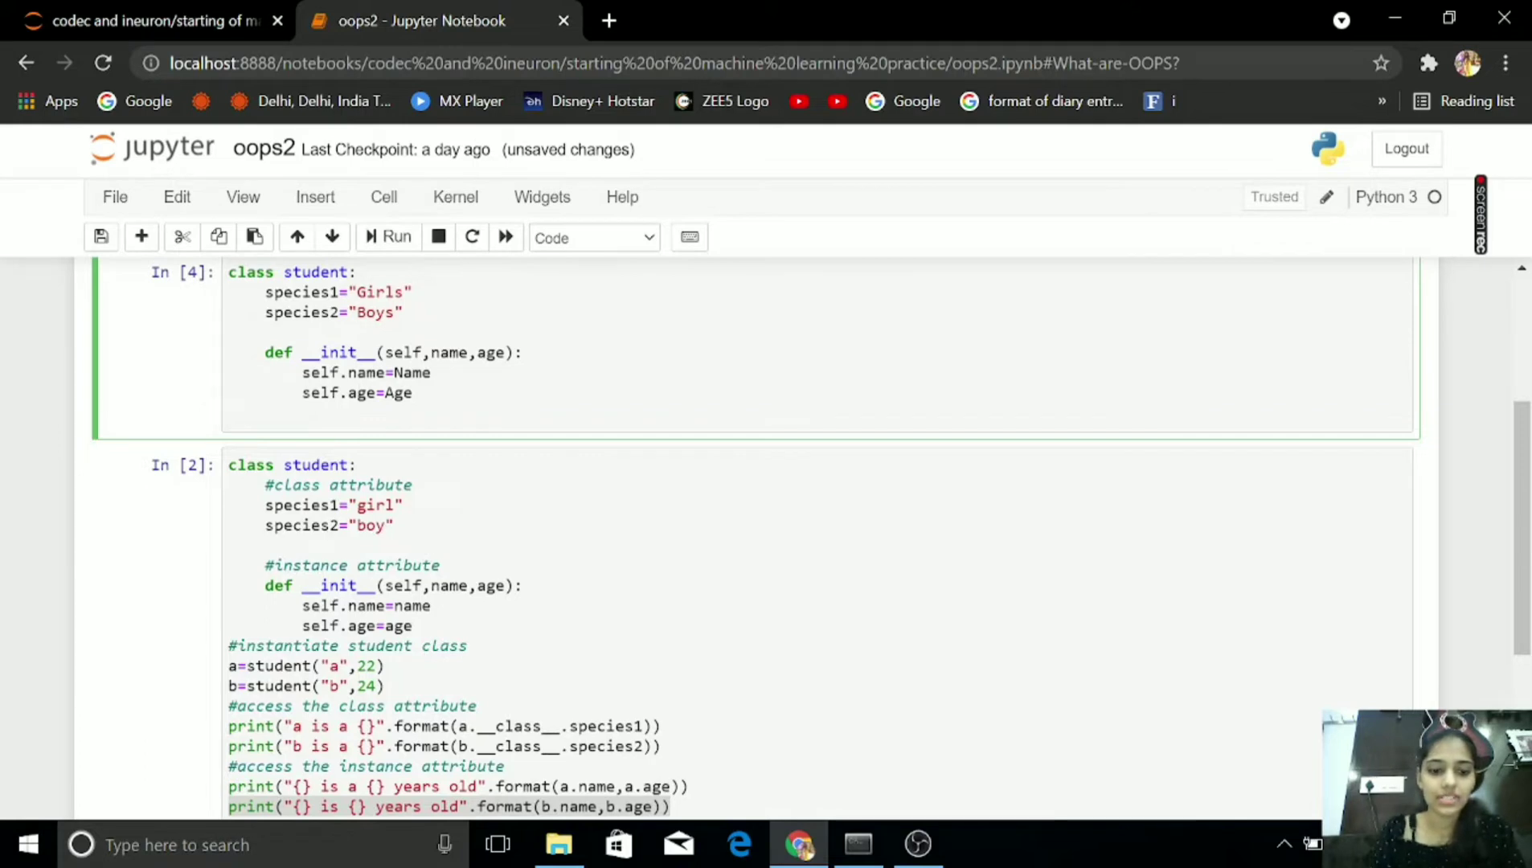
pyautogui.write('a=')
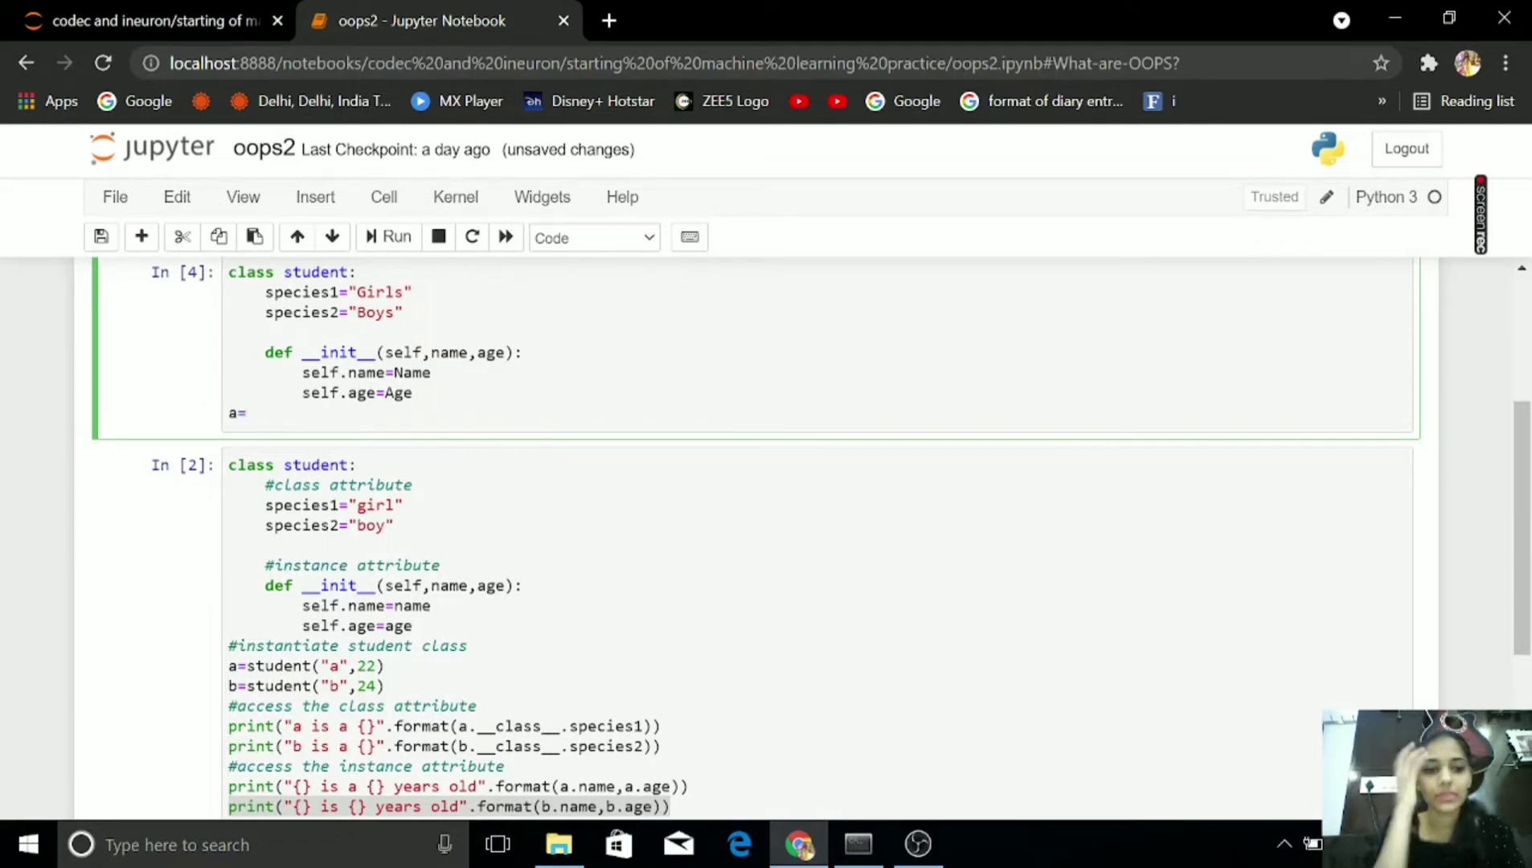
# - Create instances a=student("a",12) and b=student("b",13) and begin a print line
pyautogui.write('studen')
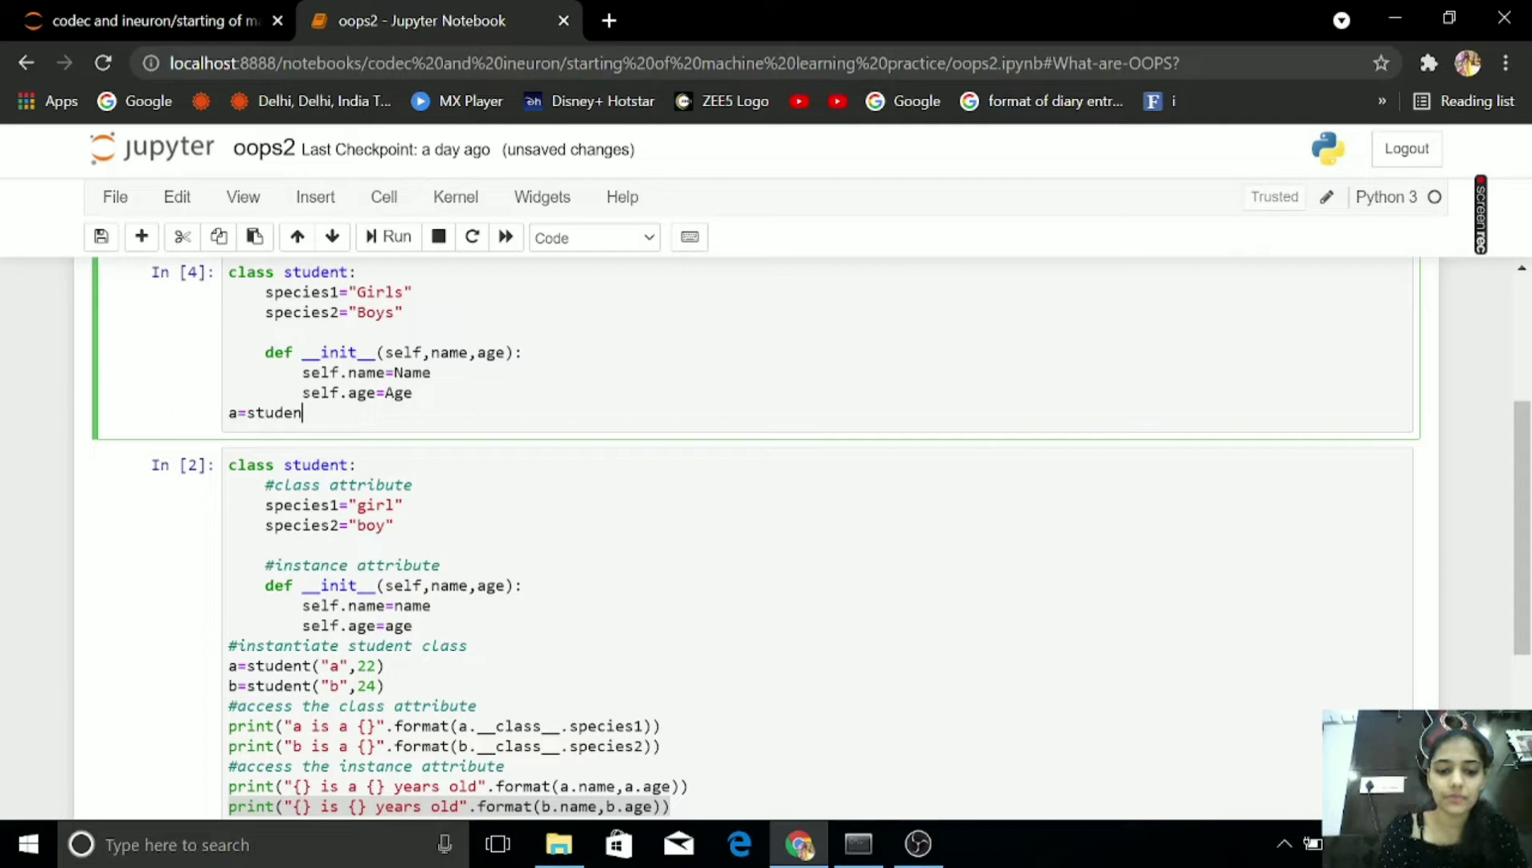
pyautogui.write('t()')
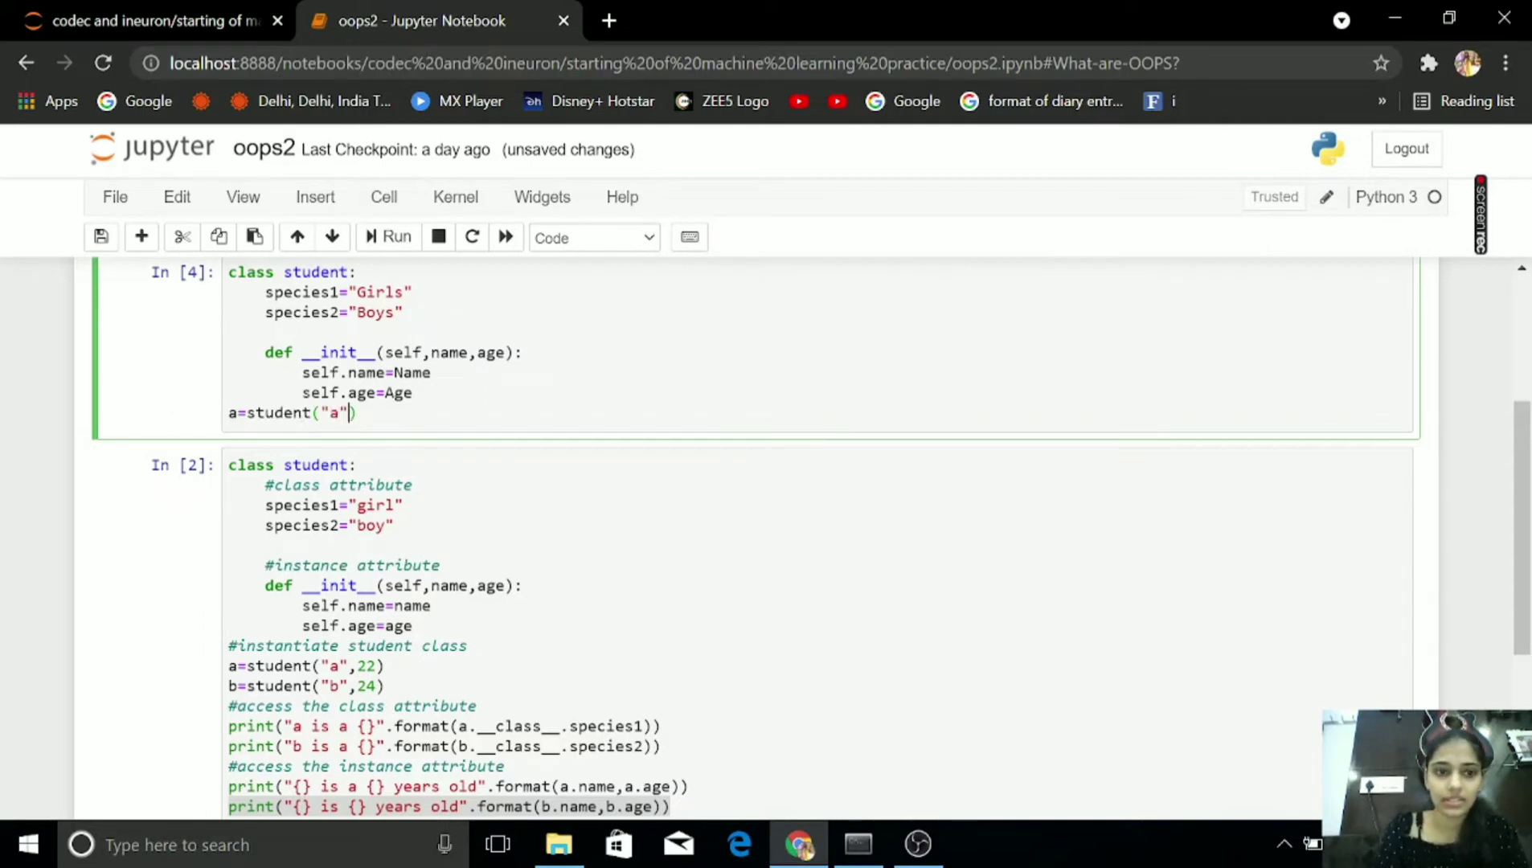
pyautogui.write(',12')
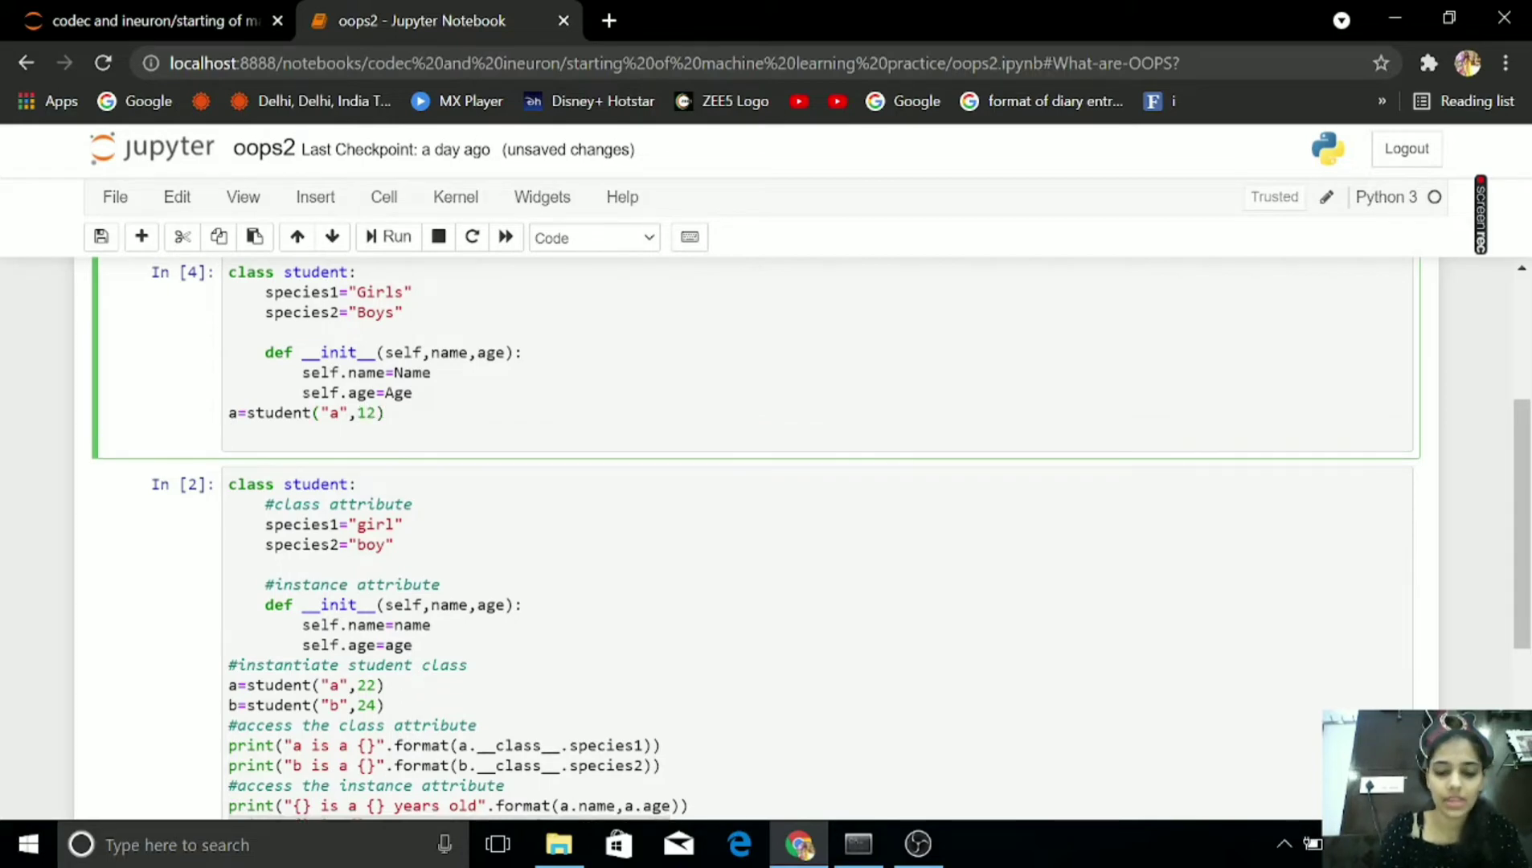
pyautogui.write('b=st')
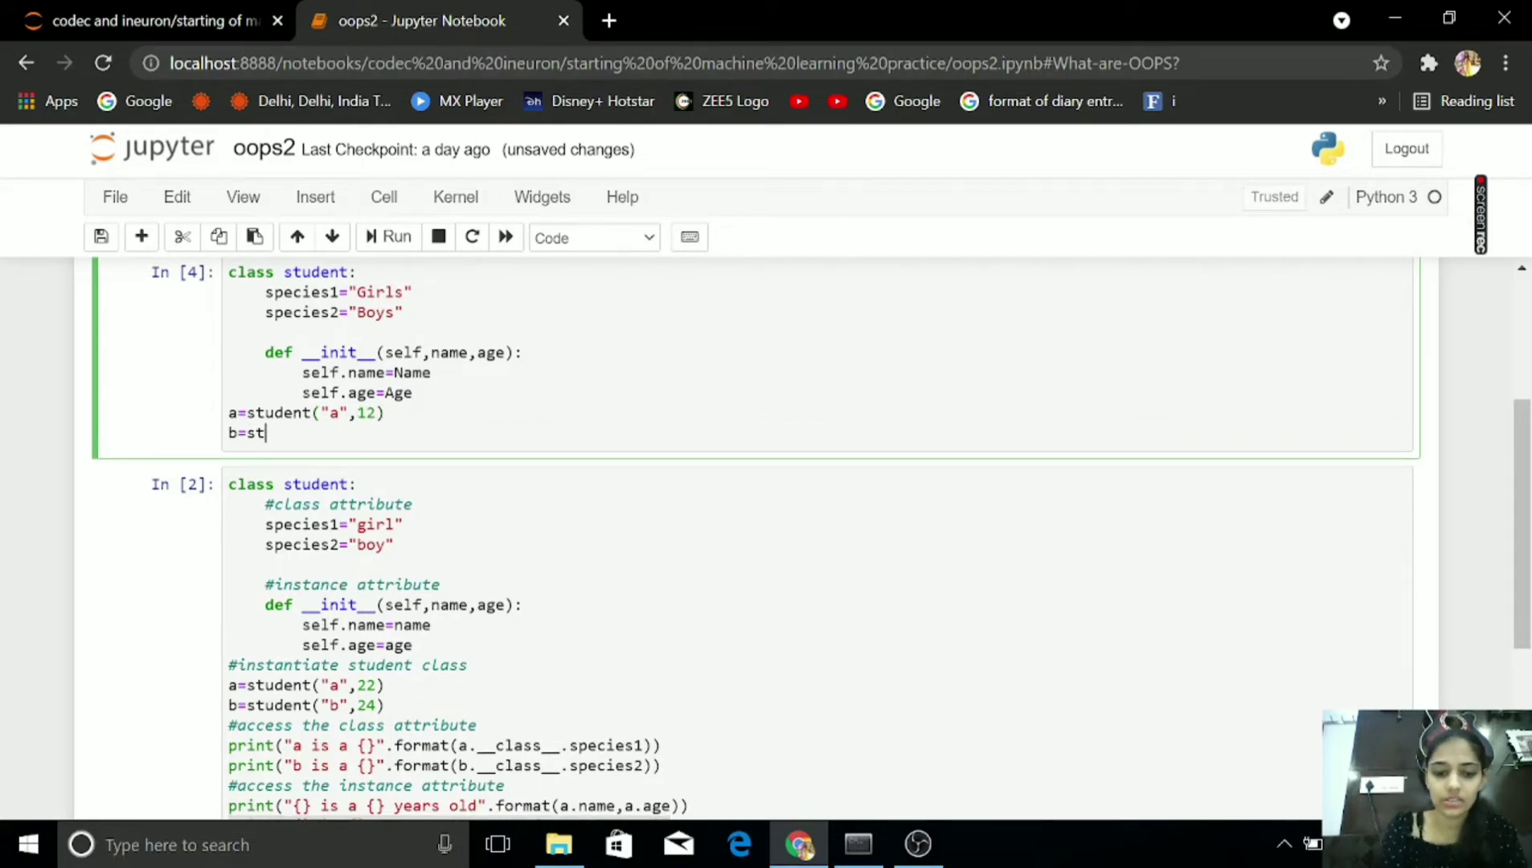
pyautogui.write('udent()')
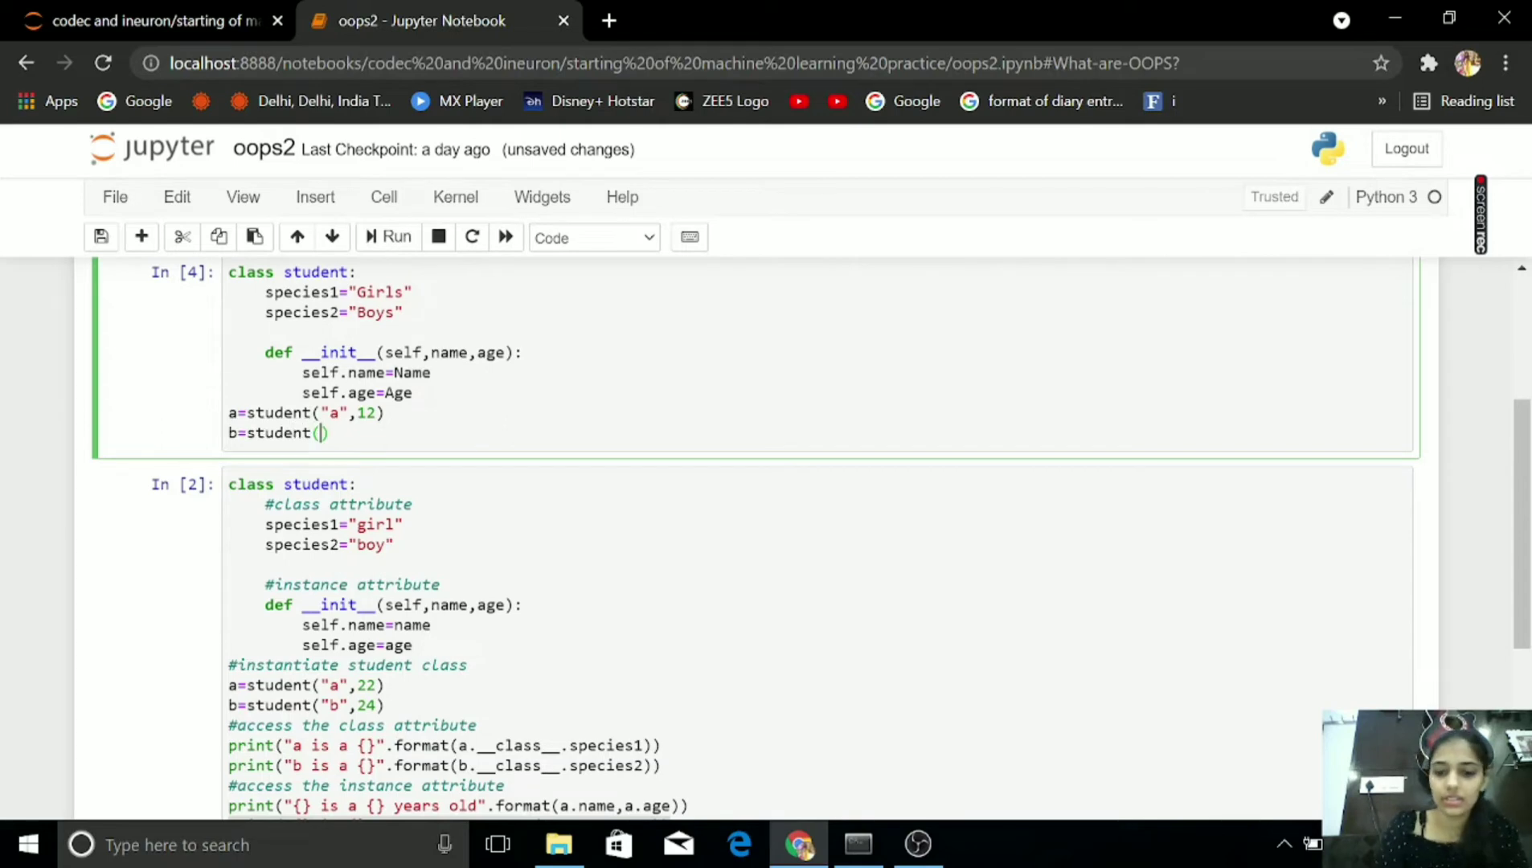
pyautogui.write('"b"')
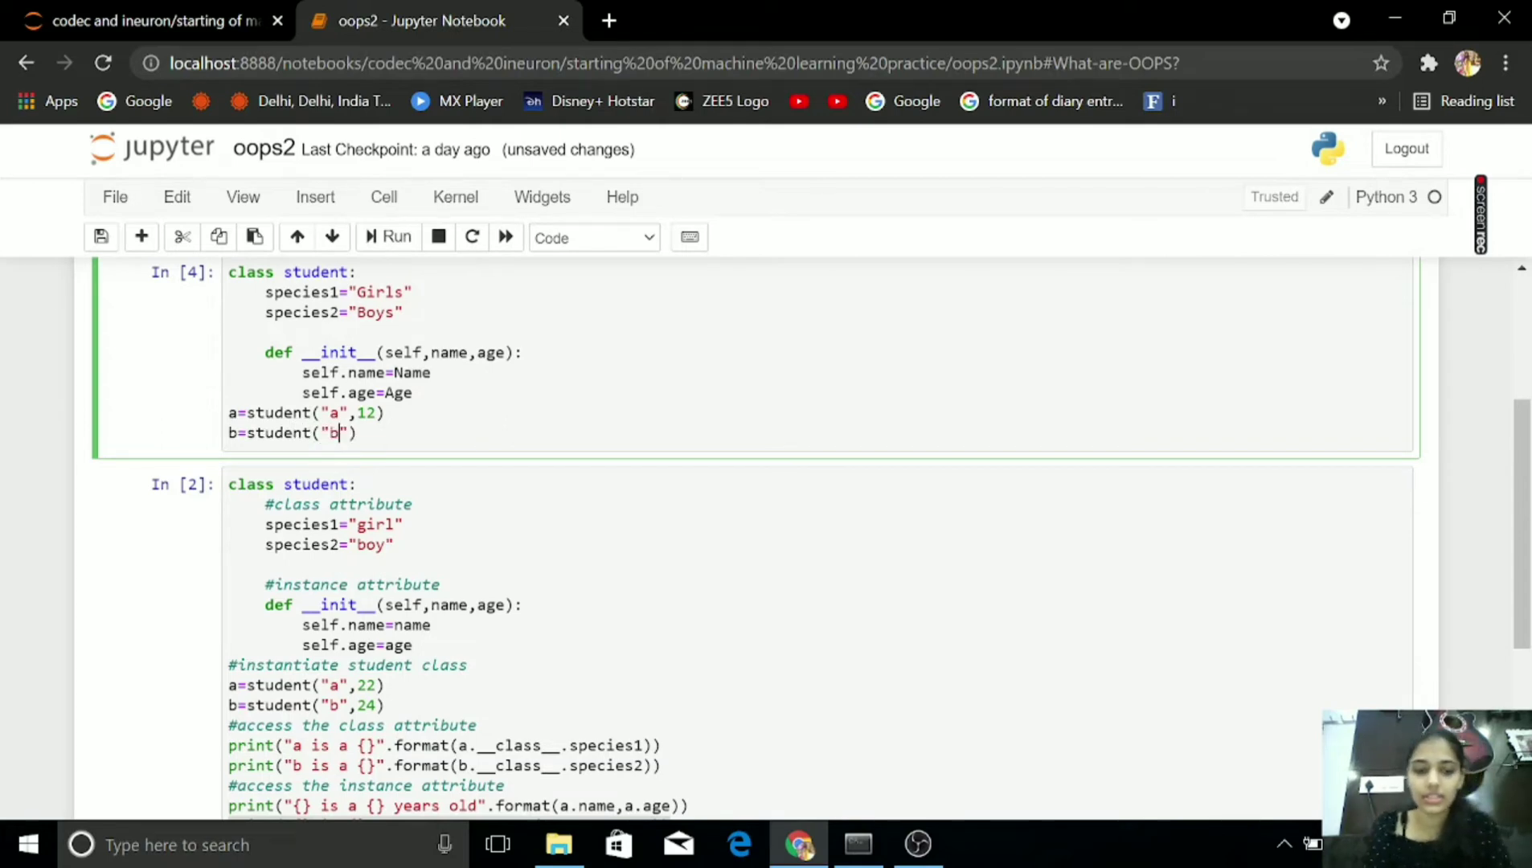
pyautogui.write(',')
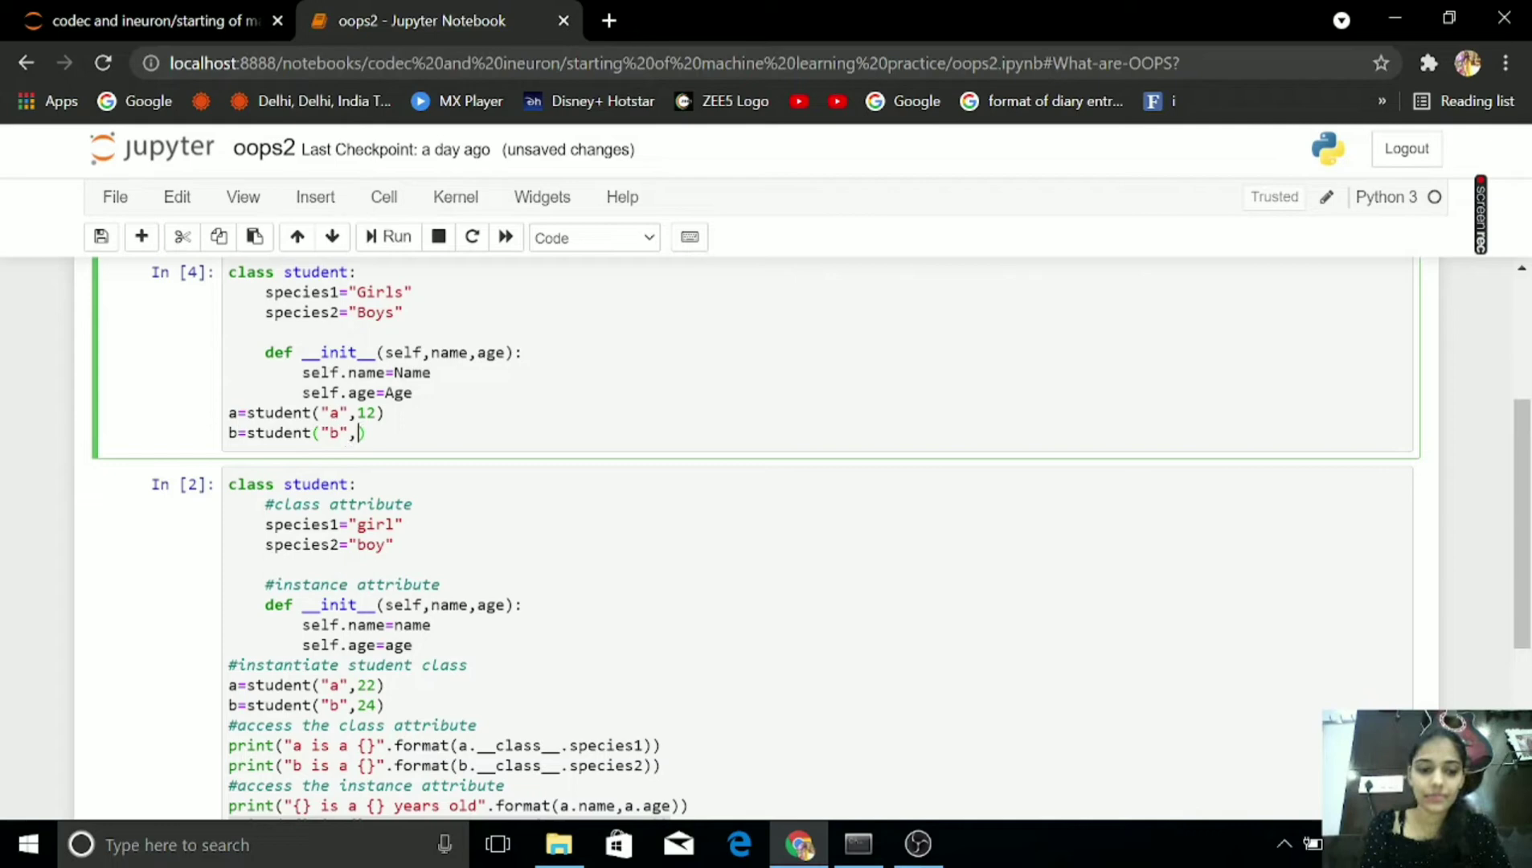
pyautogui.write('13)')
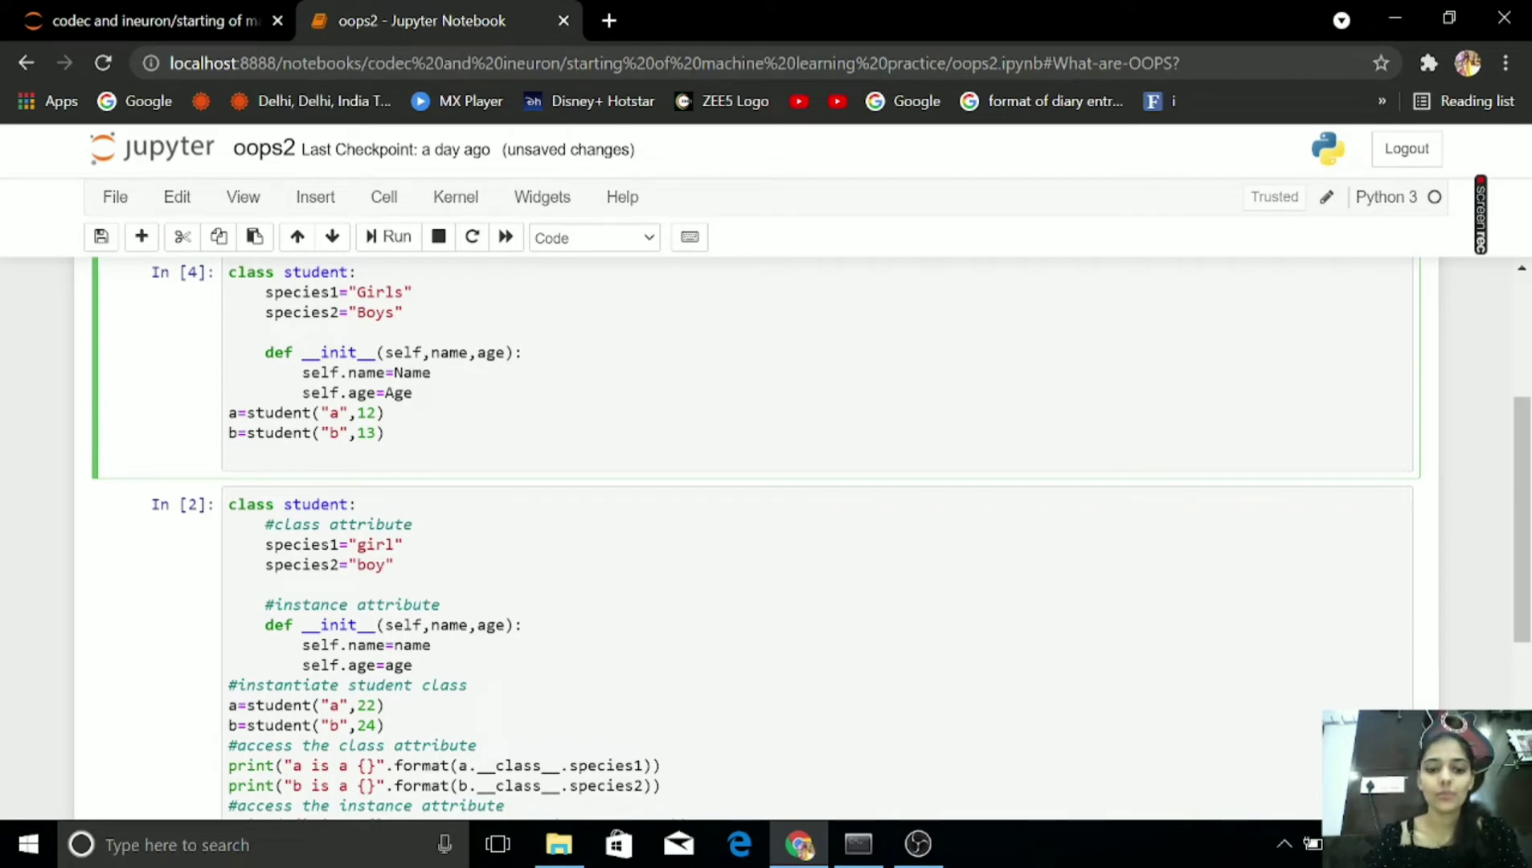
pyautogui.write('print()')
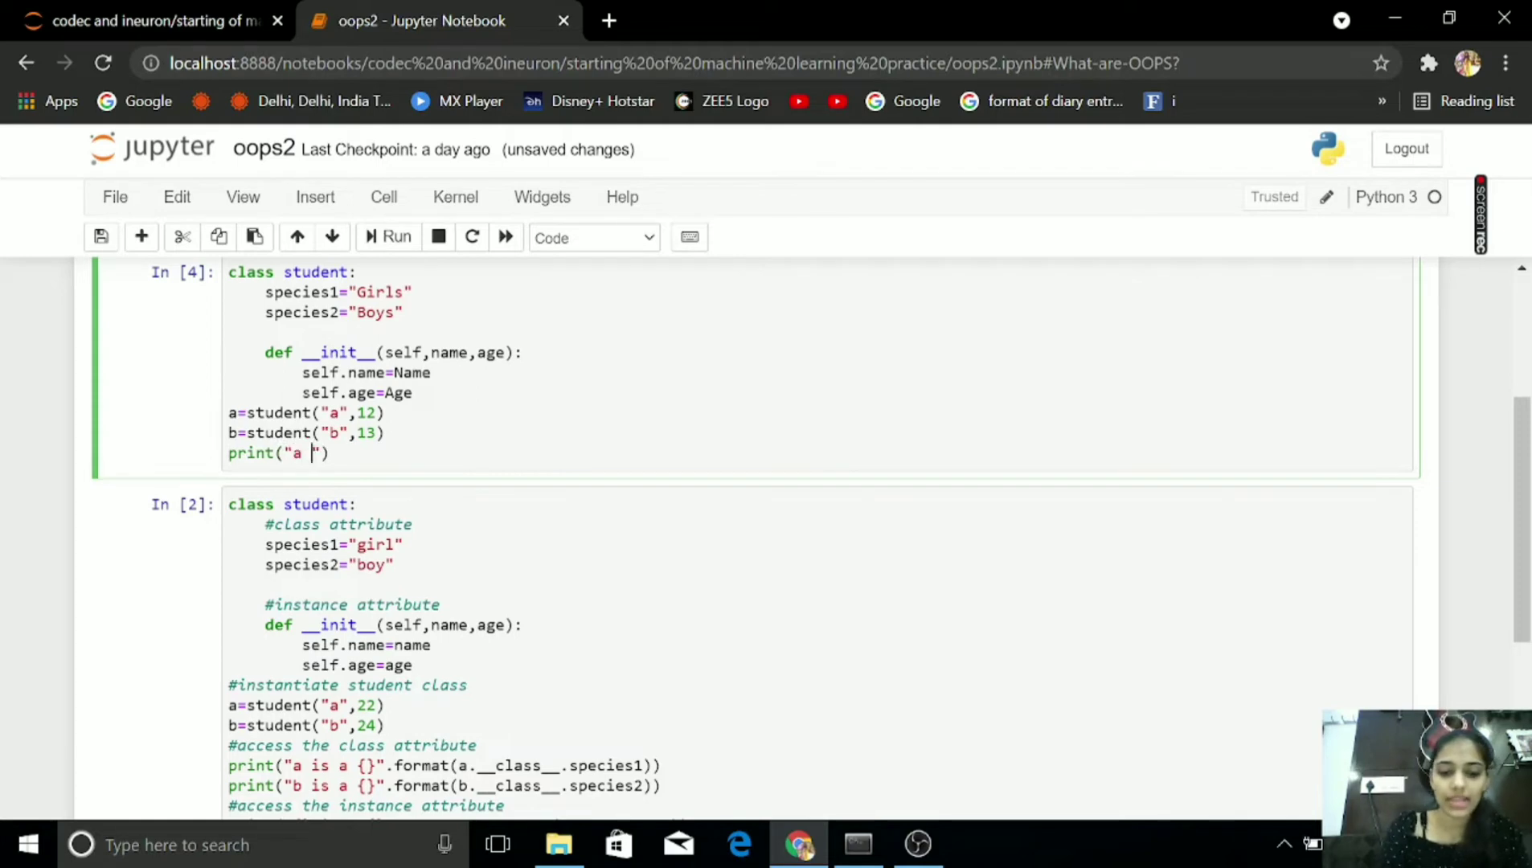
# - Write print("a is {}".format(a.__class__.species1)) for a's species
pyautogui.write('is {}')
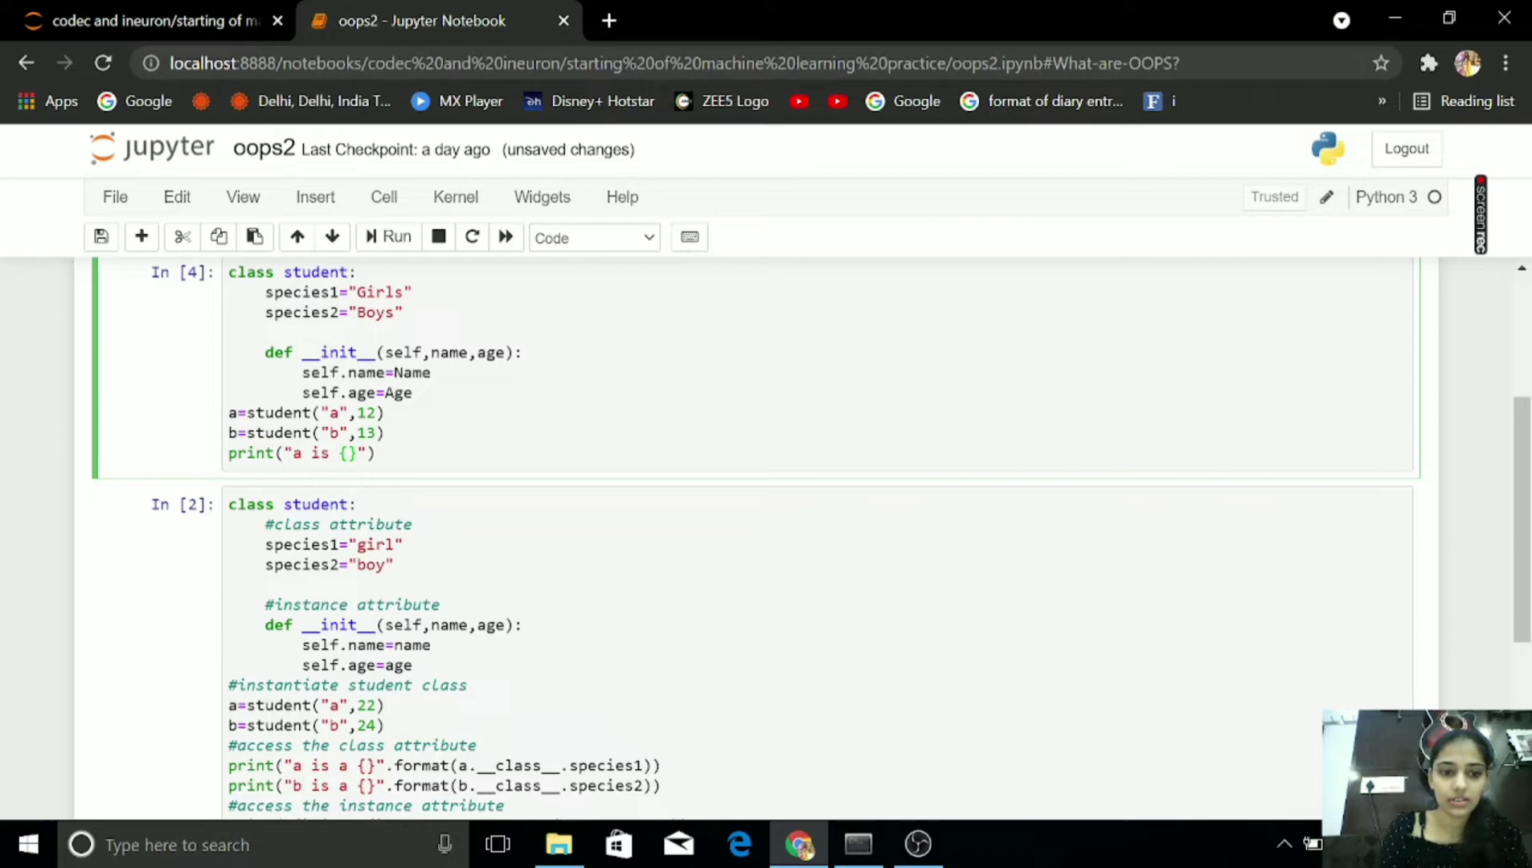
pyautogui.write('.')
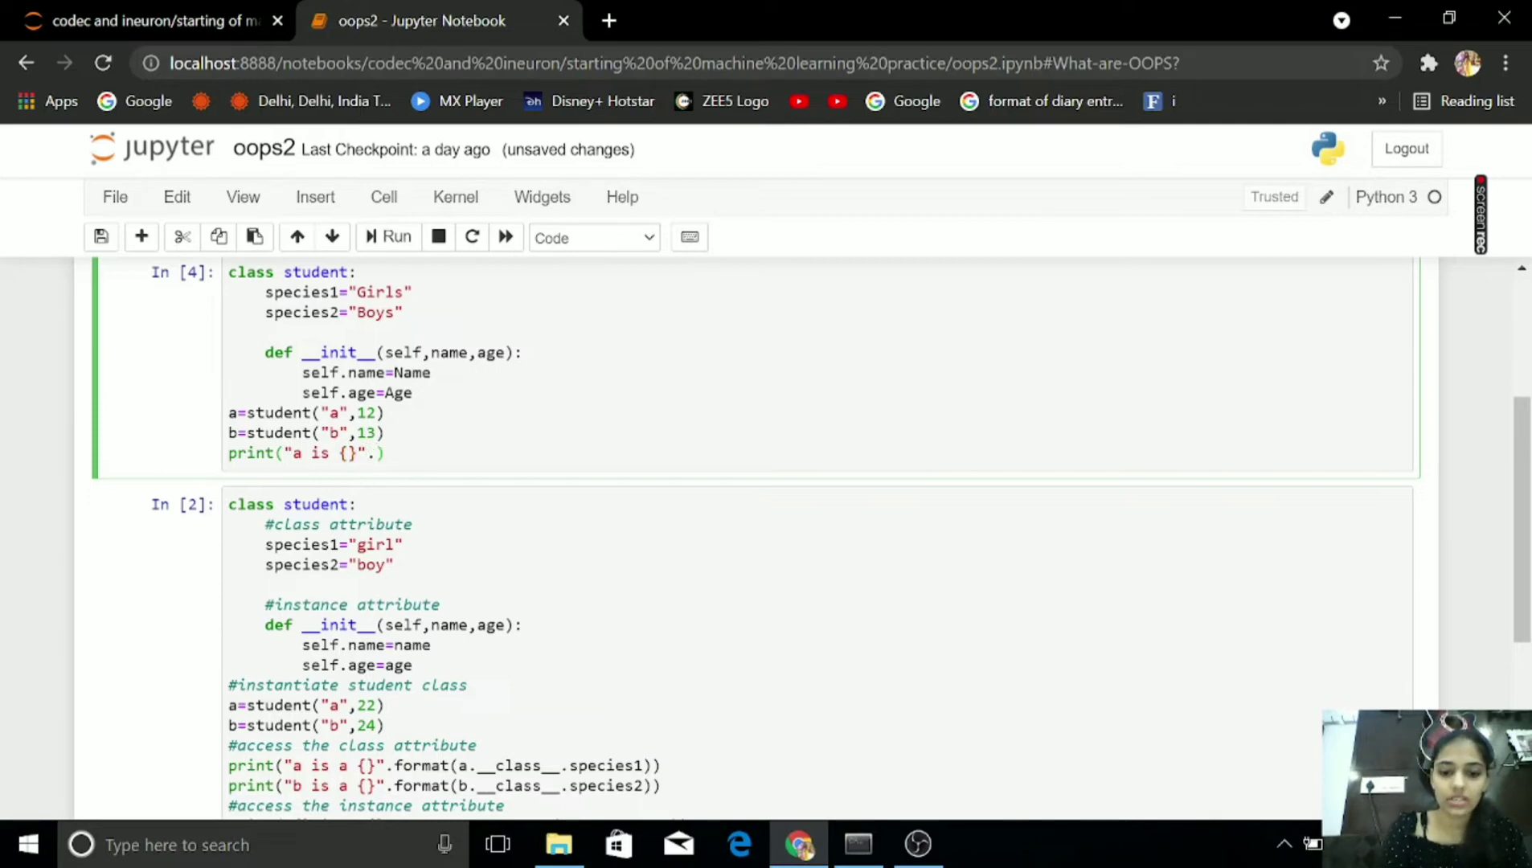
pyautogui.write('.format()')
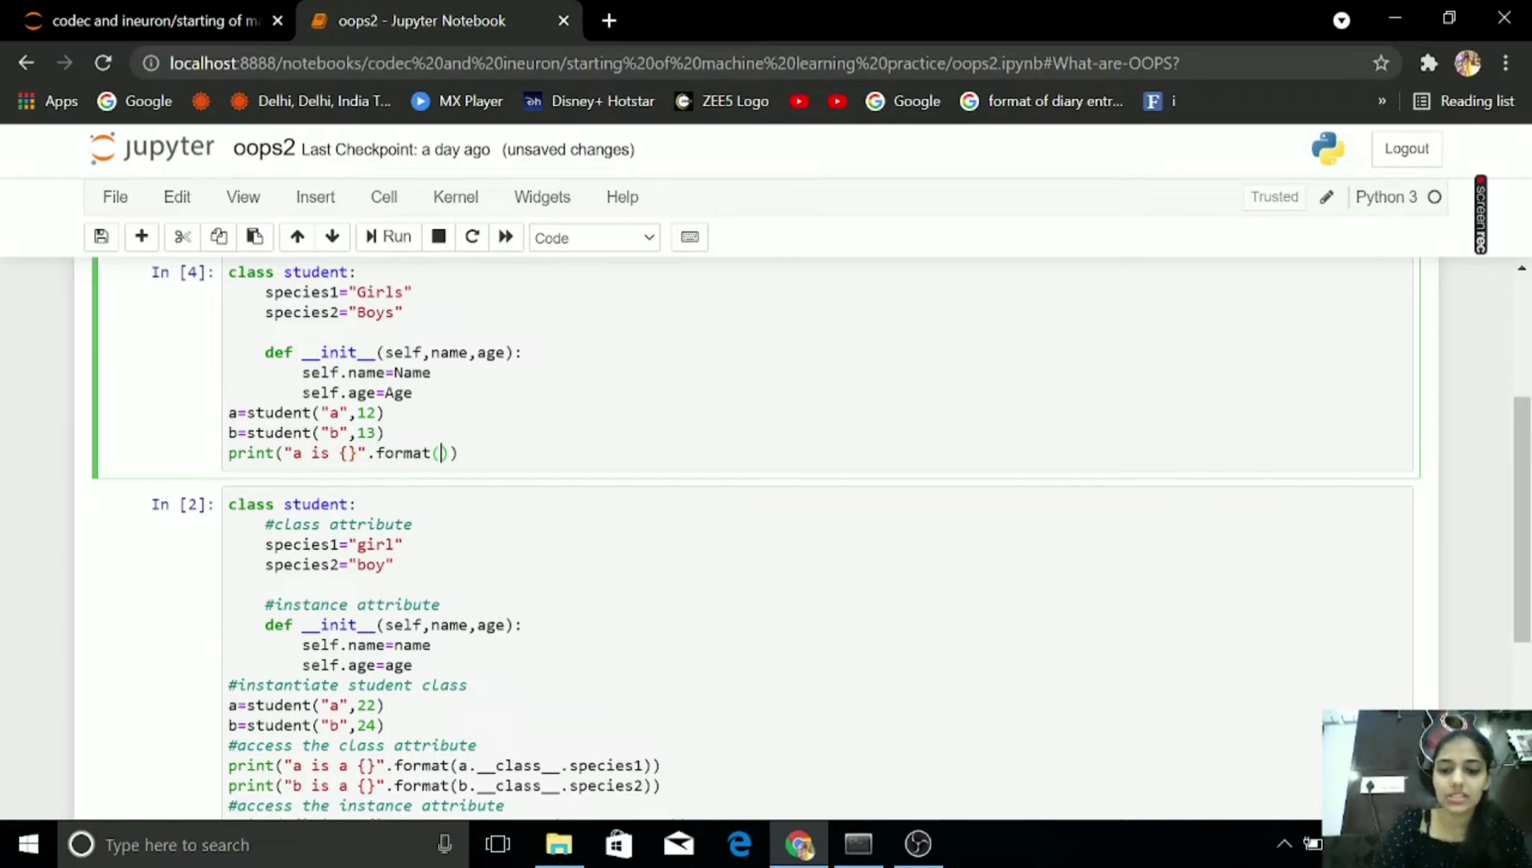
pyautogui.write('a.__')
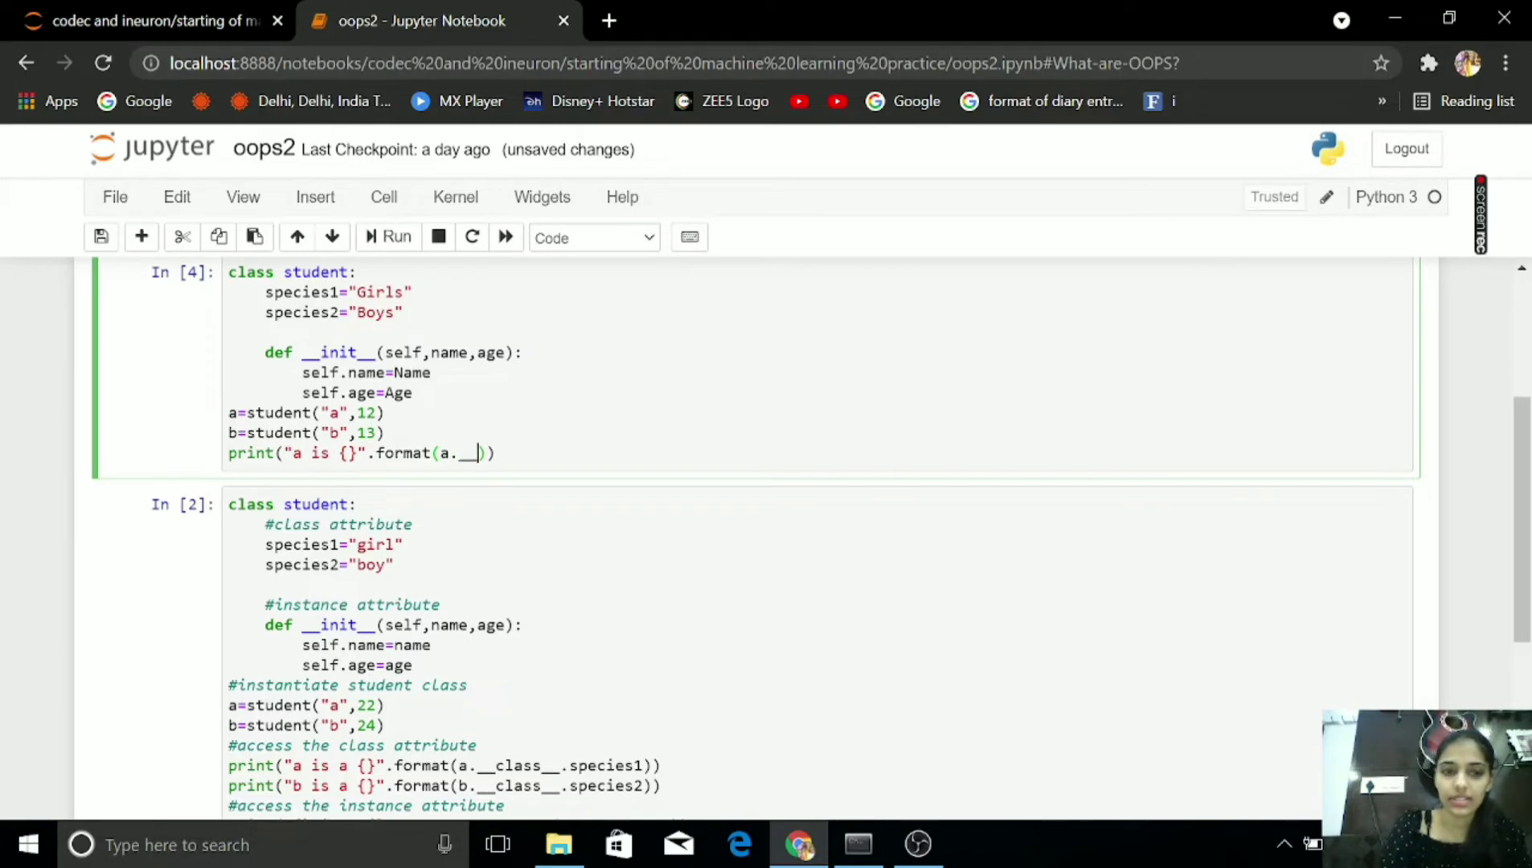
pyautogui.press('Backspace')
pyautogui.write('class')
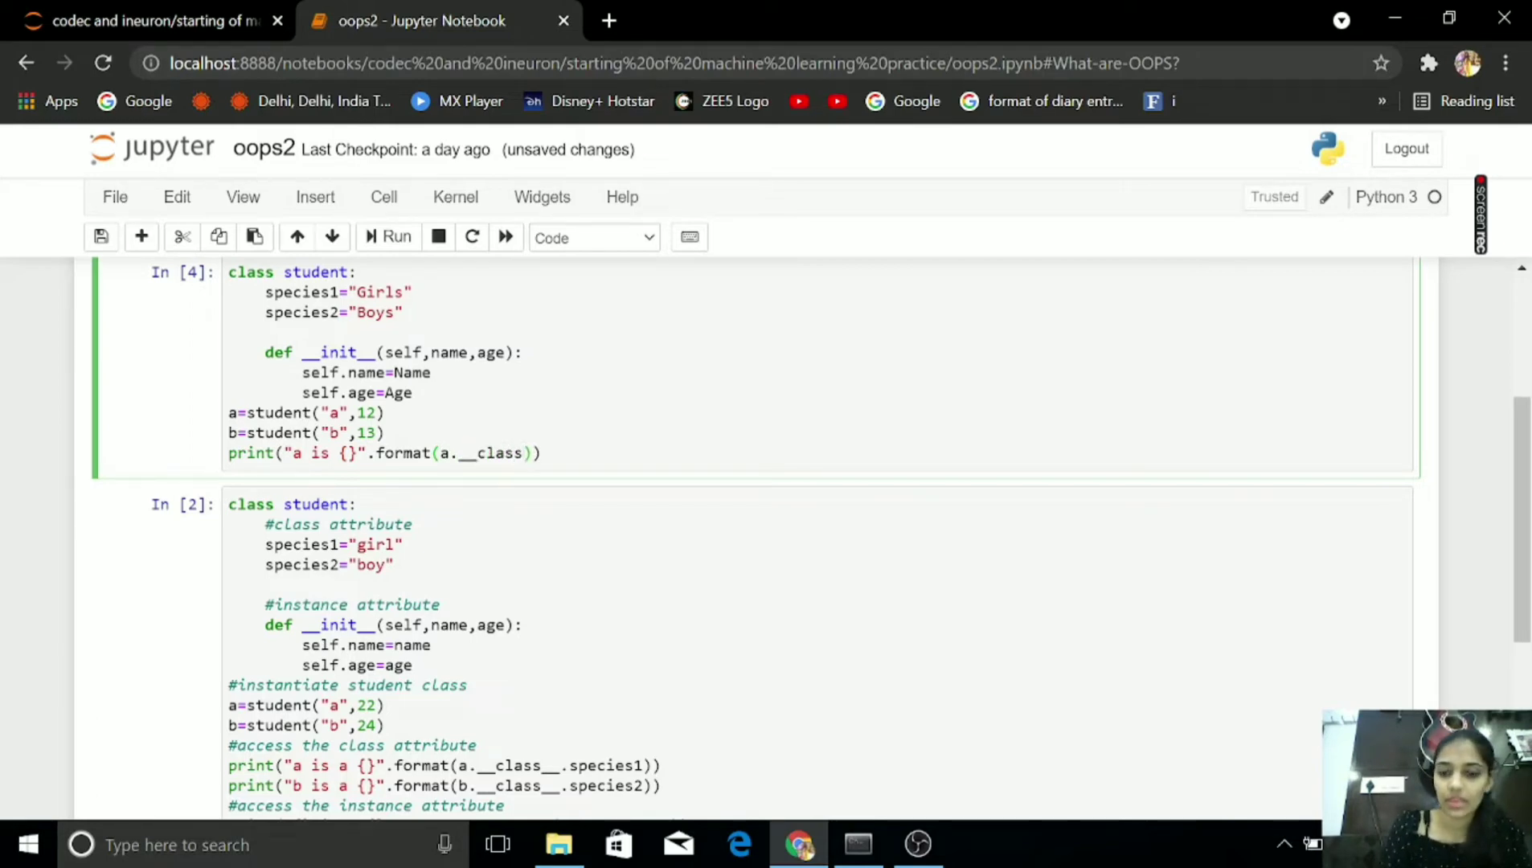
pyautogui.write('.')
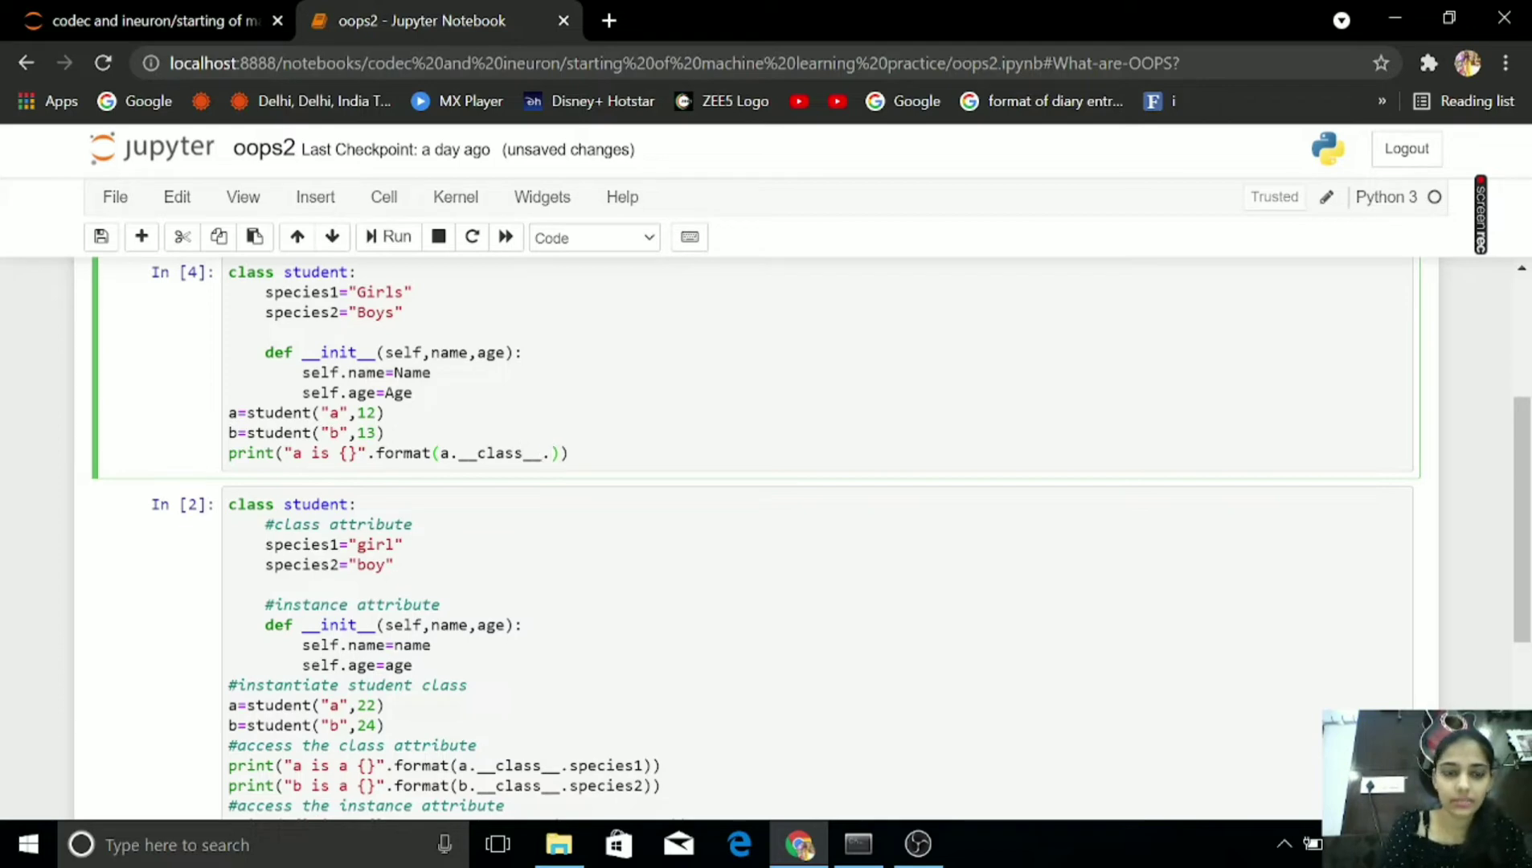
pyautogui.write('specoe')
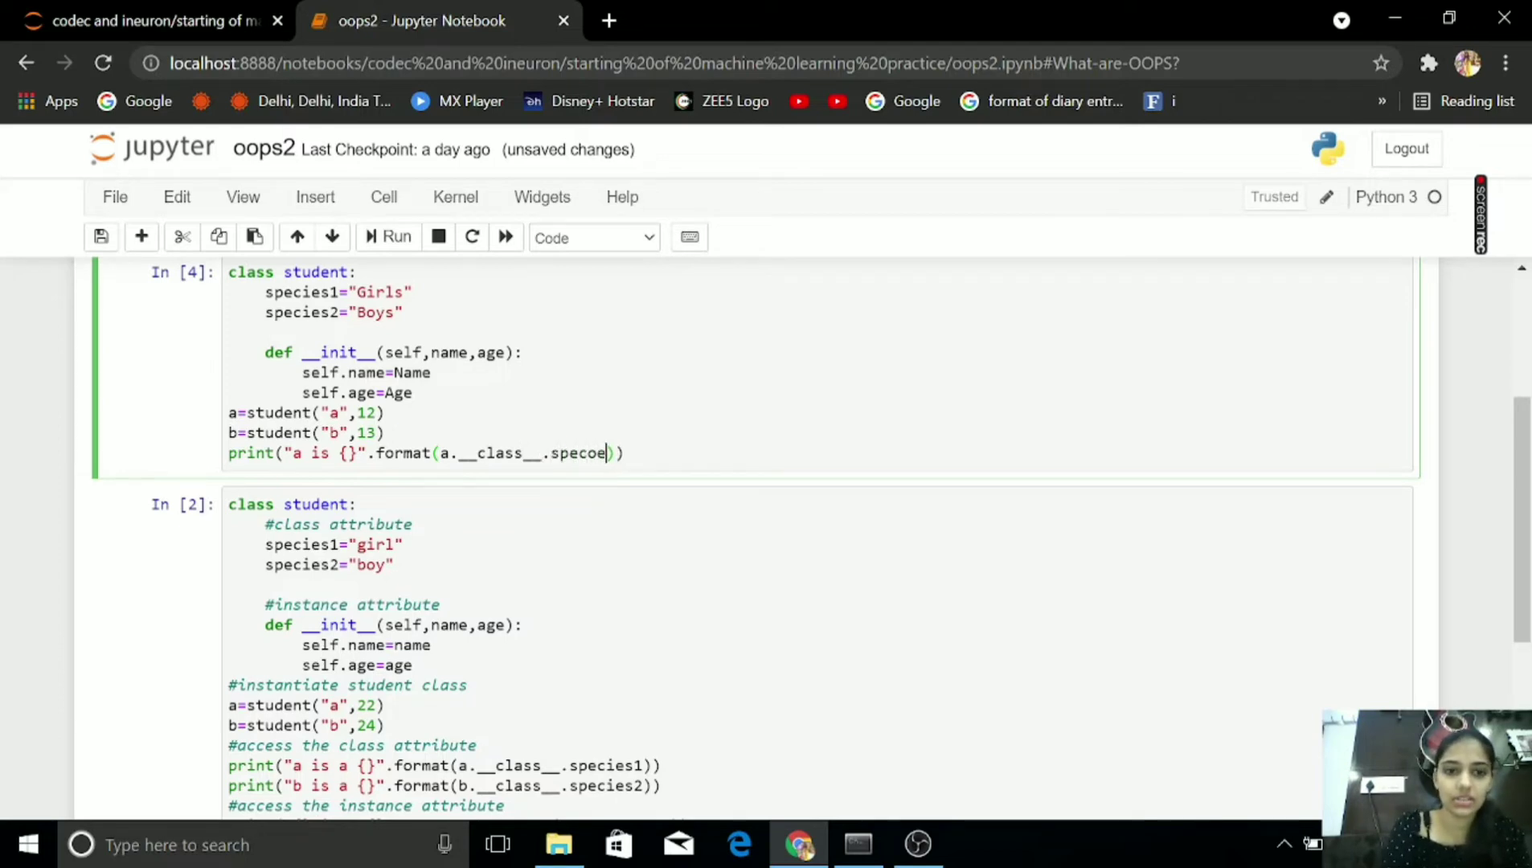
pyautogui.write('species1')
pyautogui.write('pri')
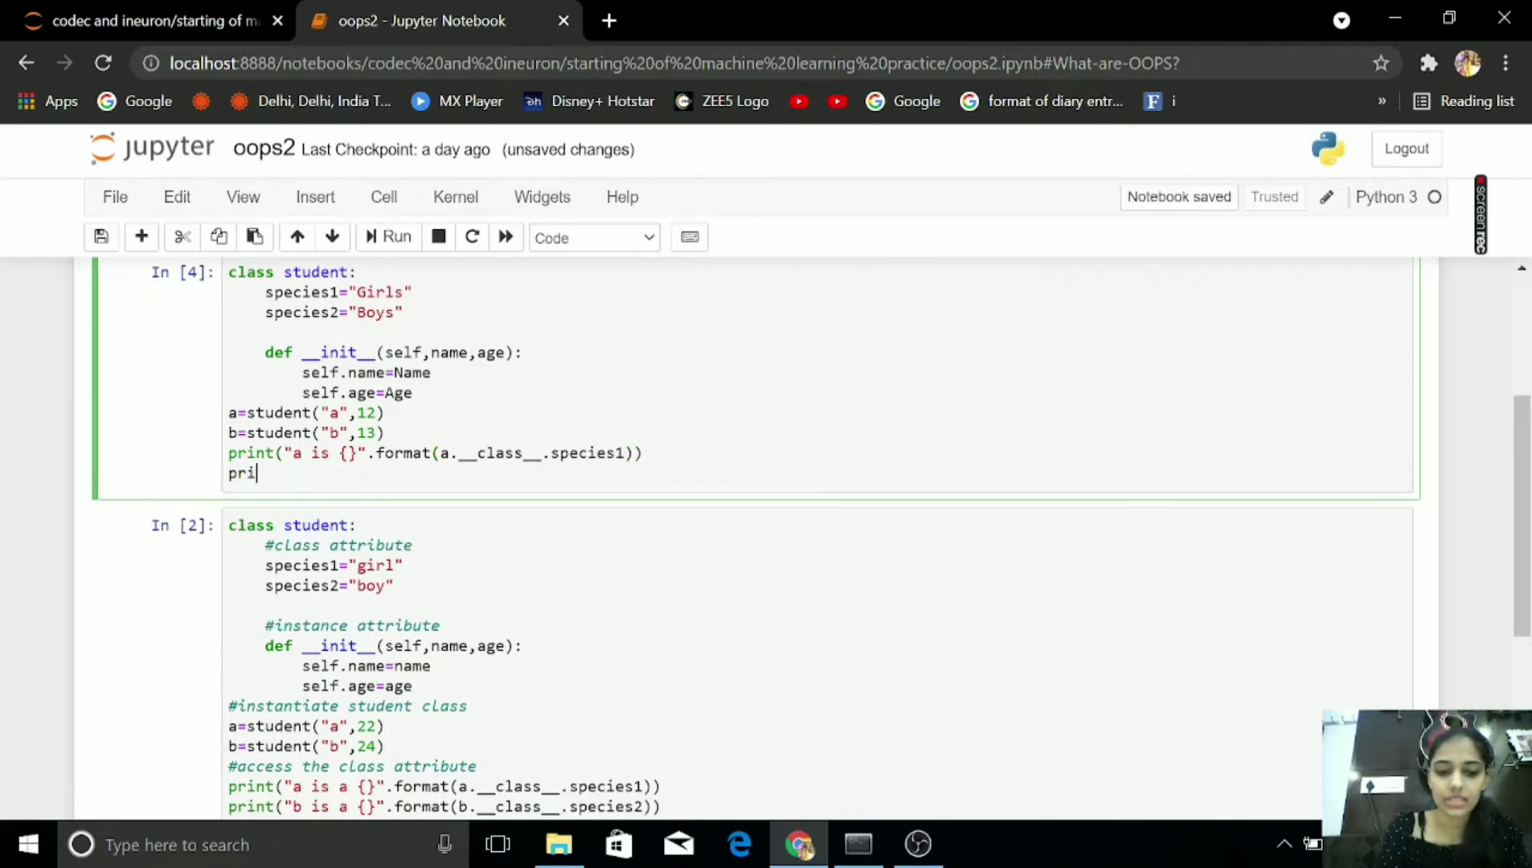
# - Write the matching species2 print line for b and run the cell, hitting NameError on Name
pyautogui.write('nt("b is')
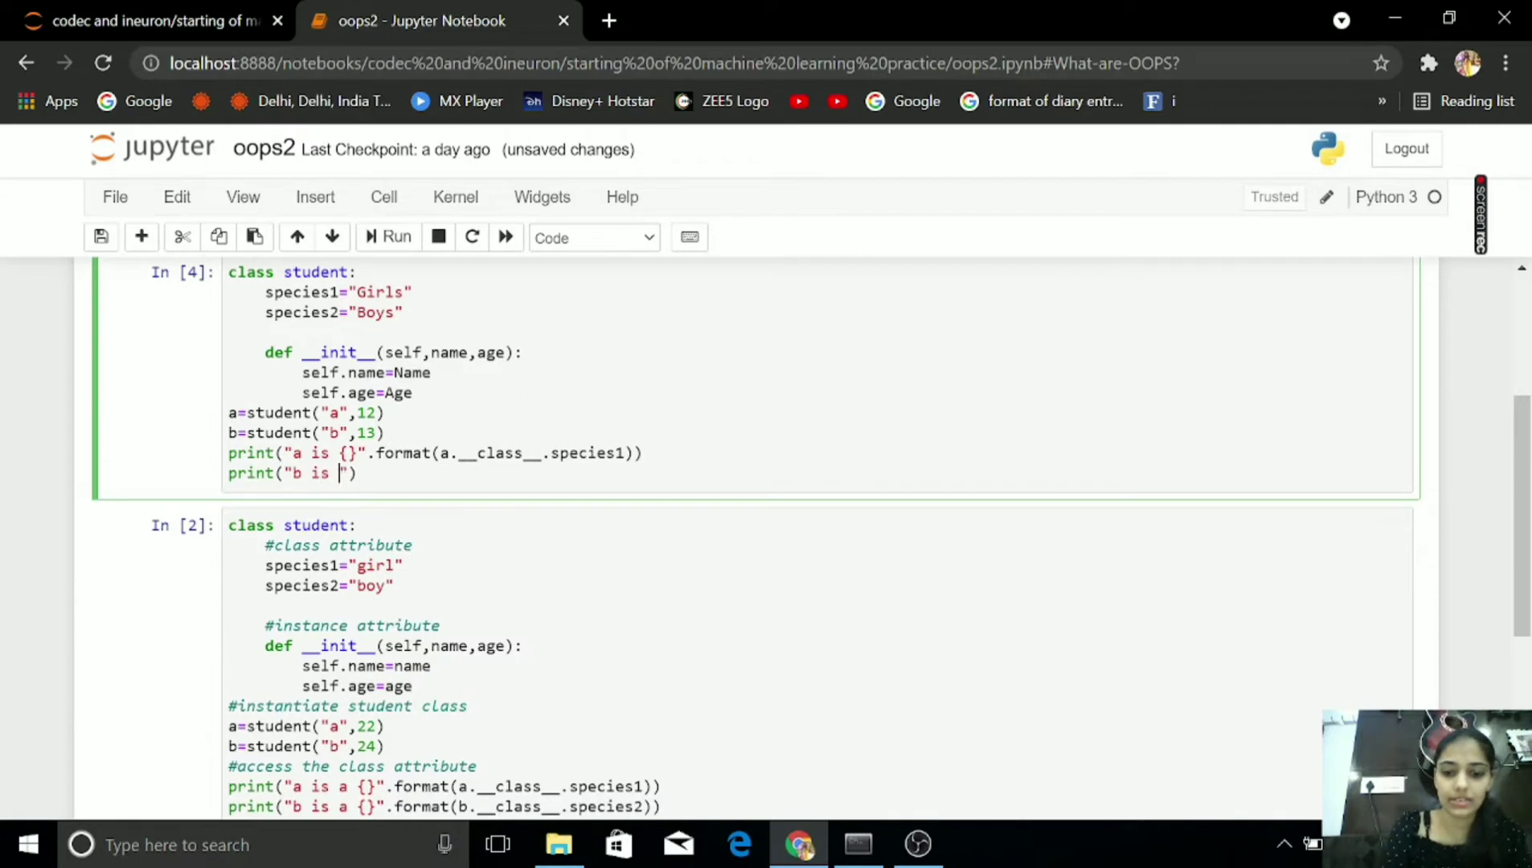
pyautogui.write('{}')
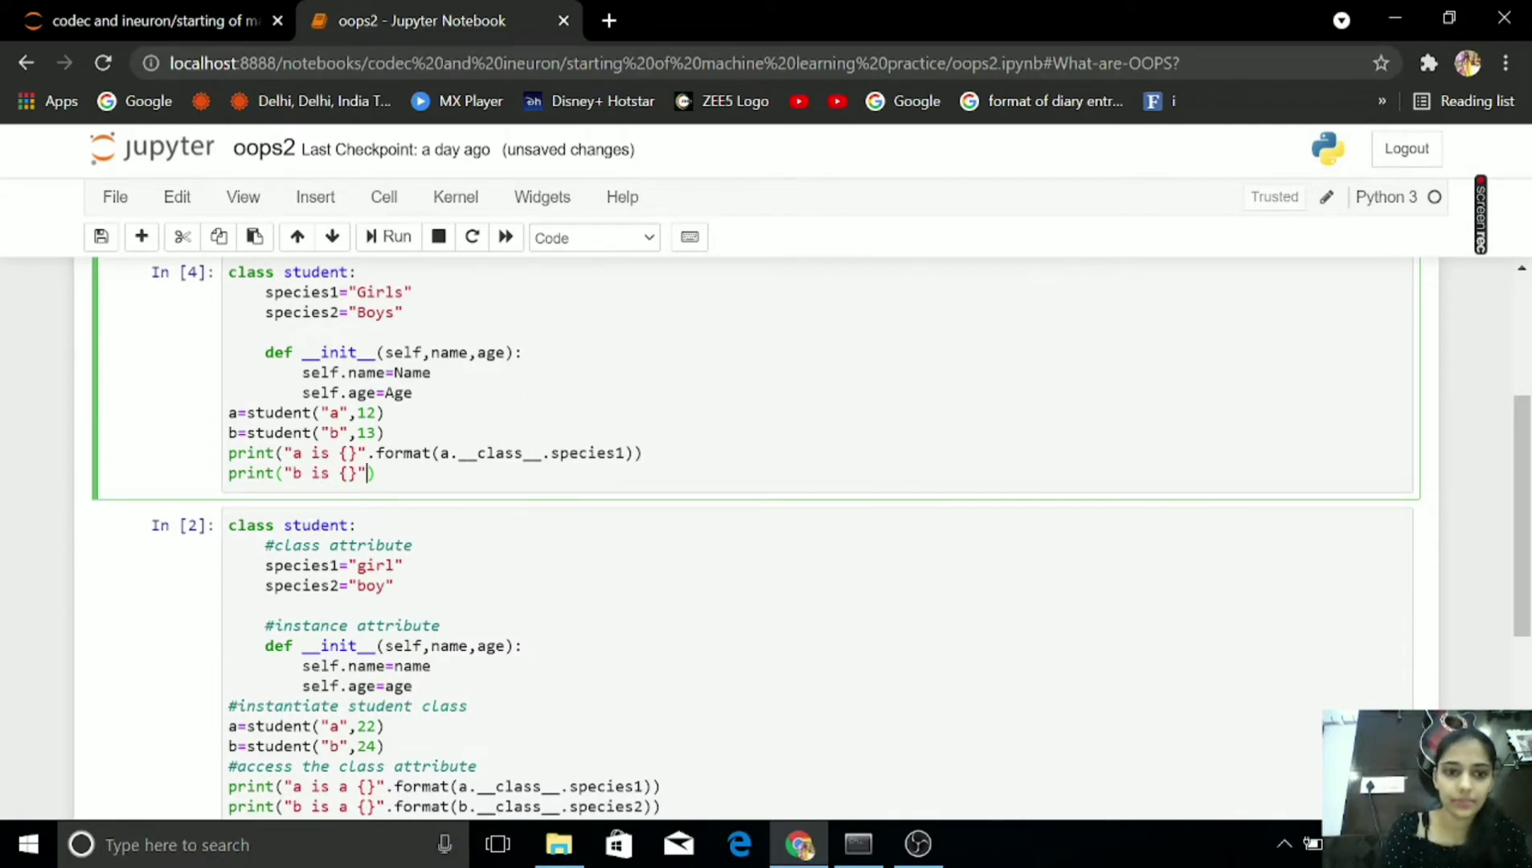
pyautogui.write('.format')
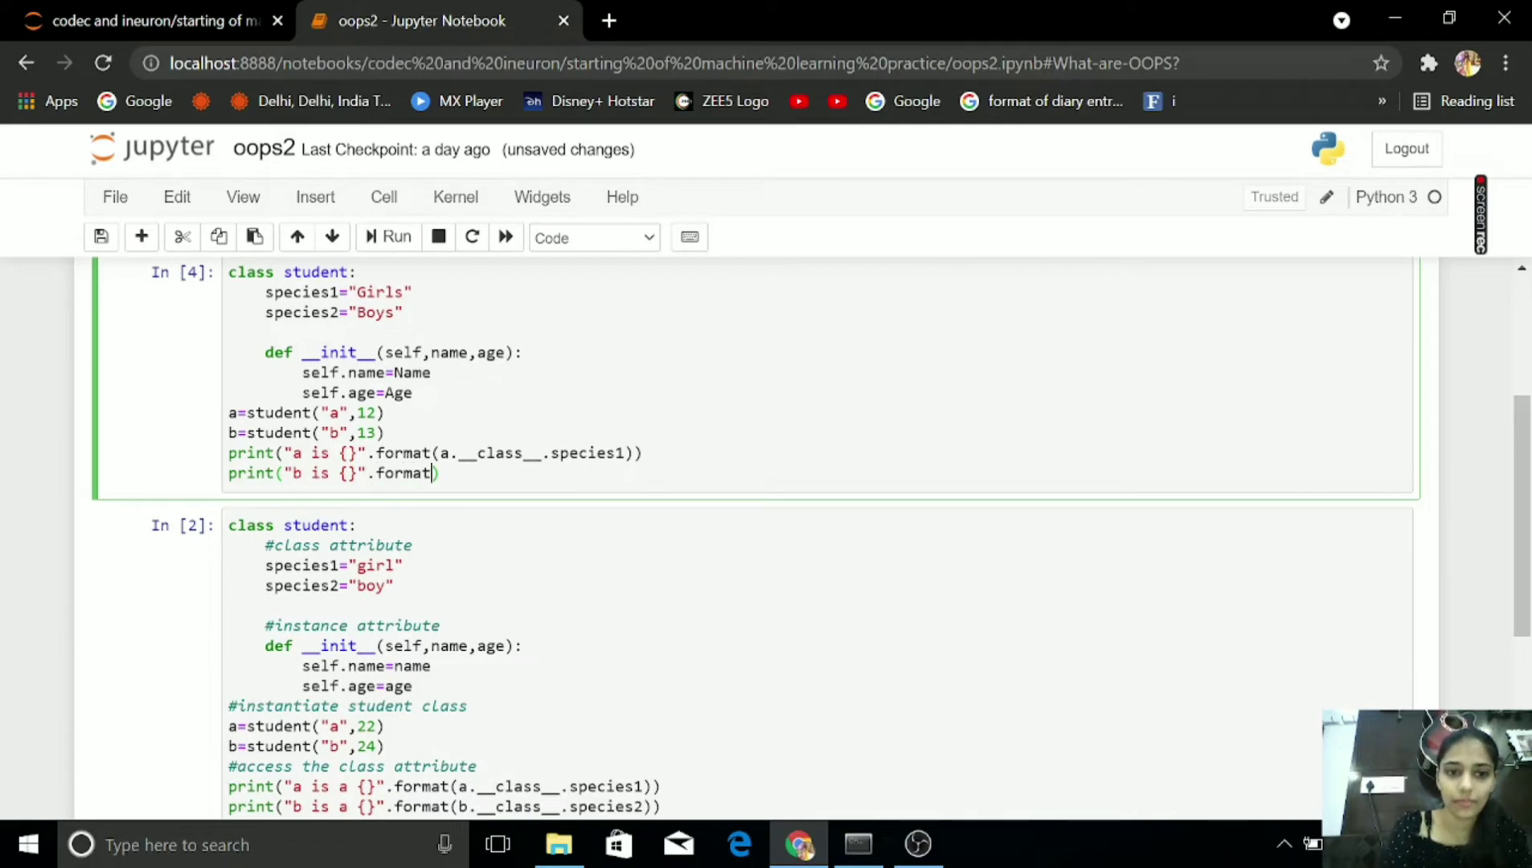
pyautogui.write('bb._')
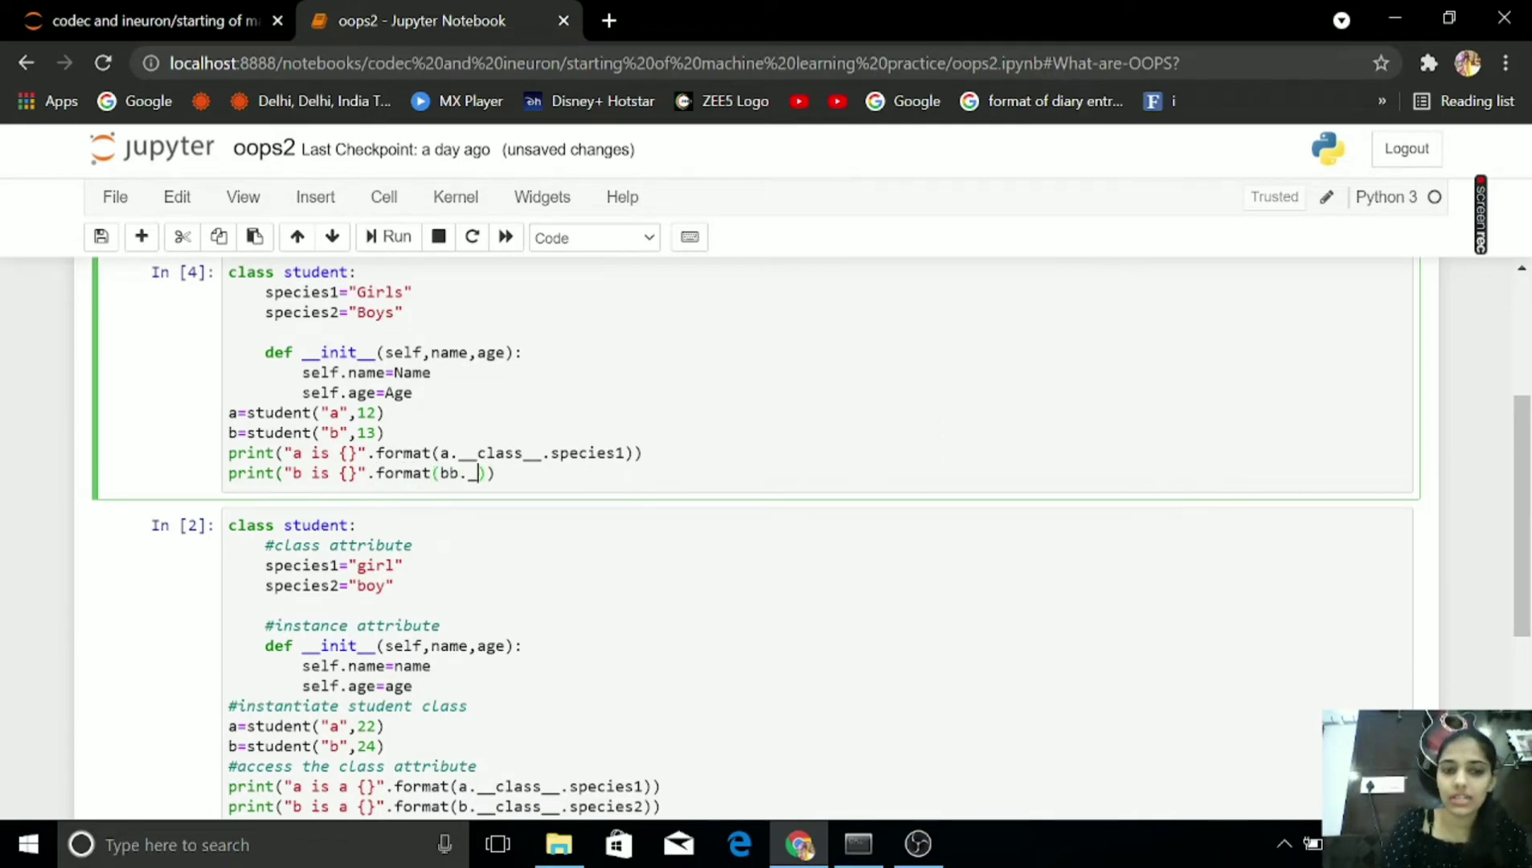
pyautogui.press('Backspace')
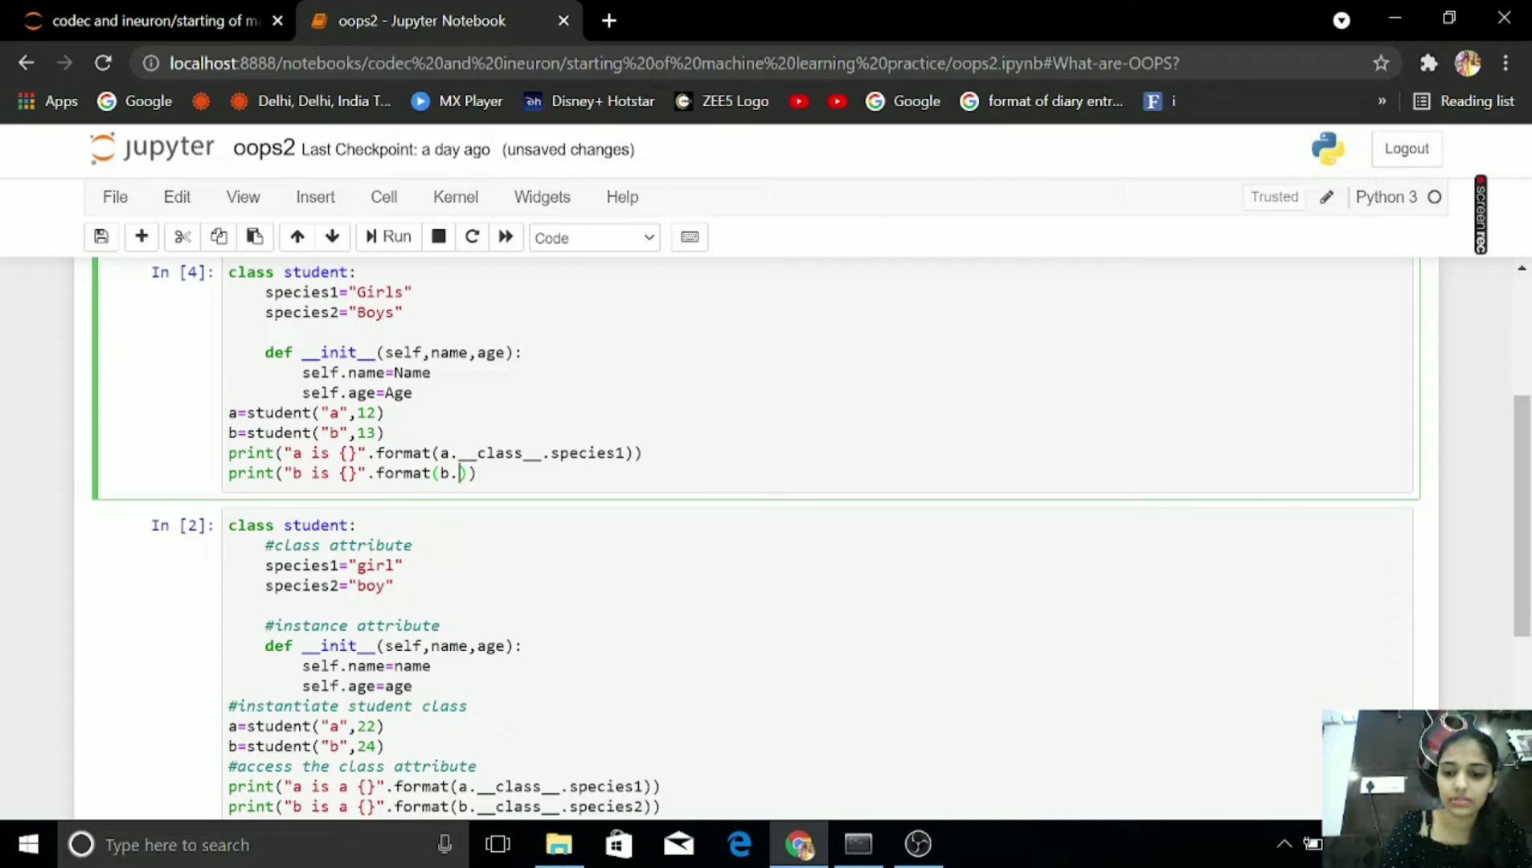
pyautogui.write('__class')
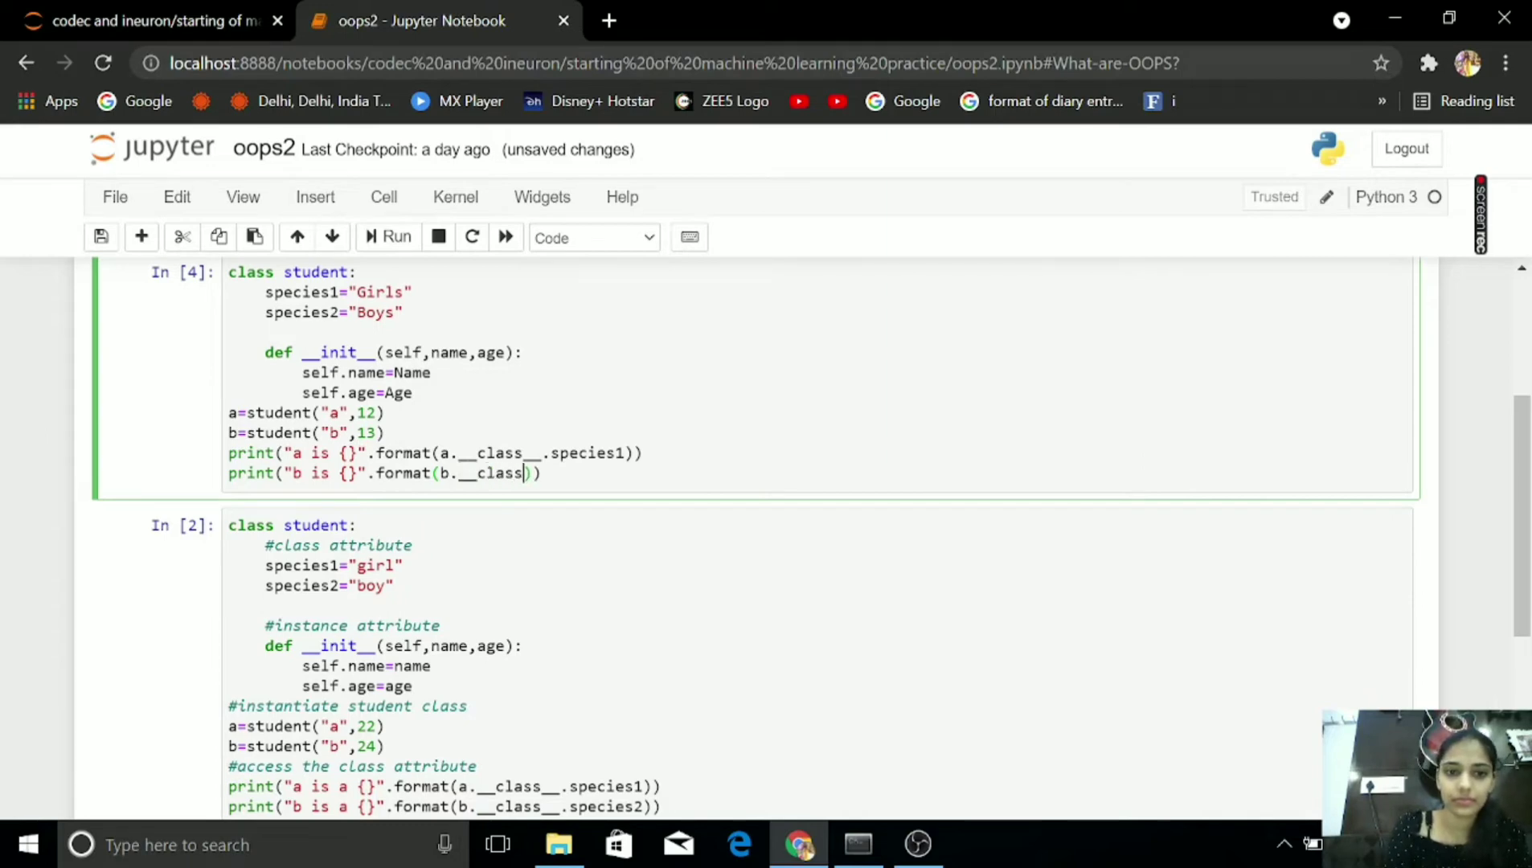
pyautogui.write('___')
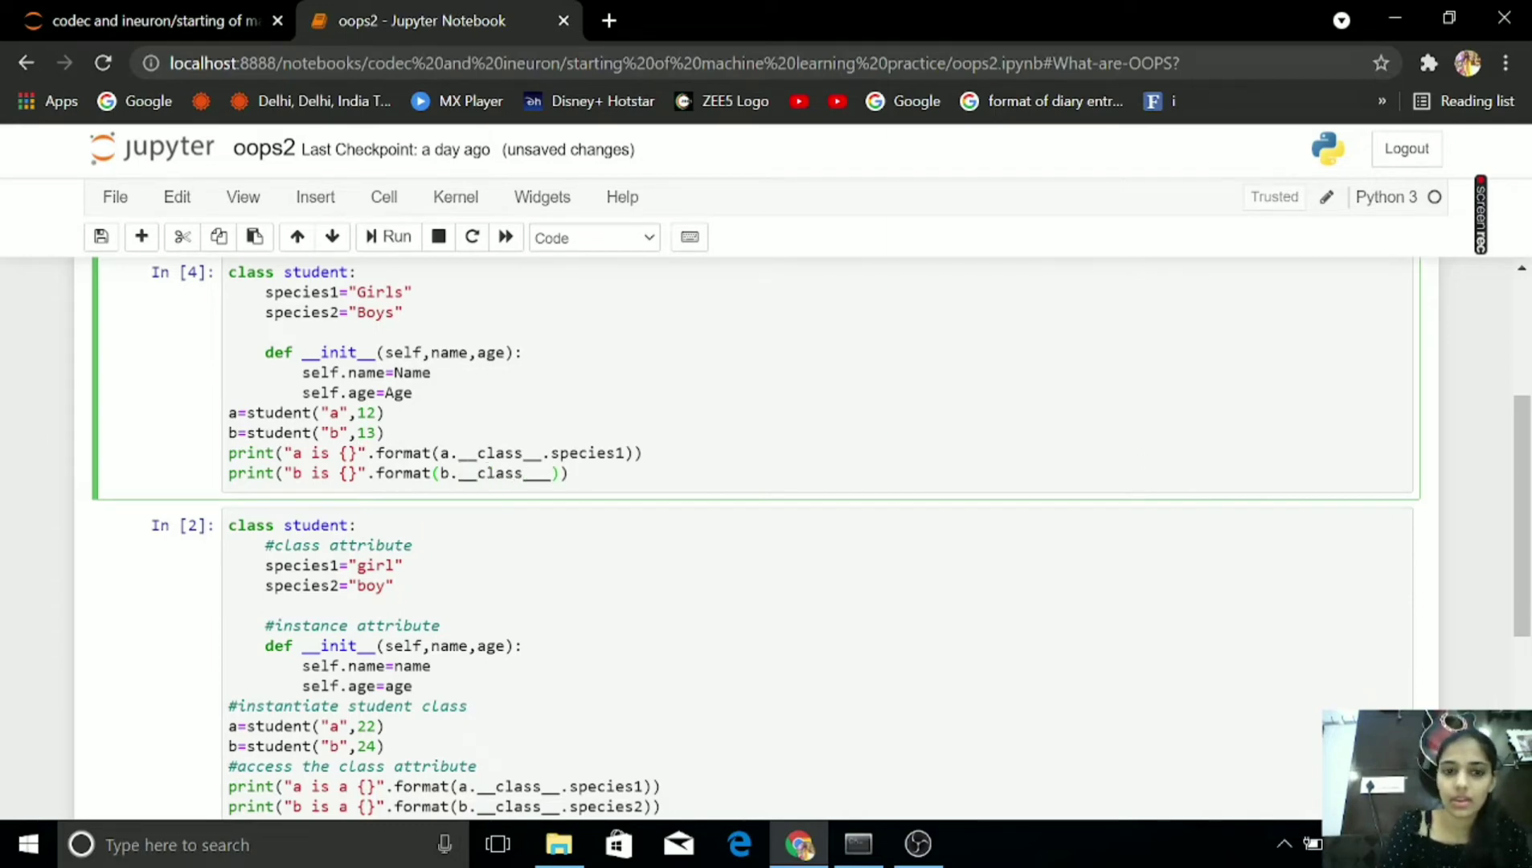
pyautogui.write('.spec')
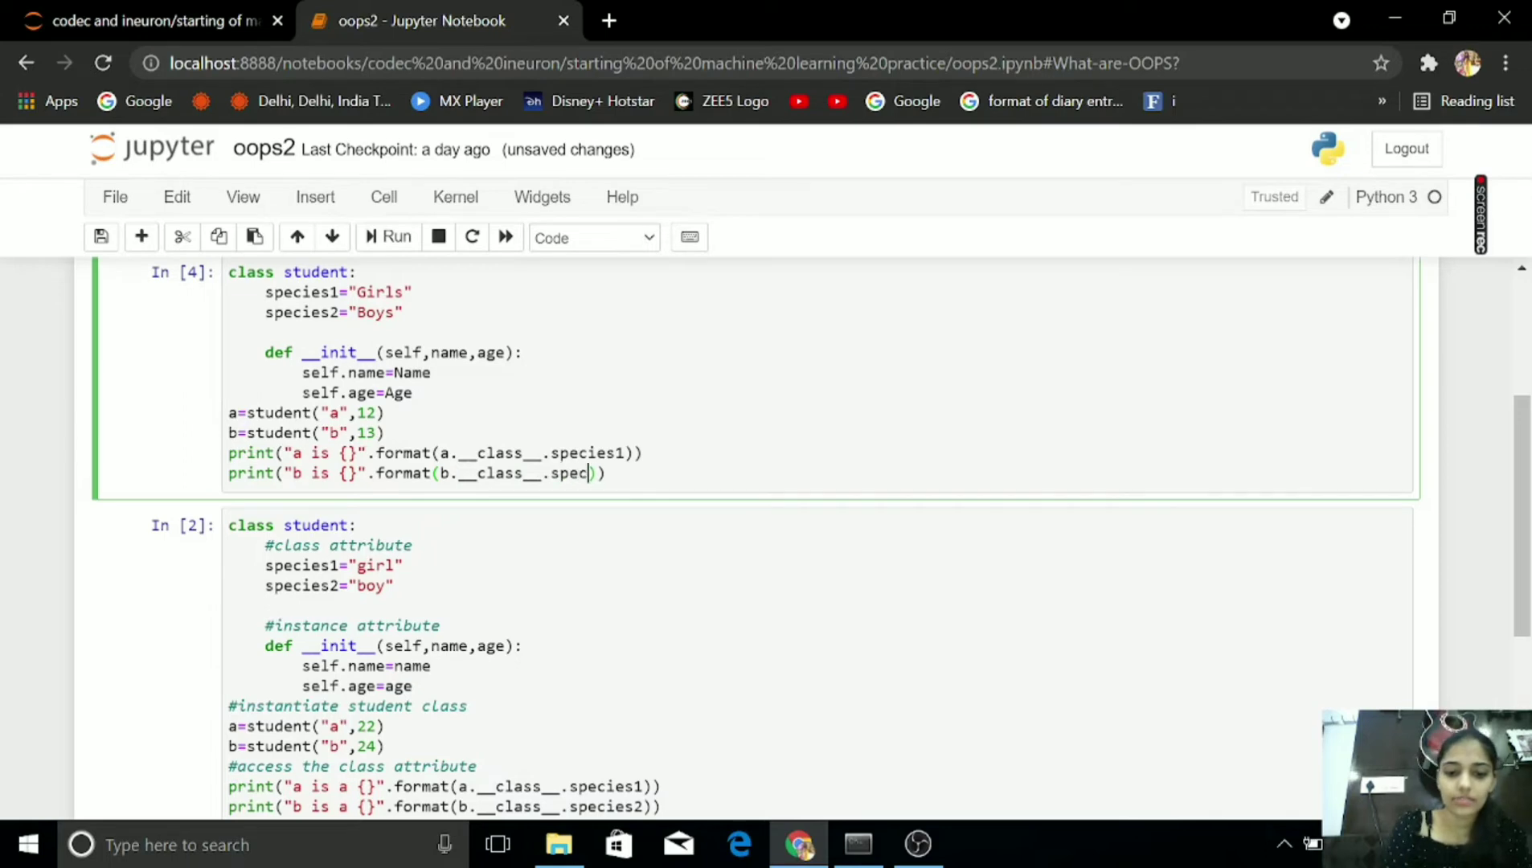
pyautogui.click(388, 236)
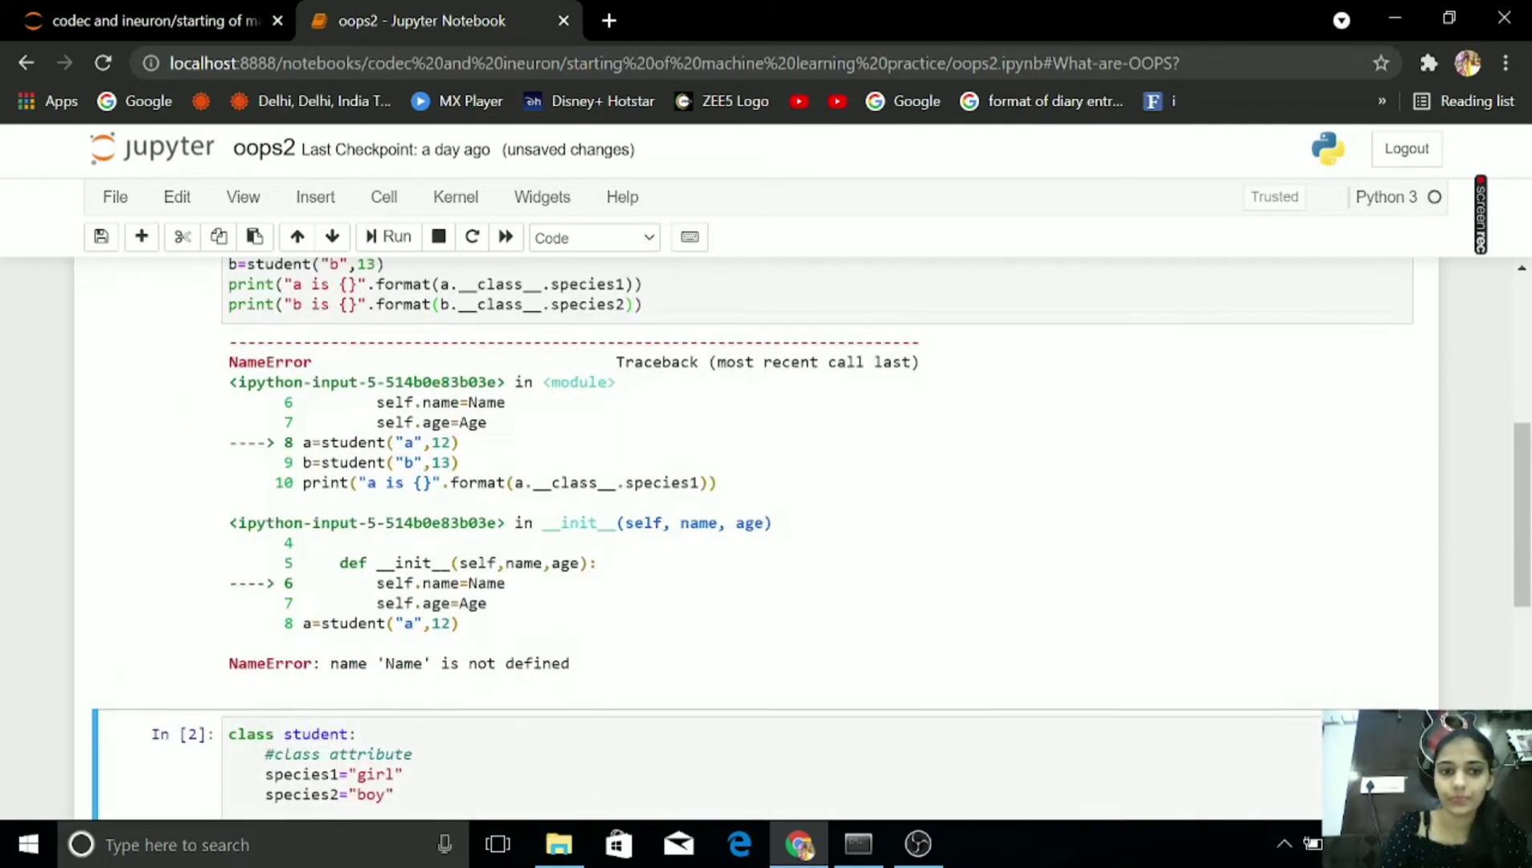
# - Fix the constructor to lowercase name and age, rerun, and scroll to the "a is Girls", "b is Boys" output
pyautogui.scroll(-3)
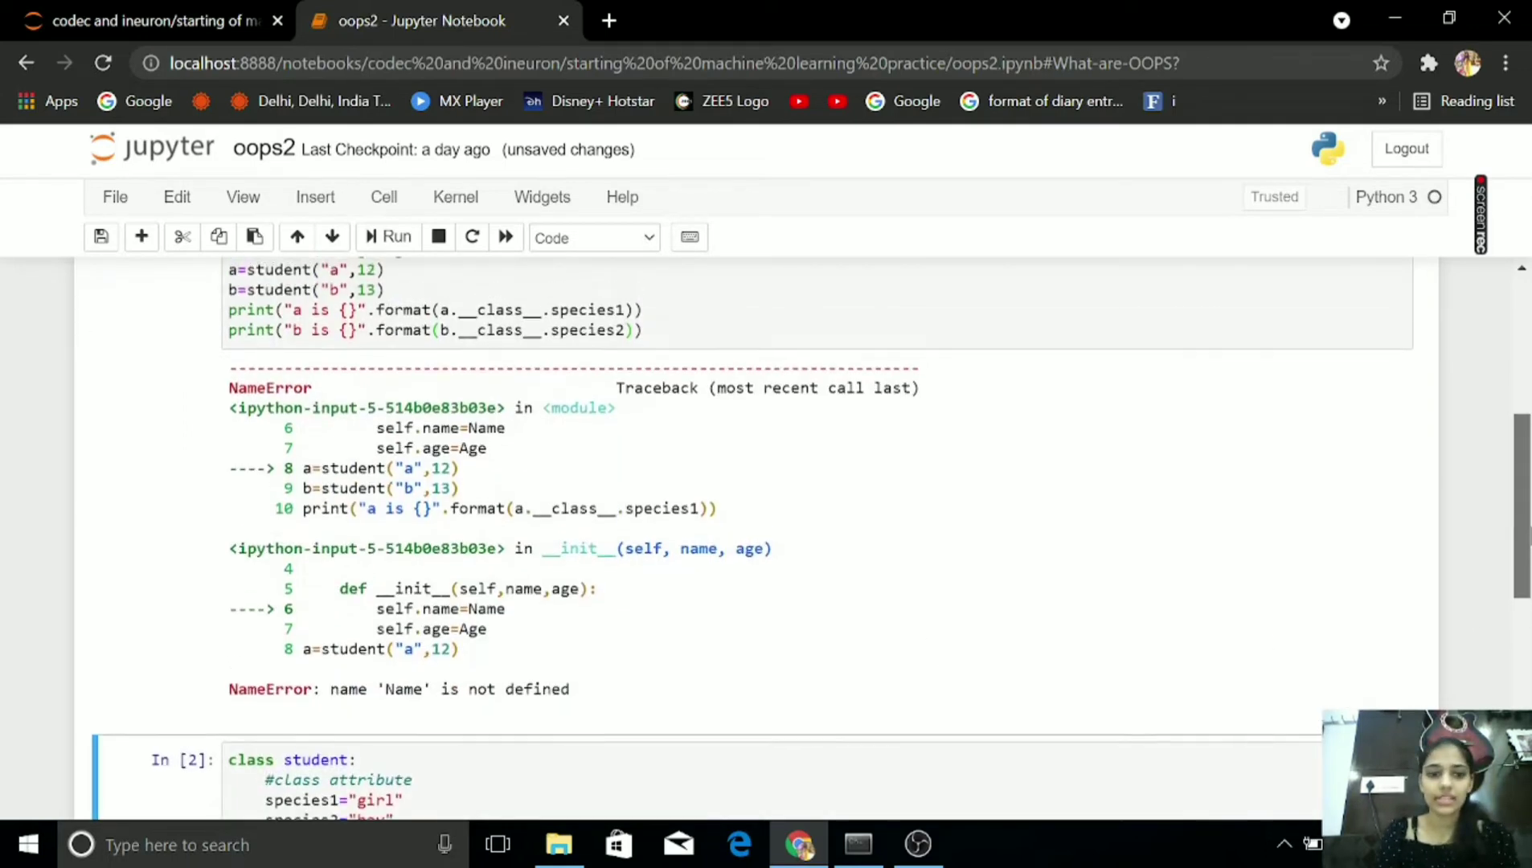
pyautogui.scroll(-3)
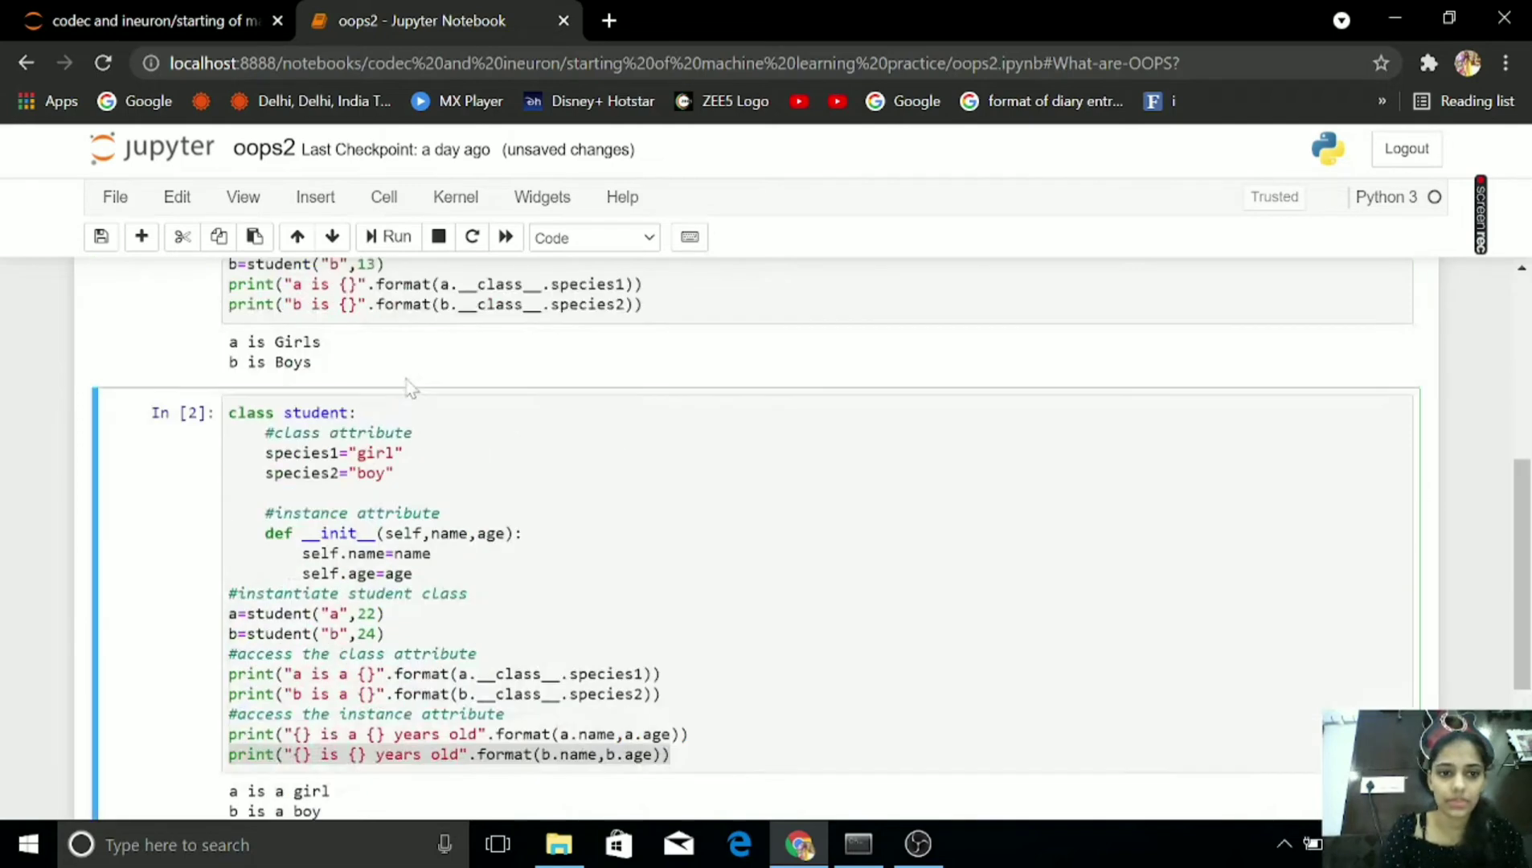
pyautogui.scroll(-3)
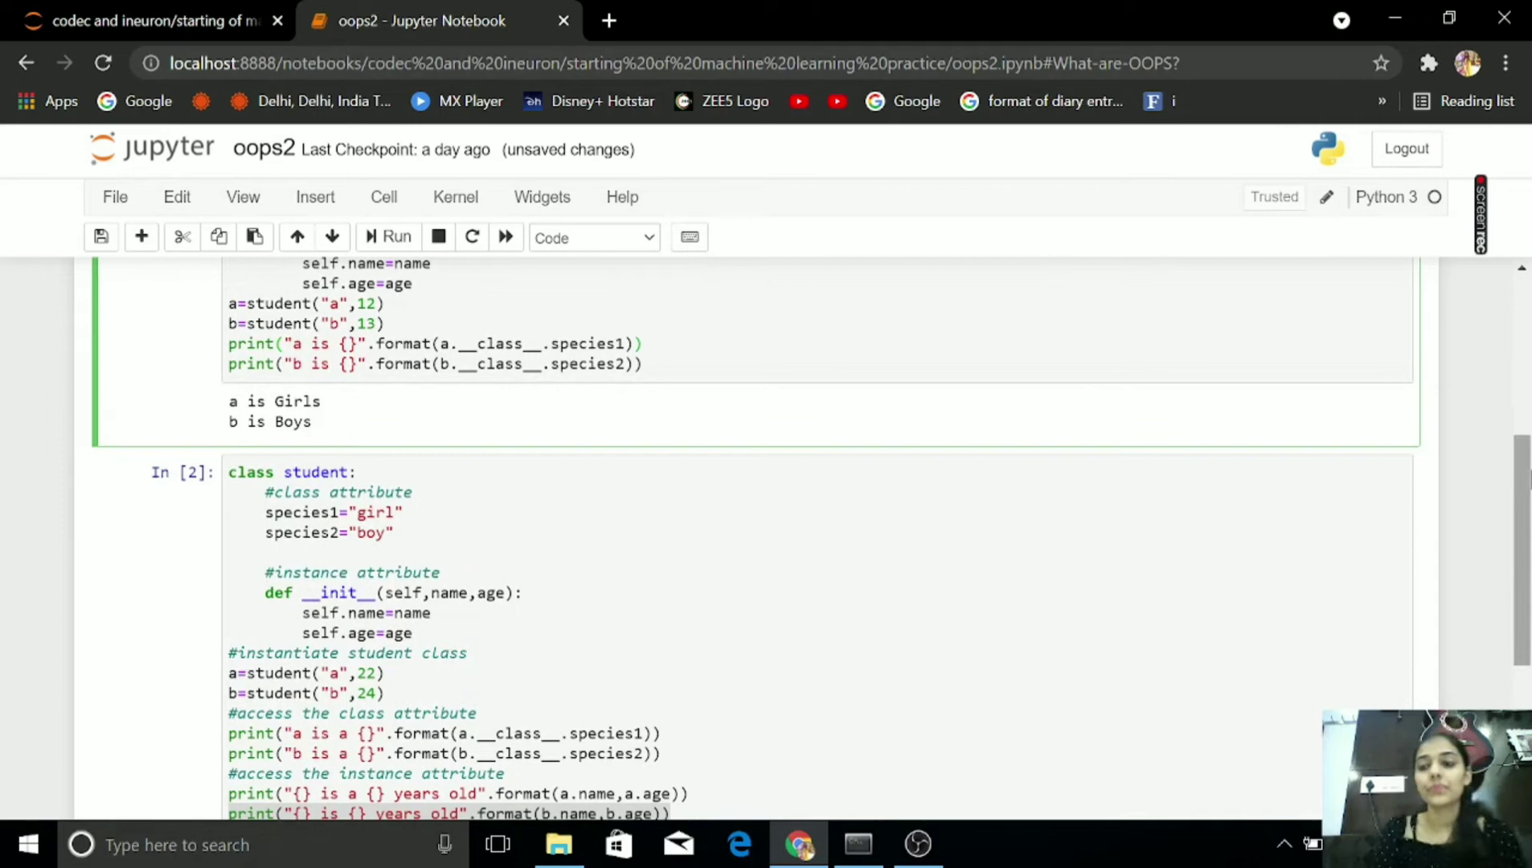
# - Change species to "Girl"/"Boy" and the strings to "is a", rerunning to print "a is a Girl", "b is a Boy"
pyautogui.scroll(-3)
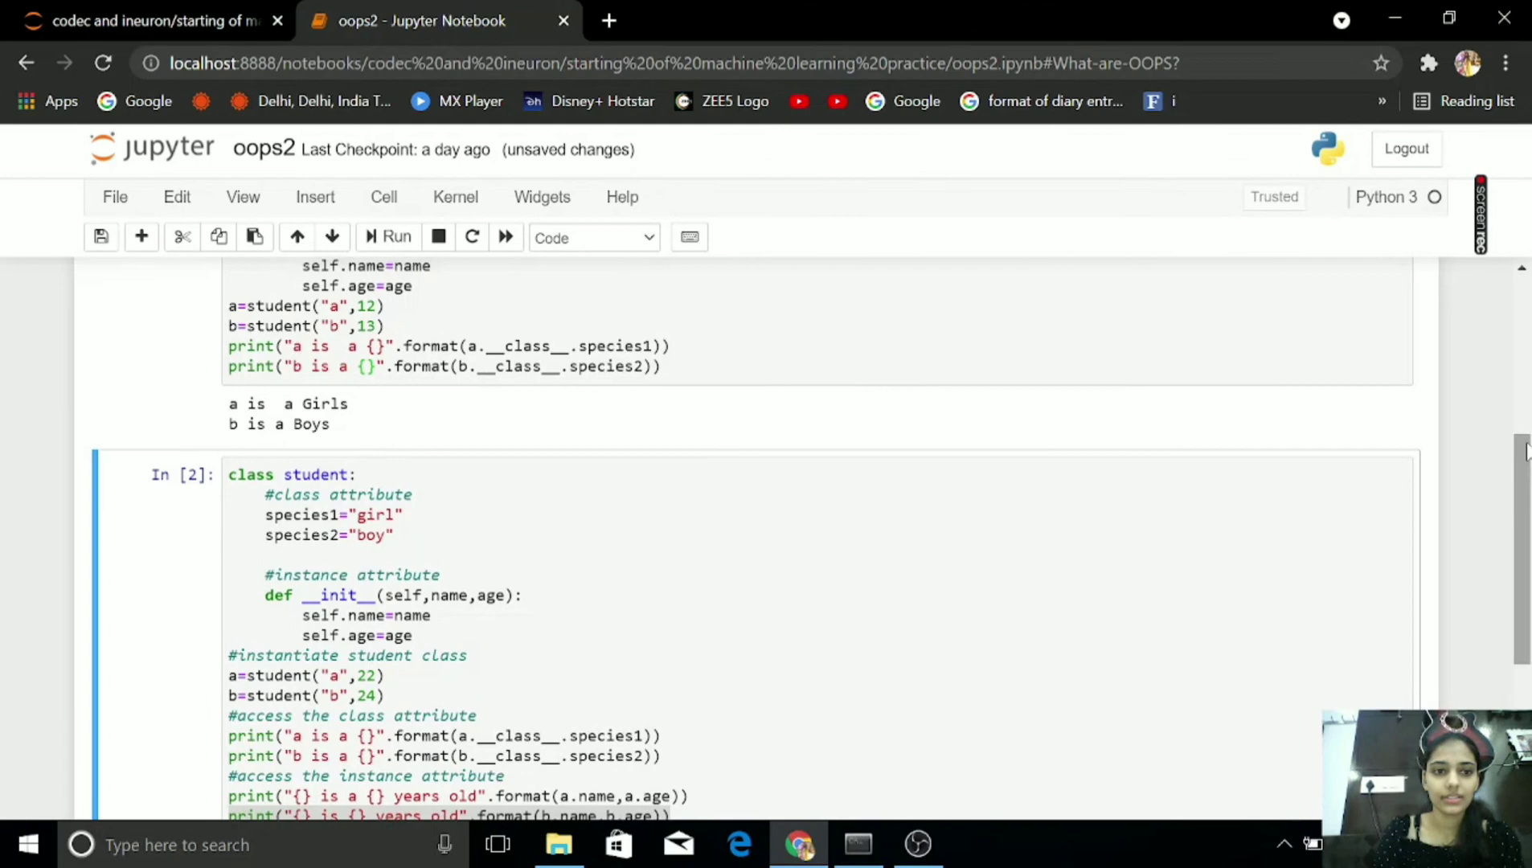
pyautogui.moveTo(748, 450)
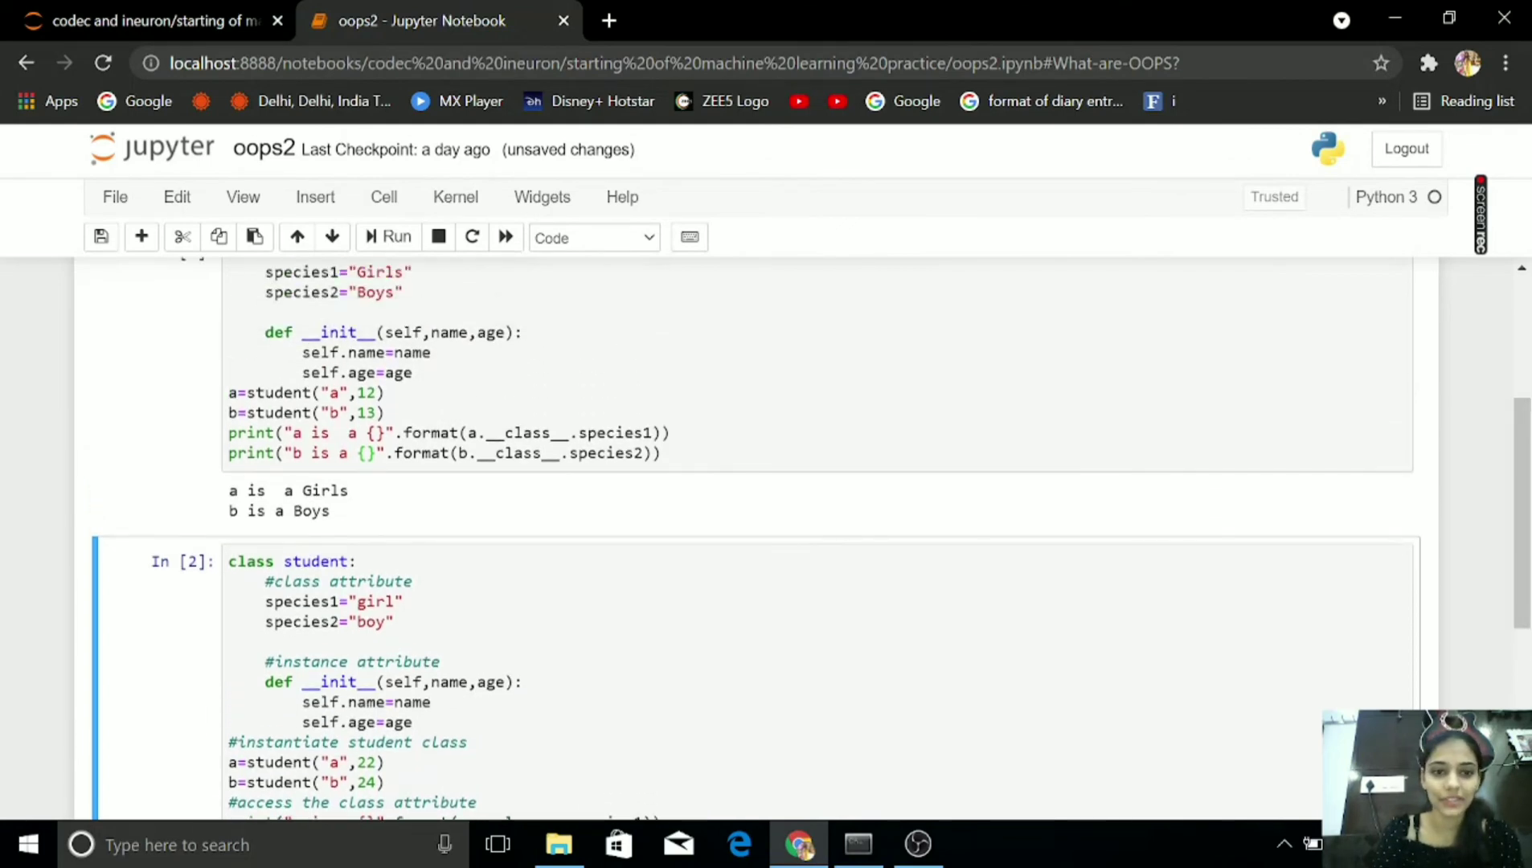
pyautogui.click(389, 272)
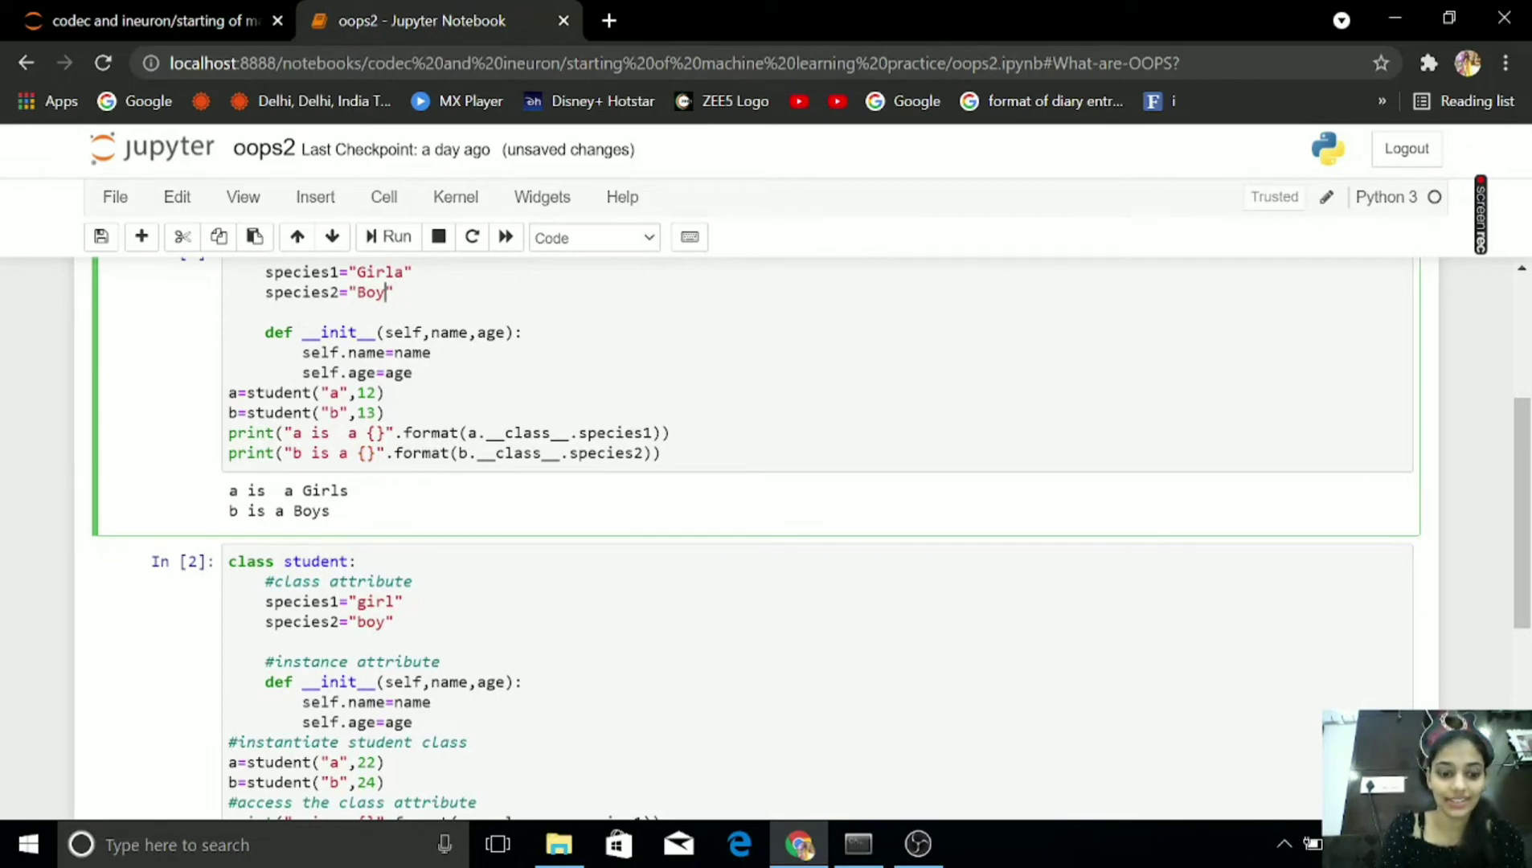
pyautogui.scroll(-3)
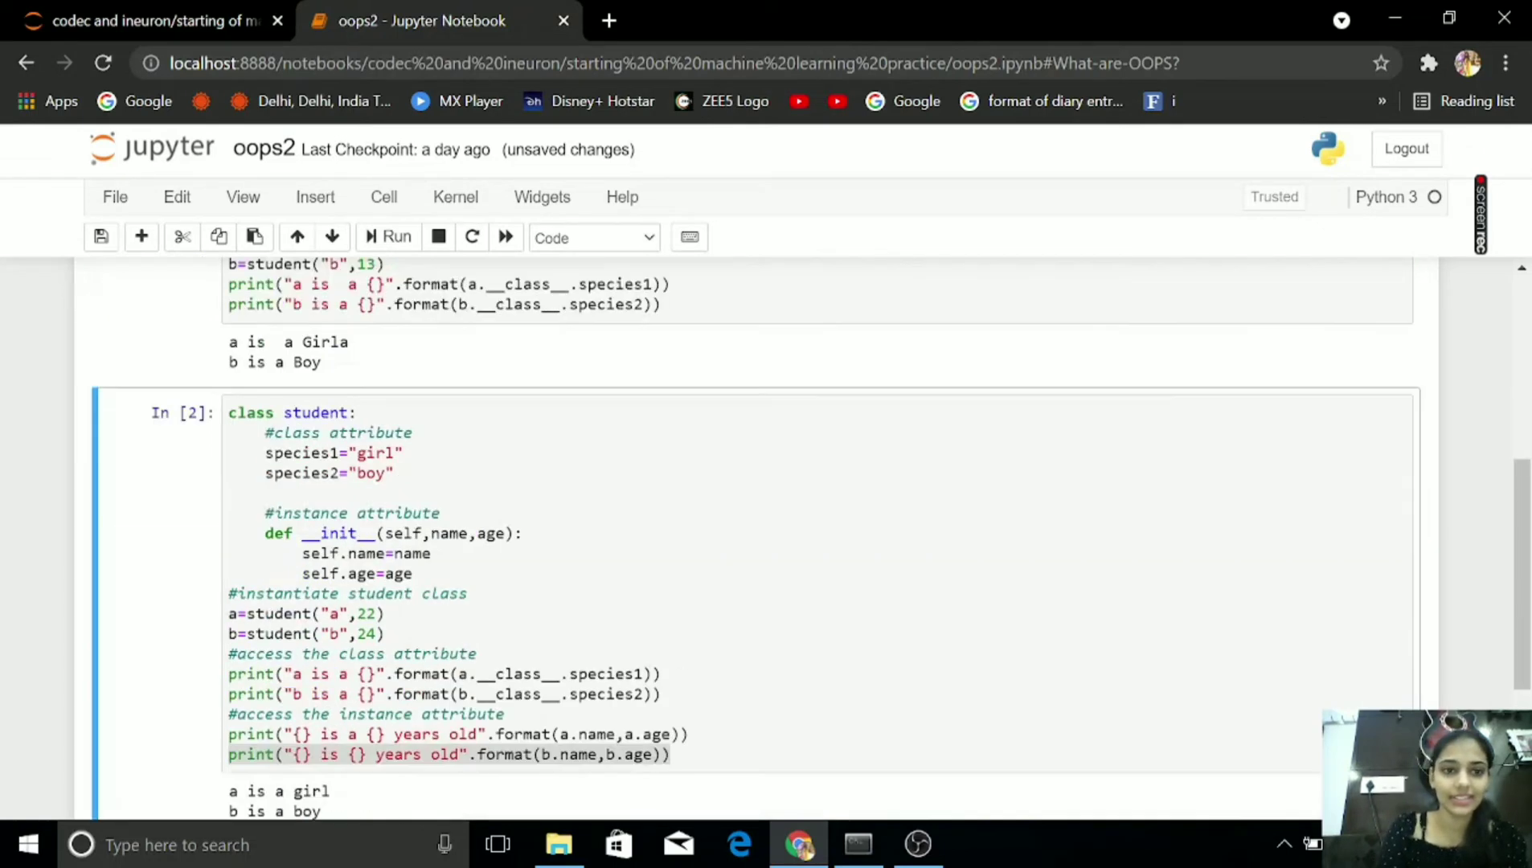
pyautogui.scroll(-3)
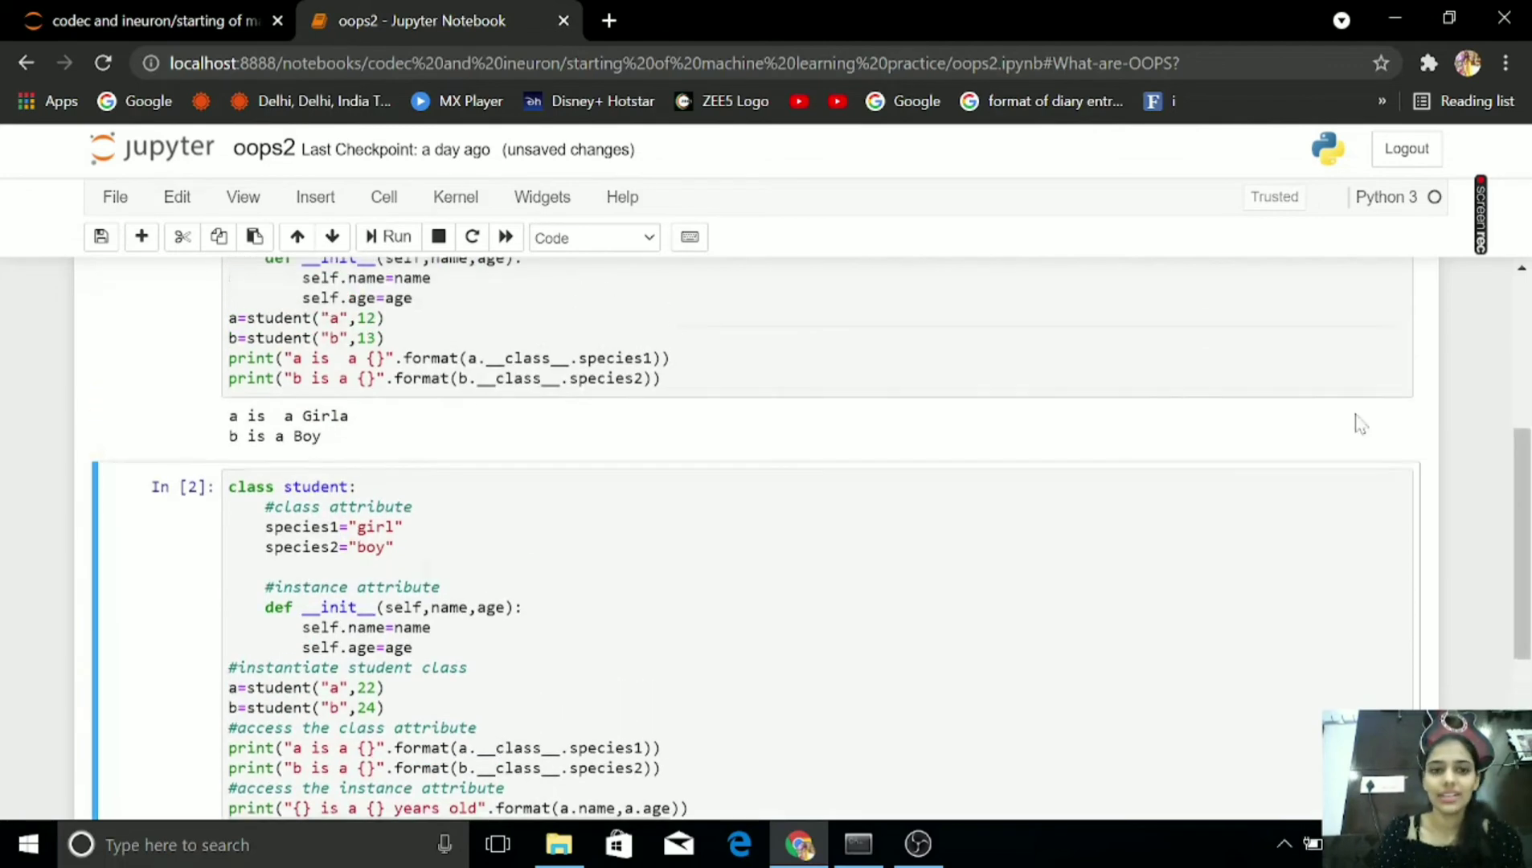
pyautogui.scroll(-3)
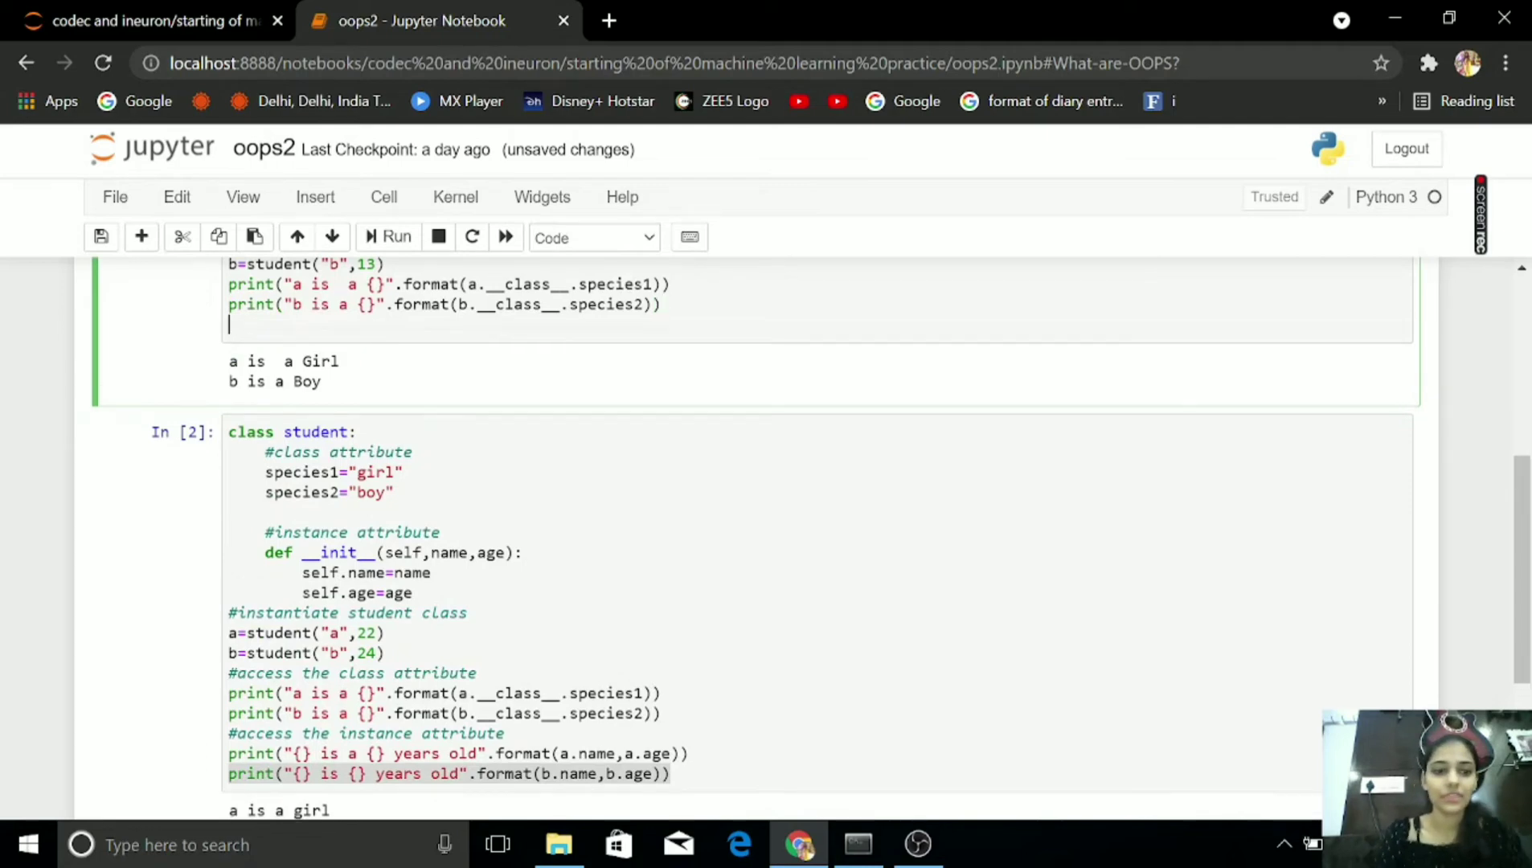
# - Add print("{} is {} years old".format(a.name,a.age)), fix the print typo, and run to show "a is 12 years old"
pyautogui.write('pre')
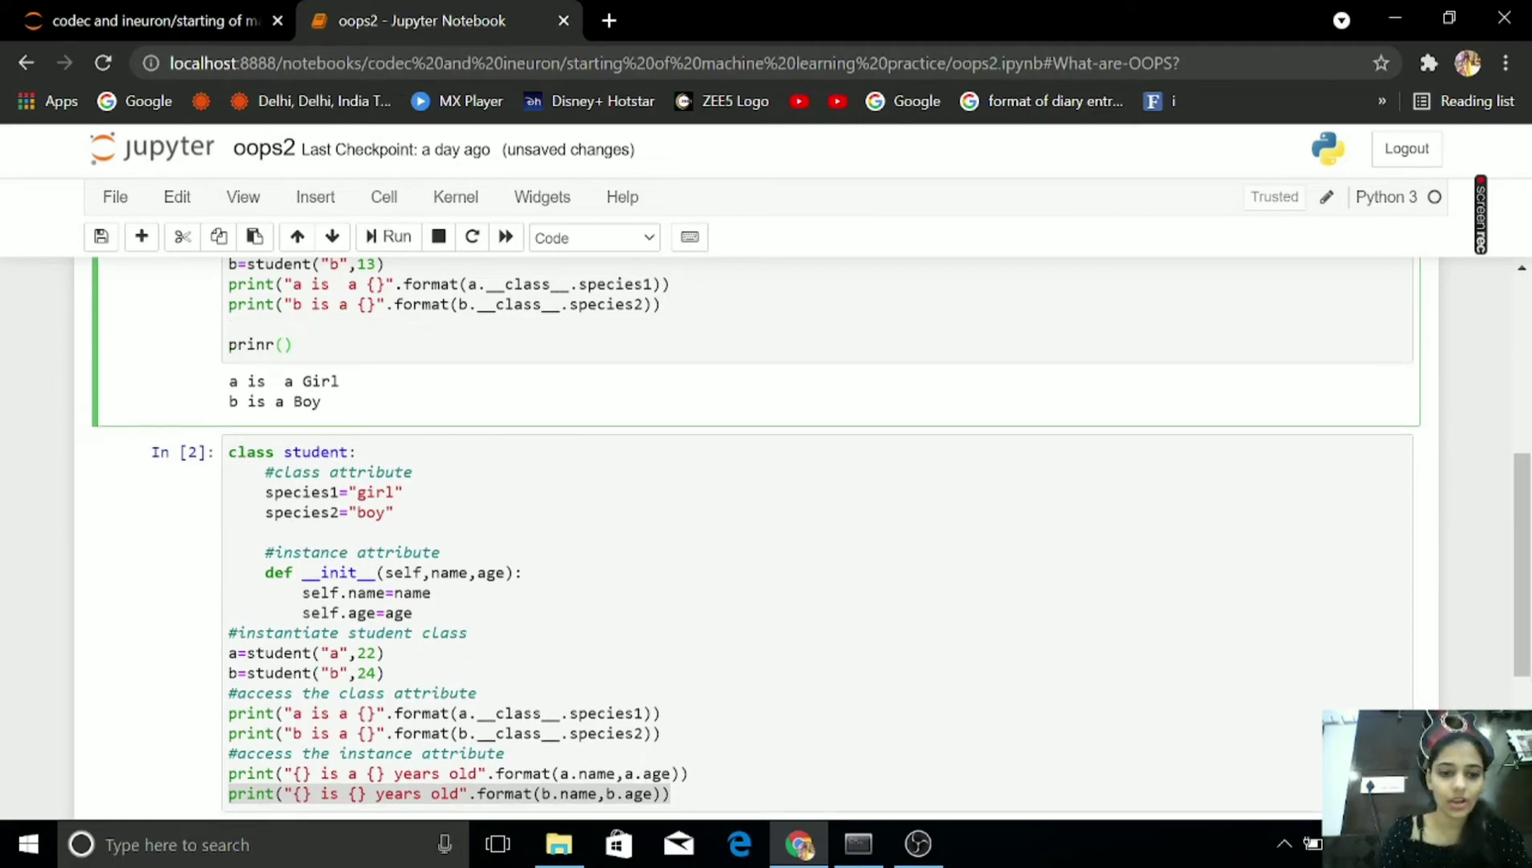
pyautogui.write('"{}"')
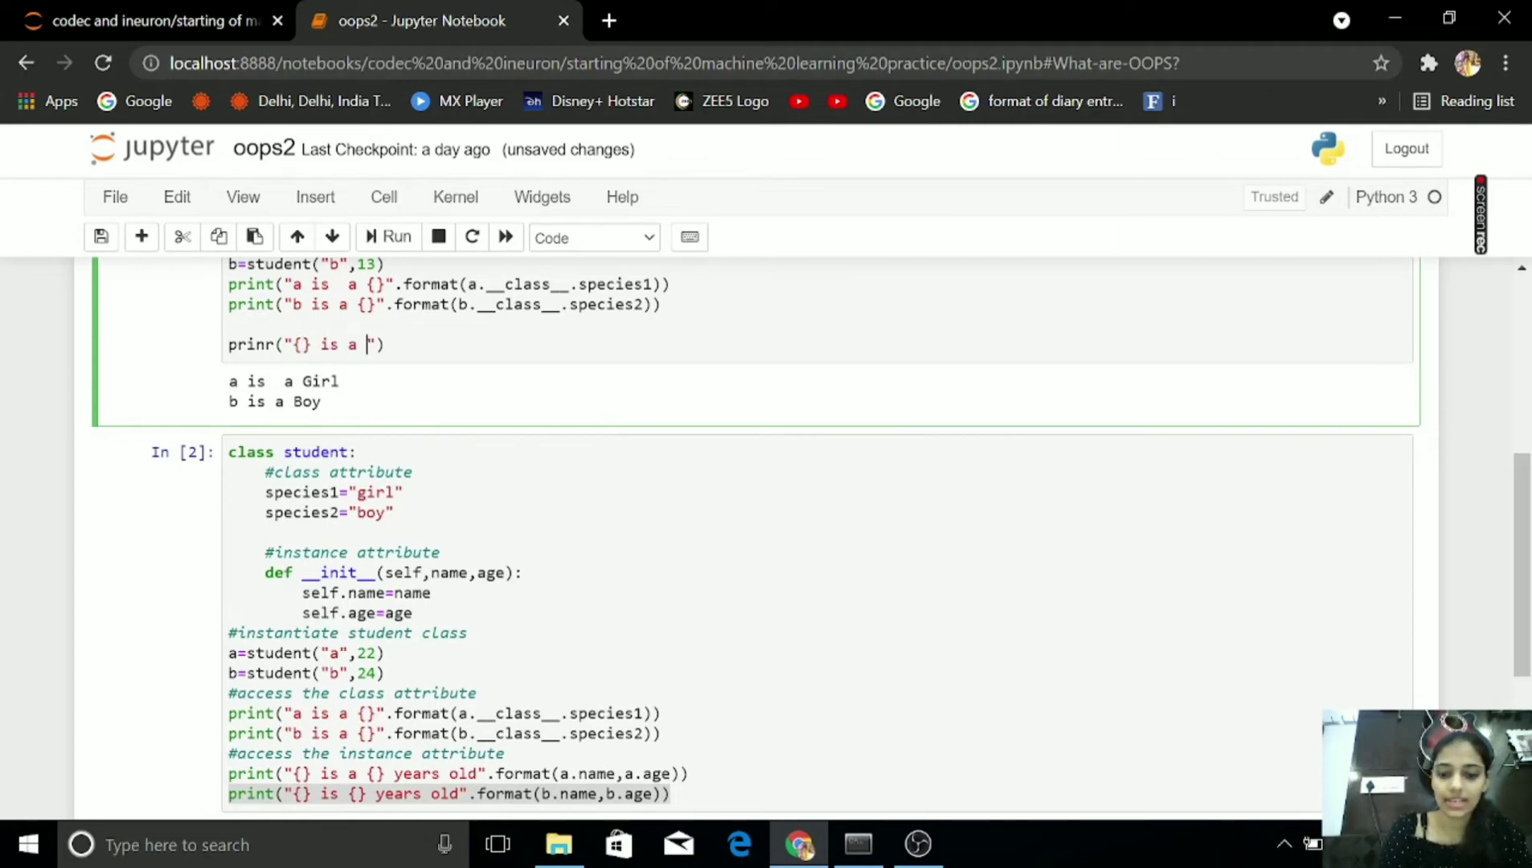
pyautogui.write('{')
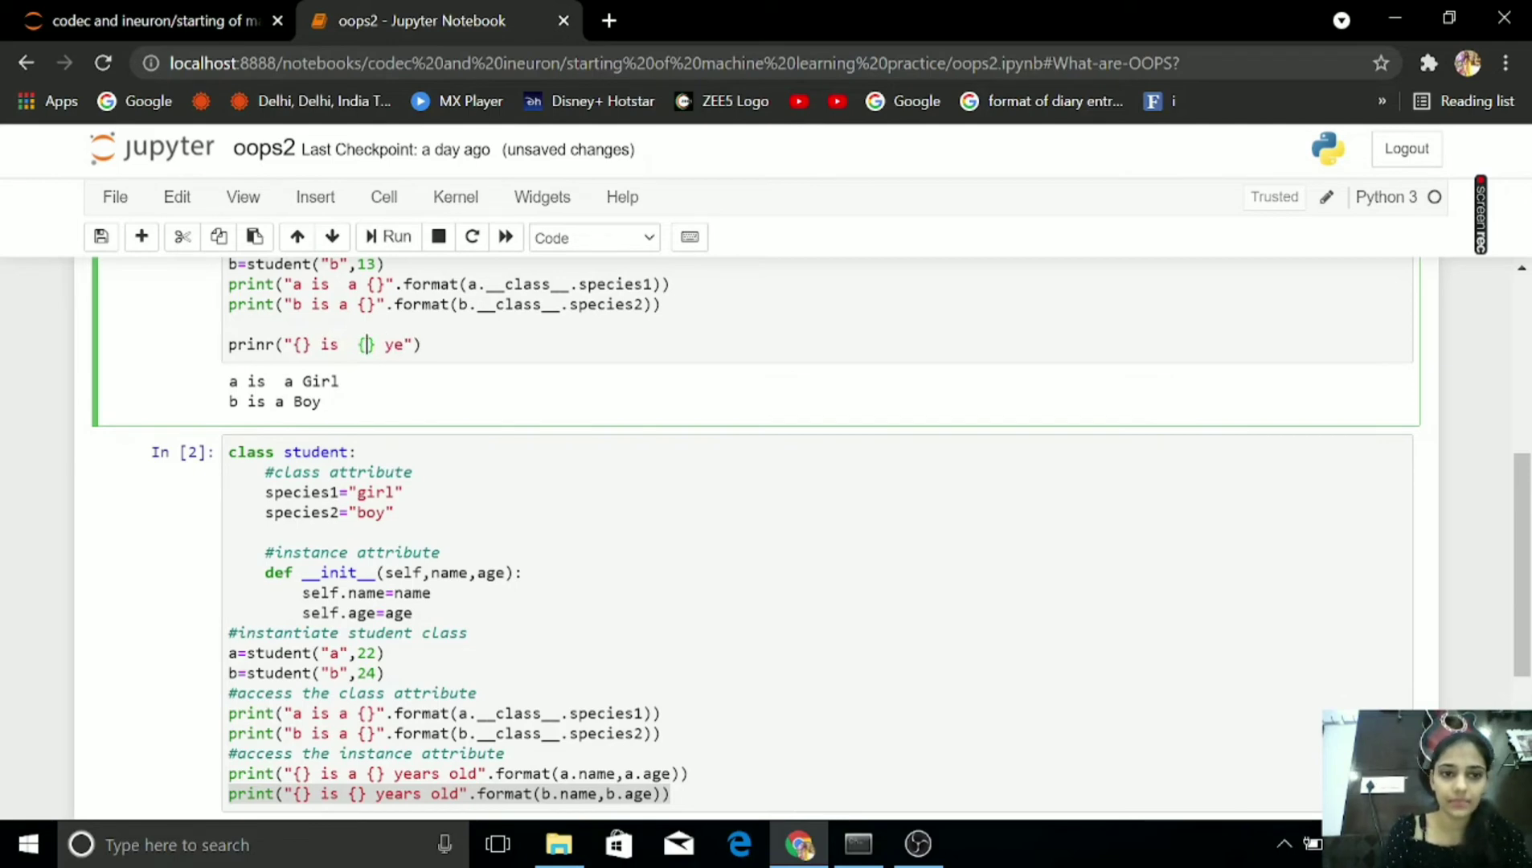
pyautogui.write('years old')
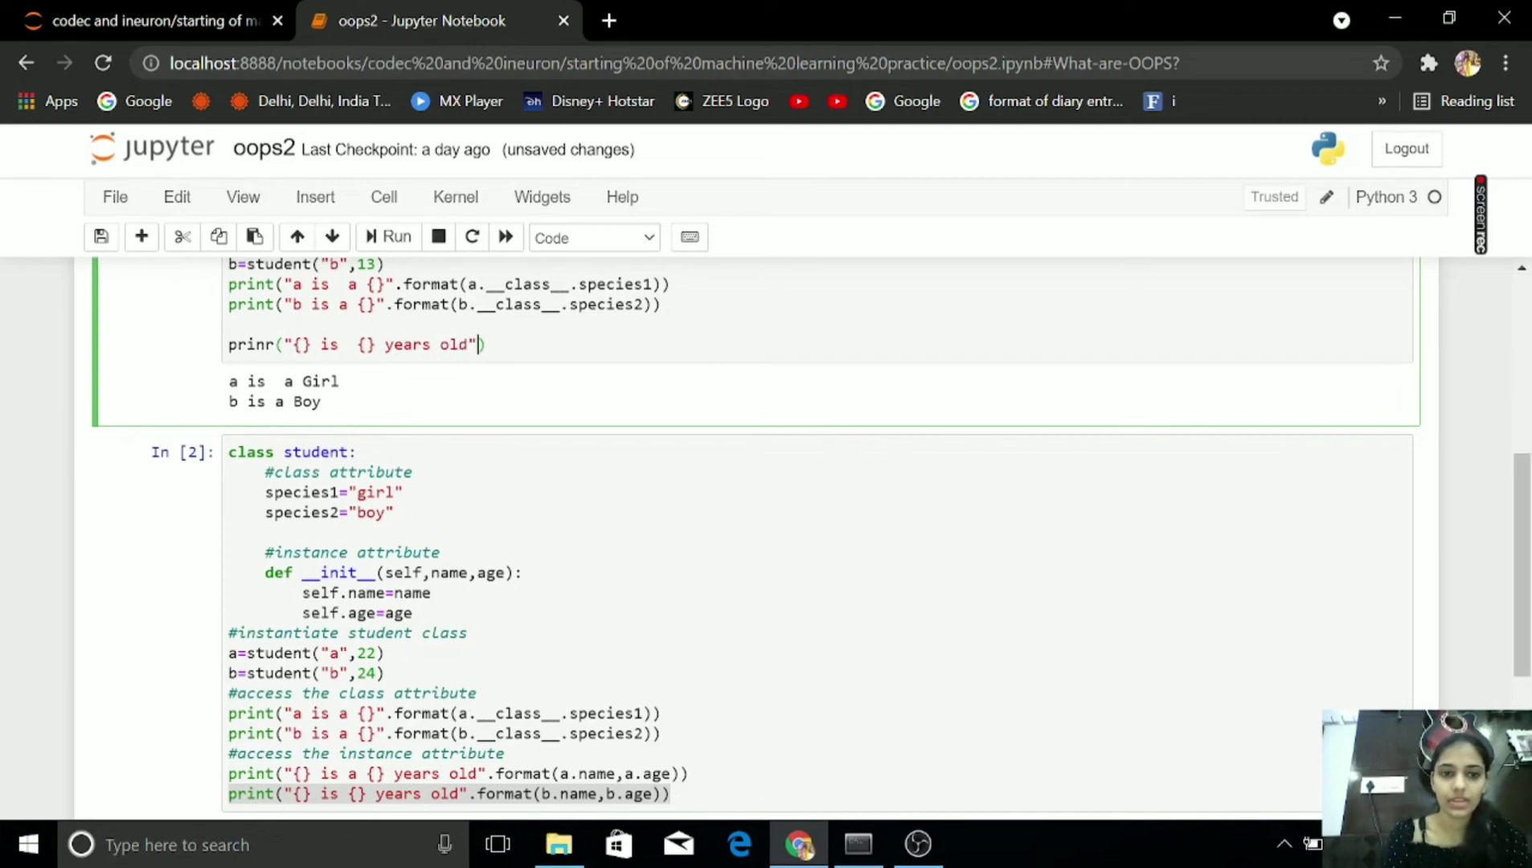
pyautogui.write('.format(')
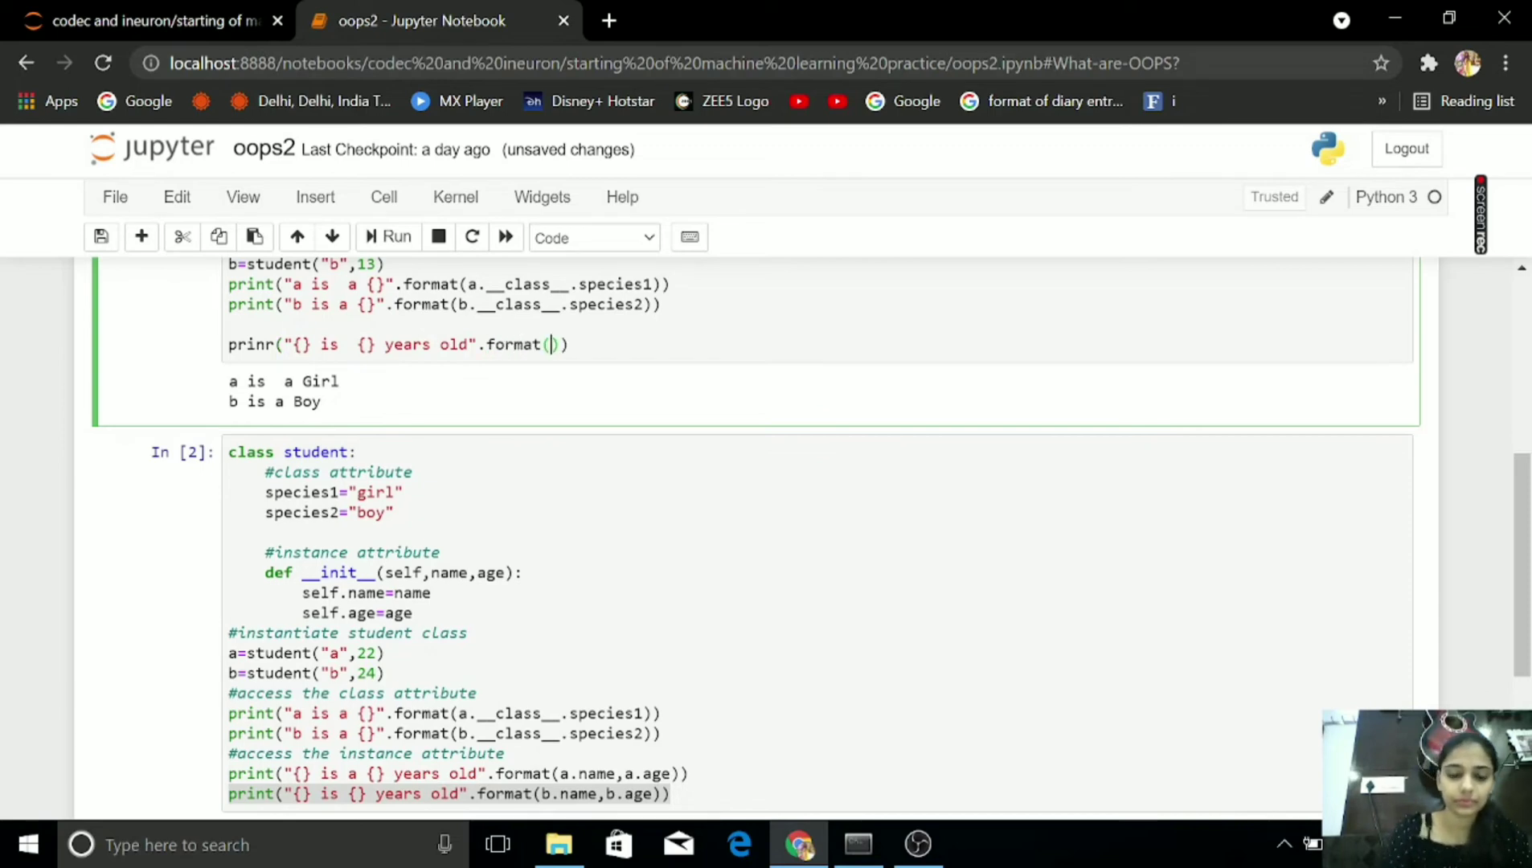
pyautogui.write('a.n')
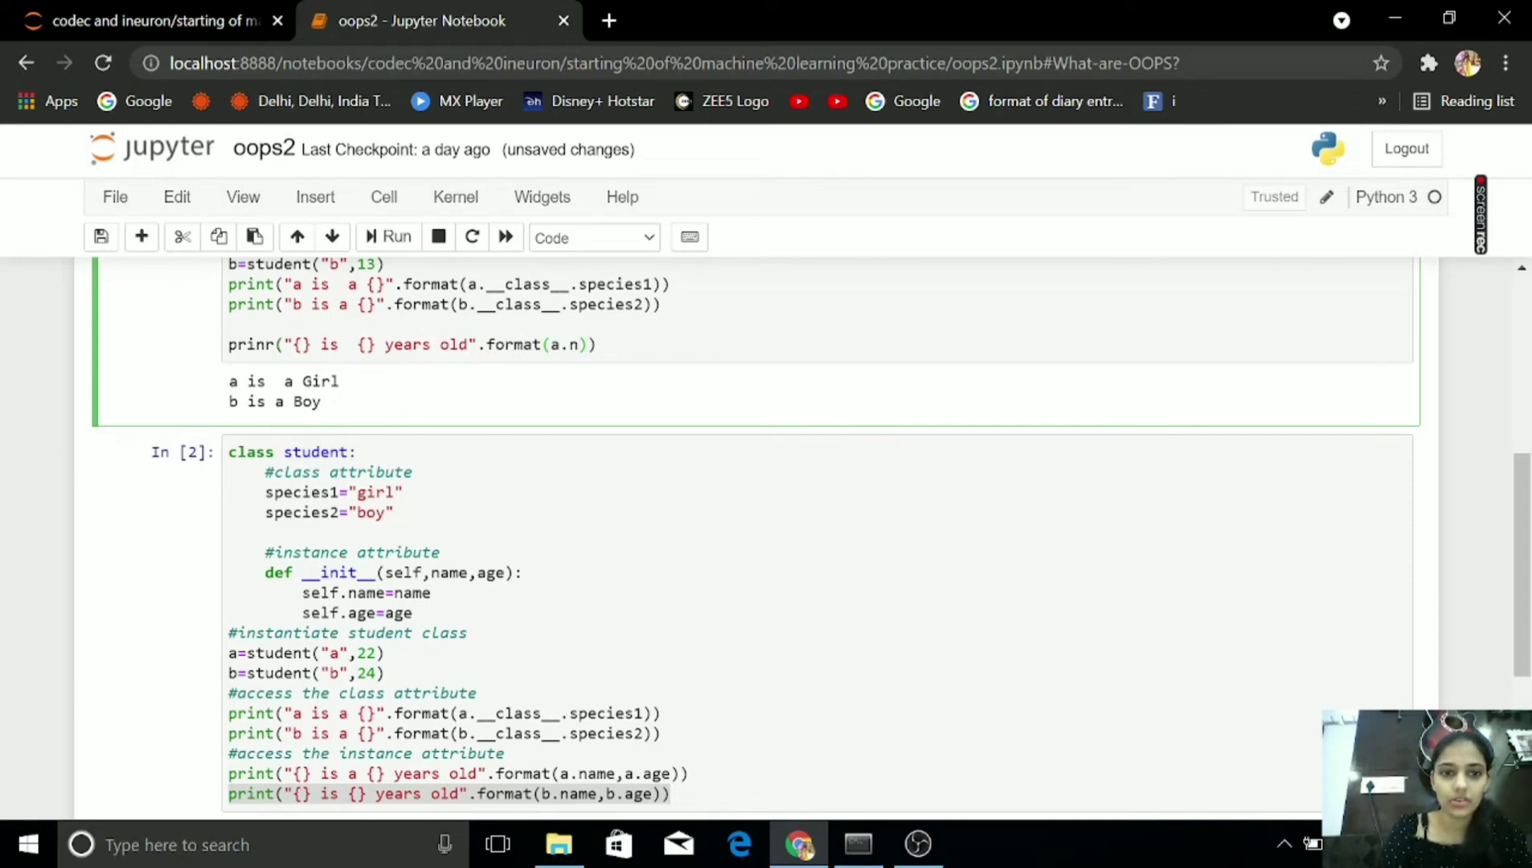
pyautogui.write('ame')
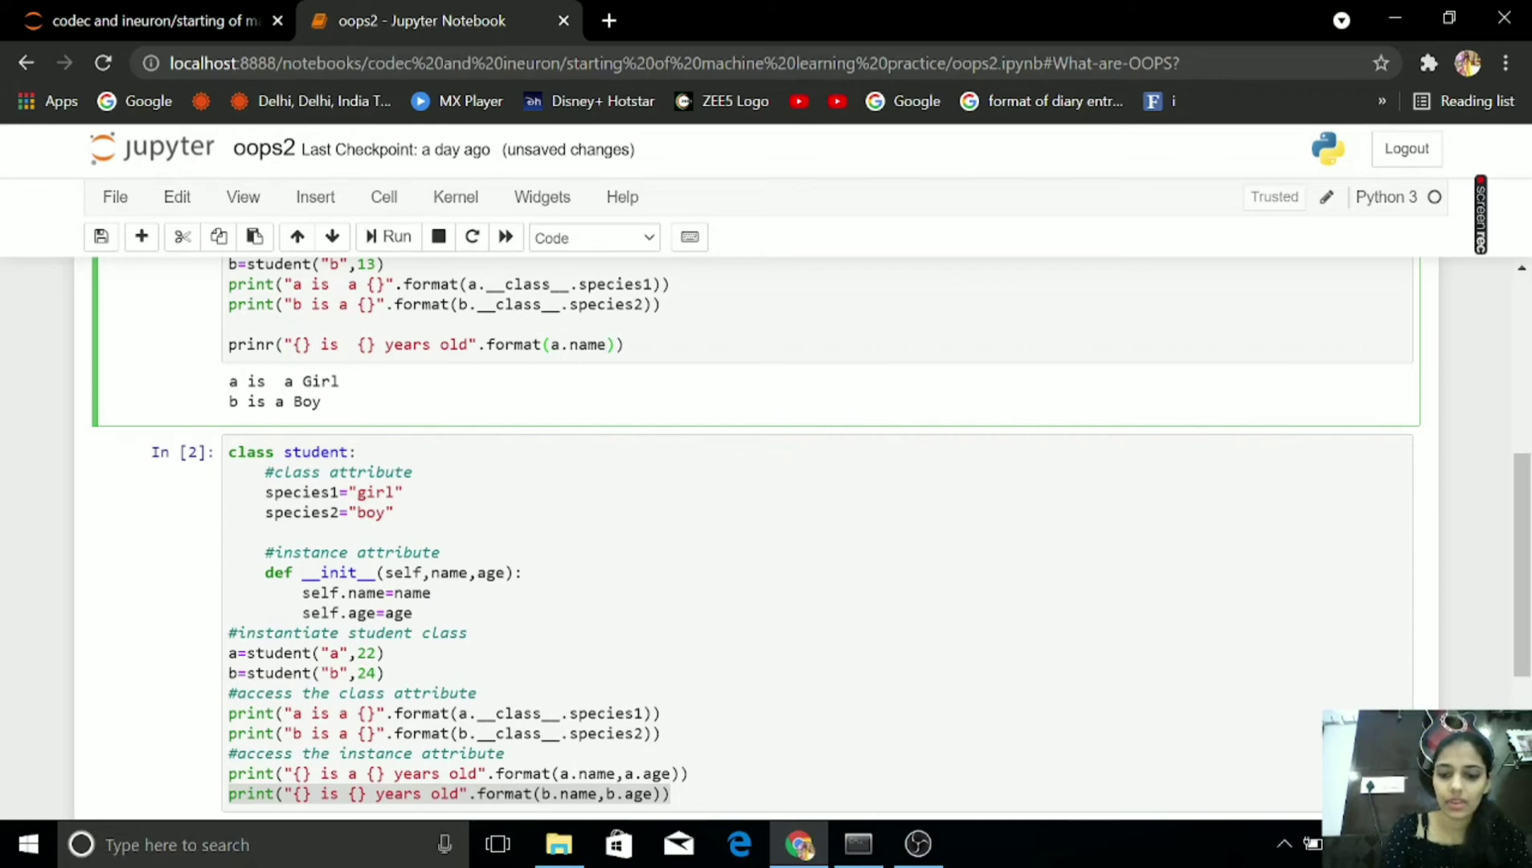
pyautogui.write(',a.age')
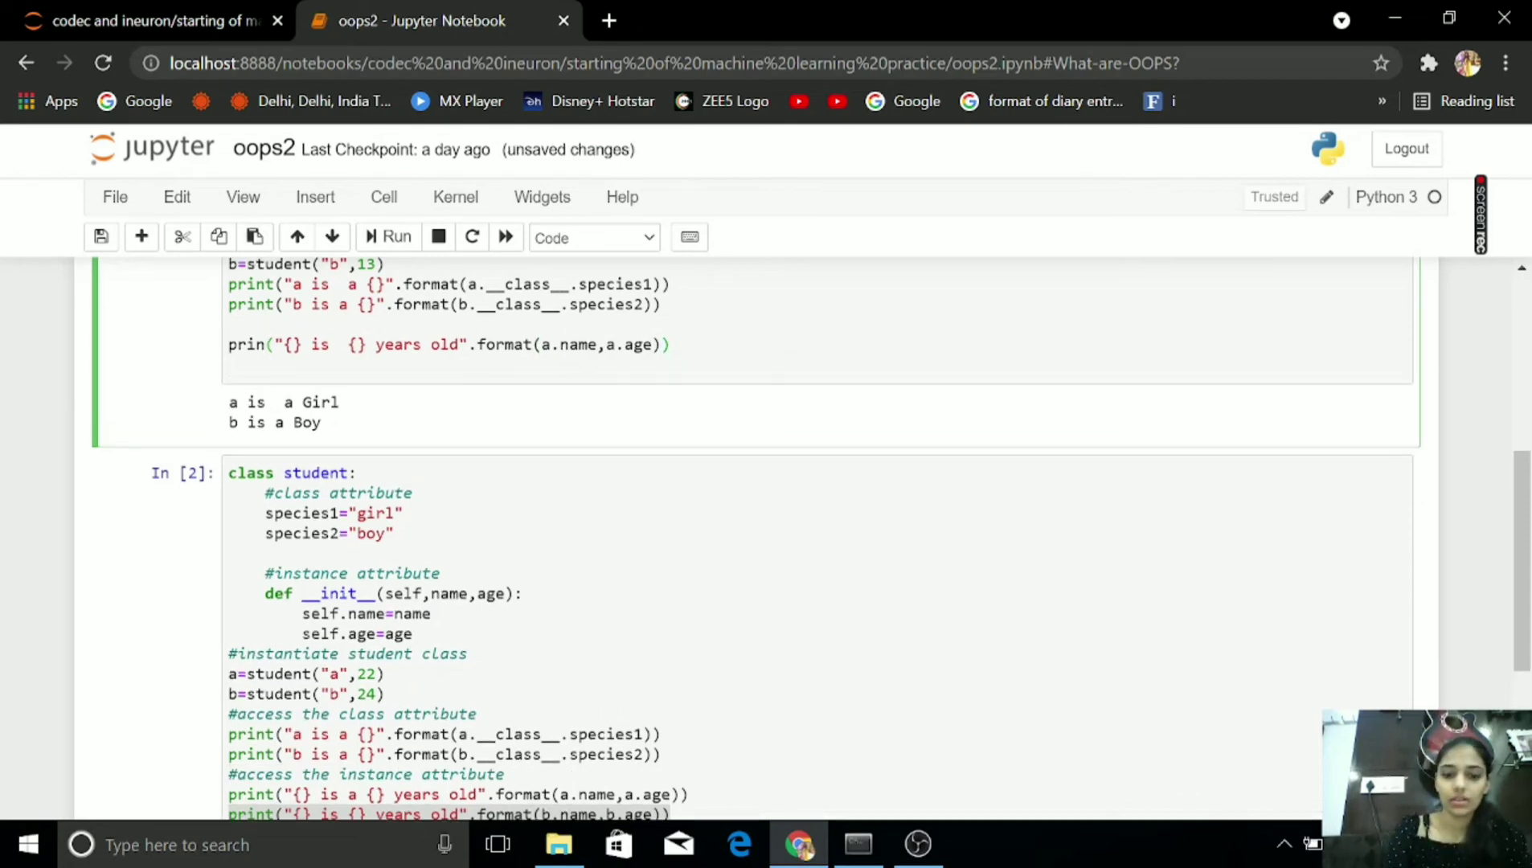
pyautogui.click(396, 237)
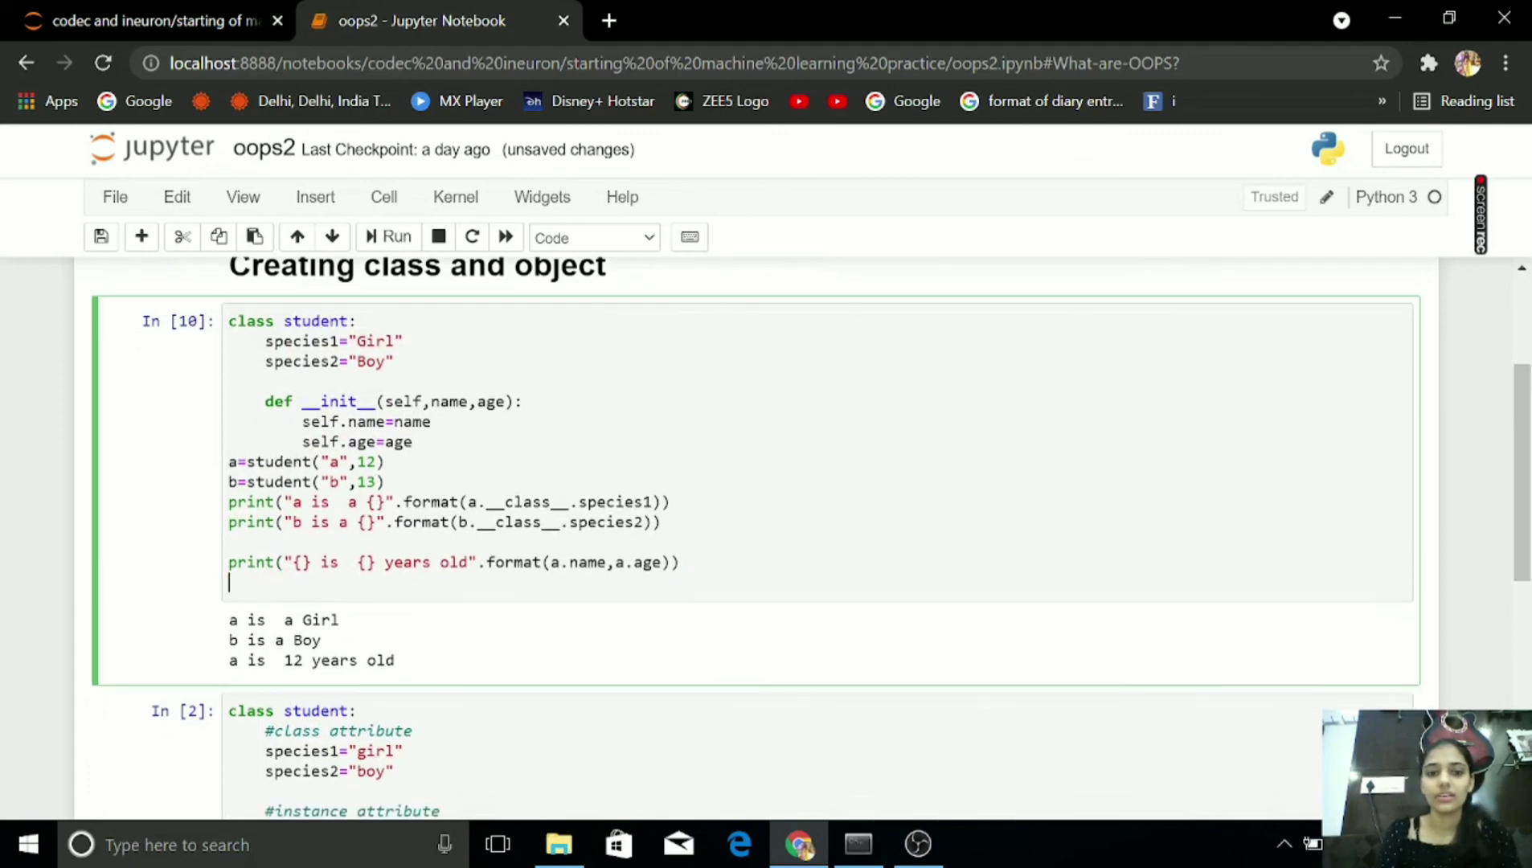
# - Add print("{} is {} years old".format(b.name,b.age)) and run to show "b is 13 years old"
pyautogui.write('prei')
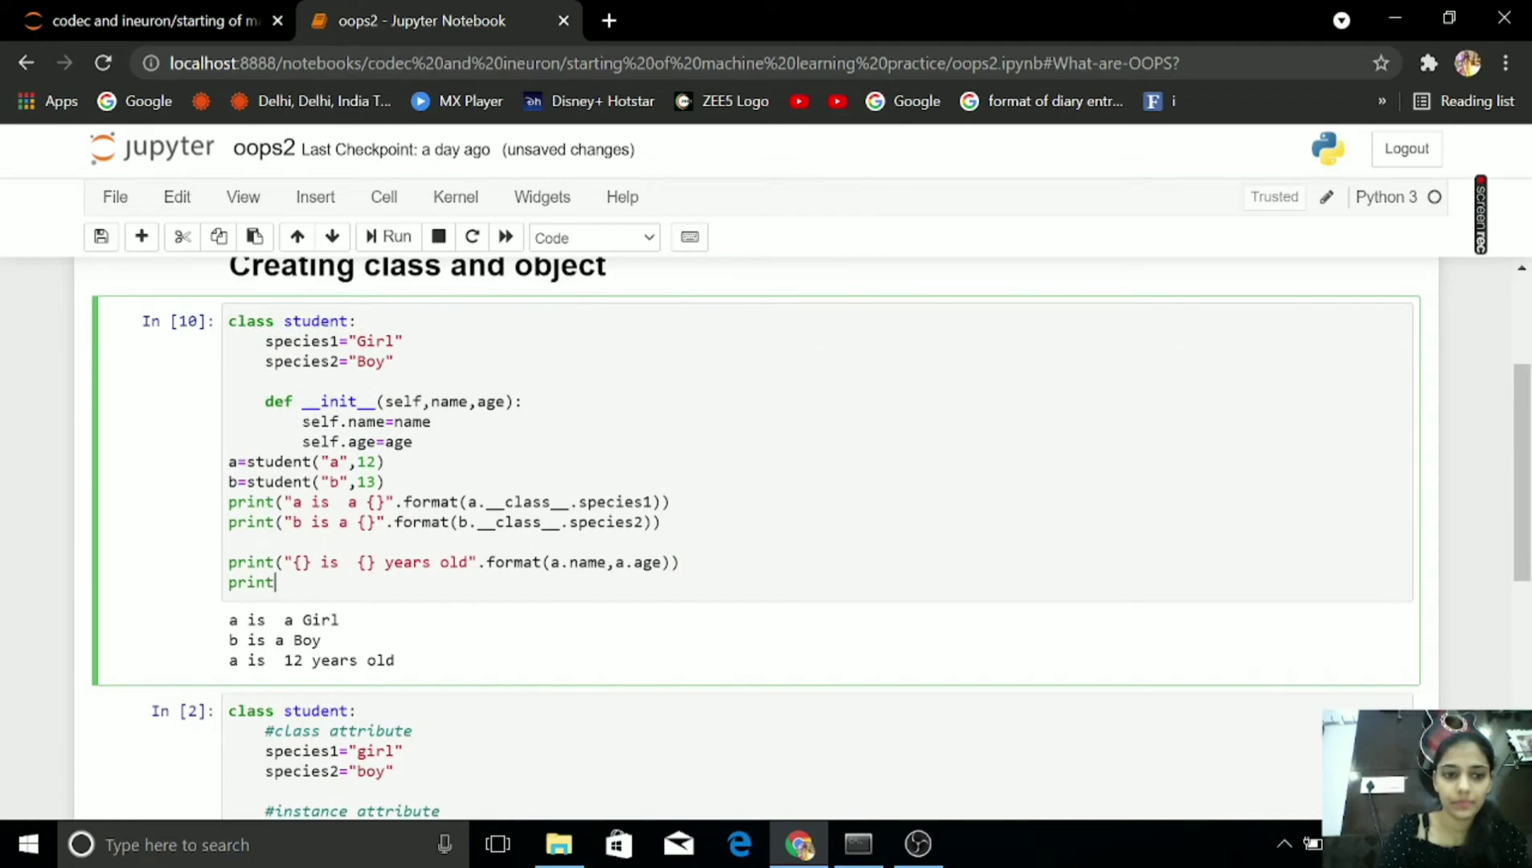
pyautogui.write('("{}")')
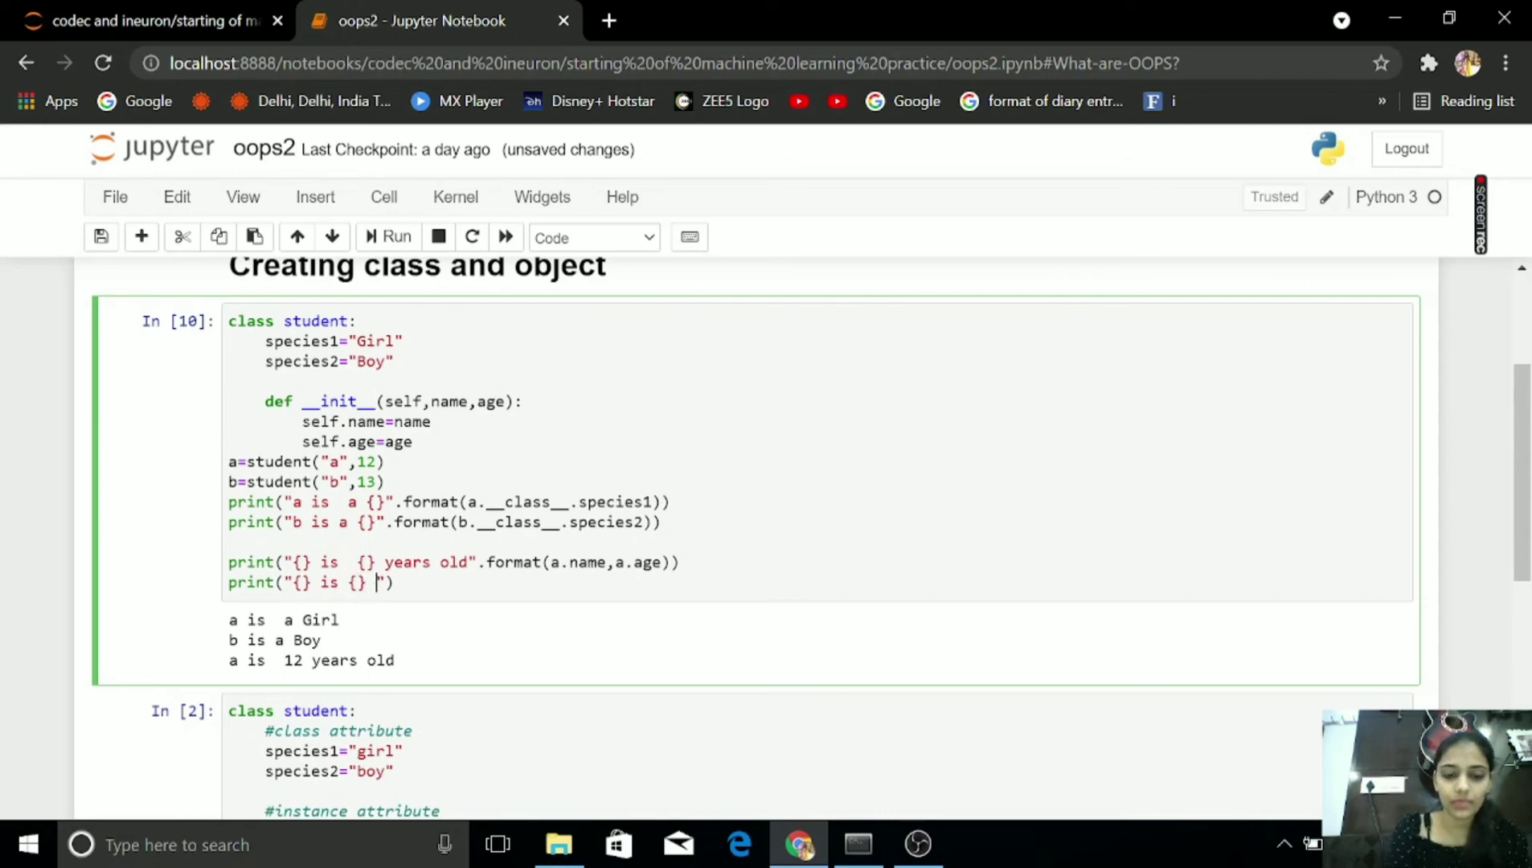
pyautogui.write('years o')
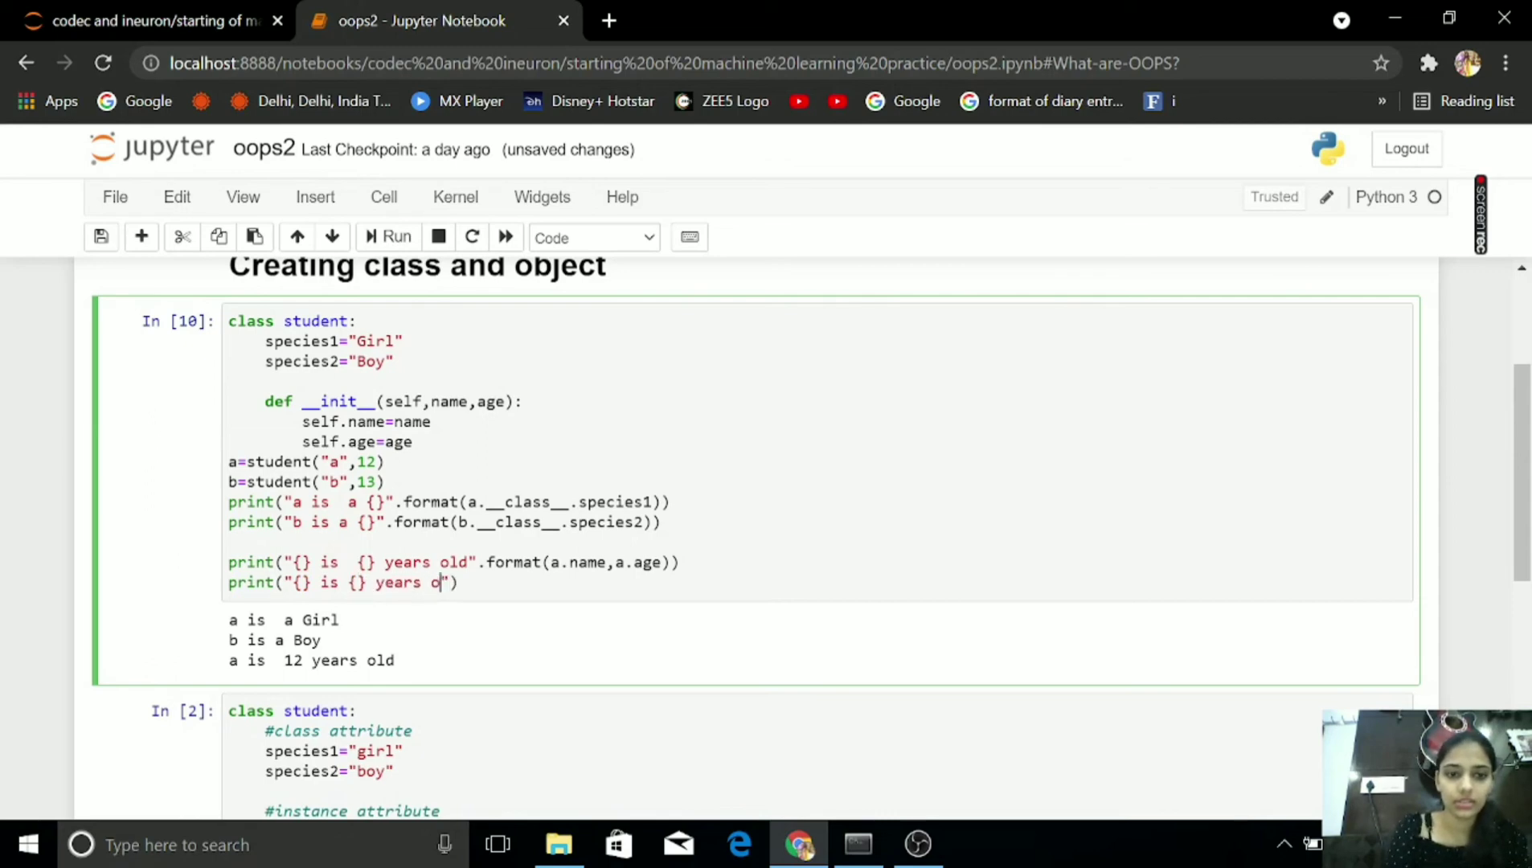
pyautogui.write('ld')
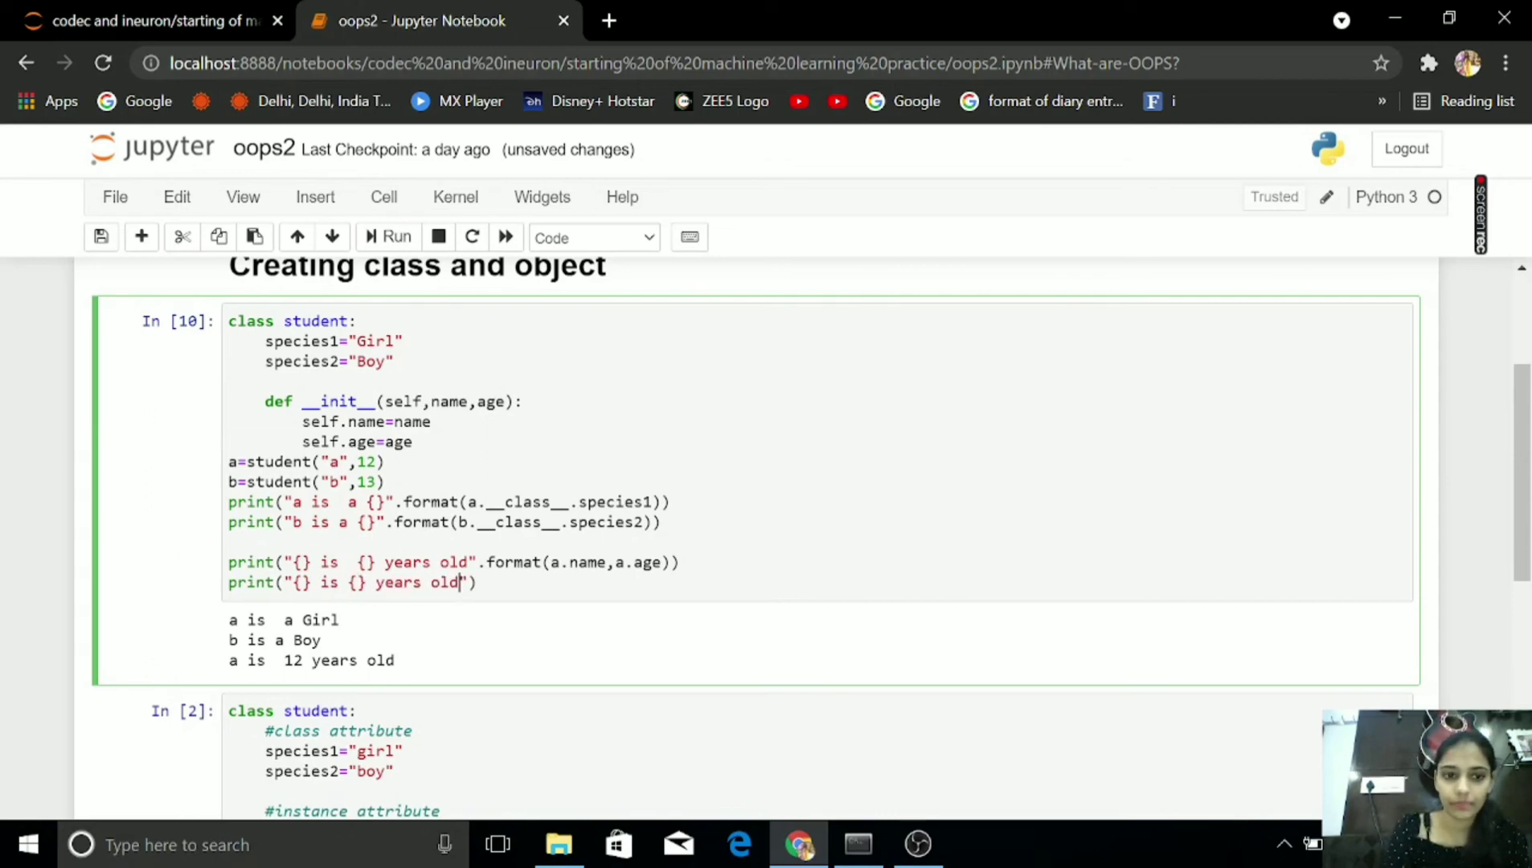
pyautogui.write('".')
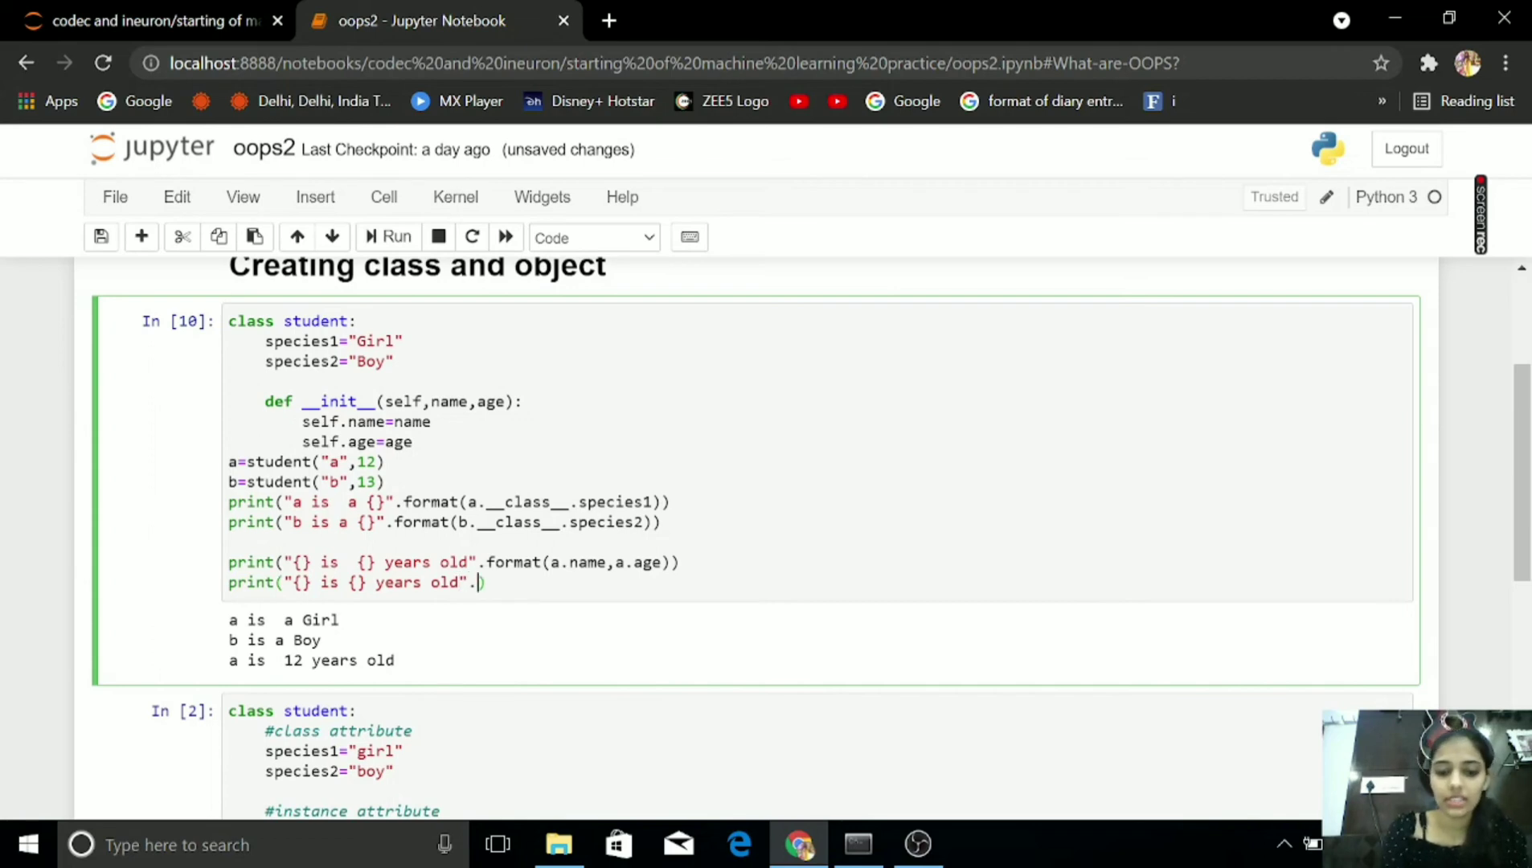
pyautogui.write('format')
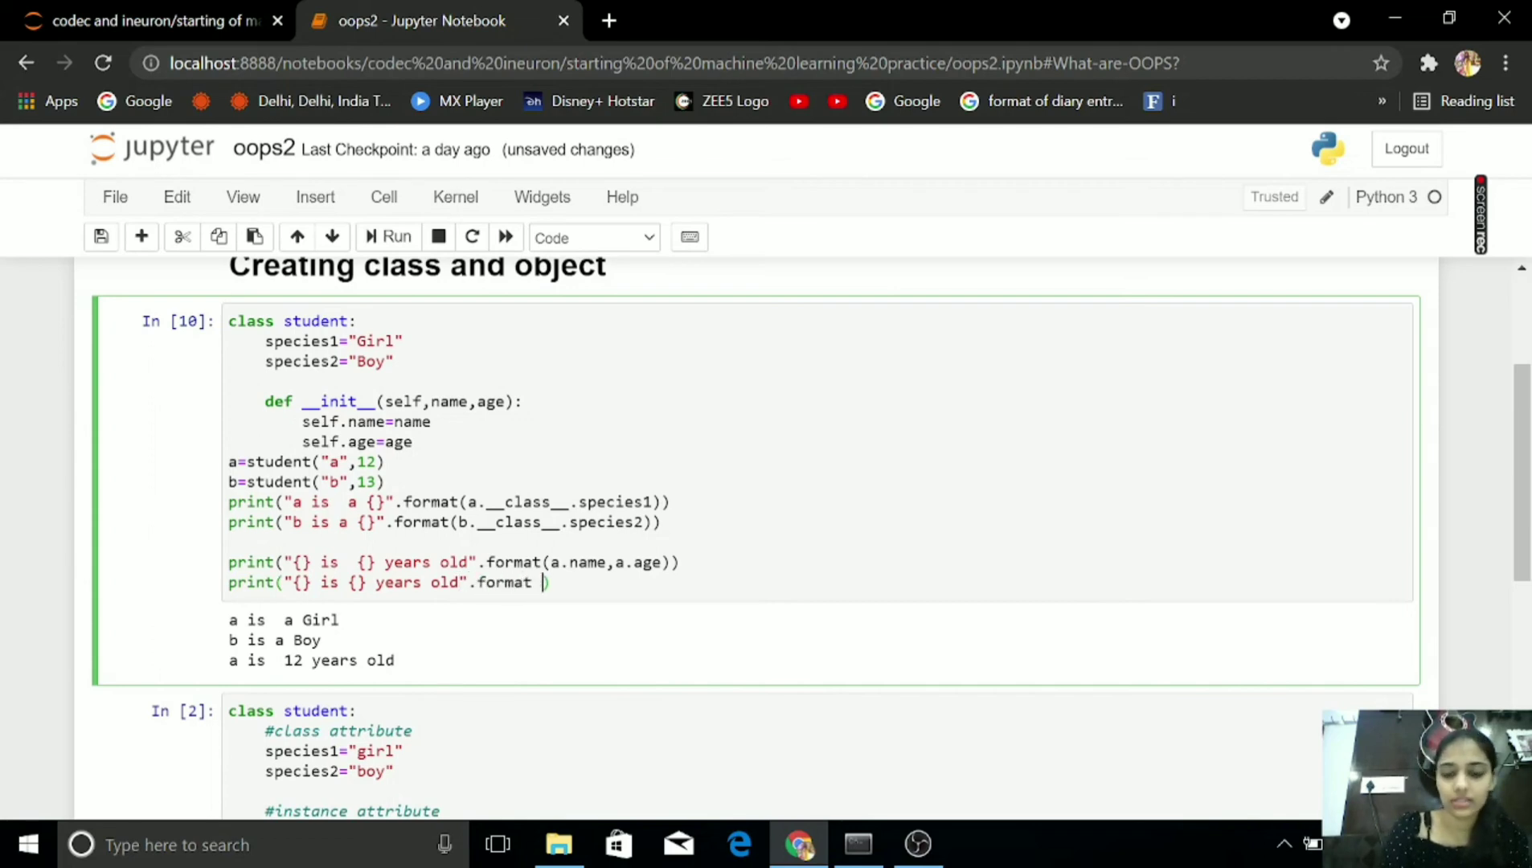
pyautogui.write('b.n')
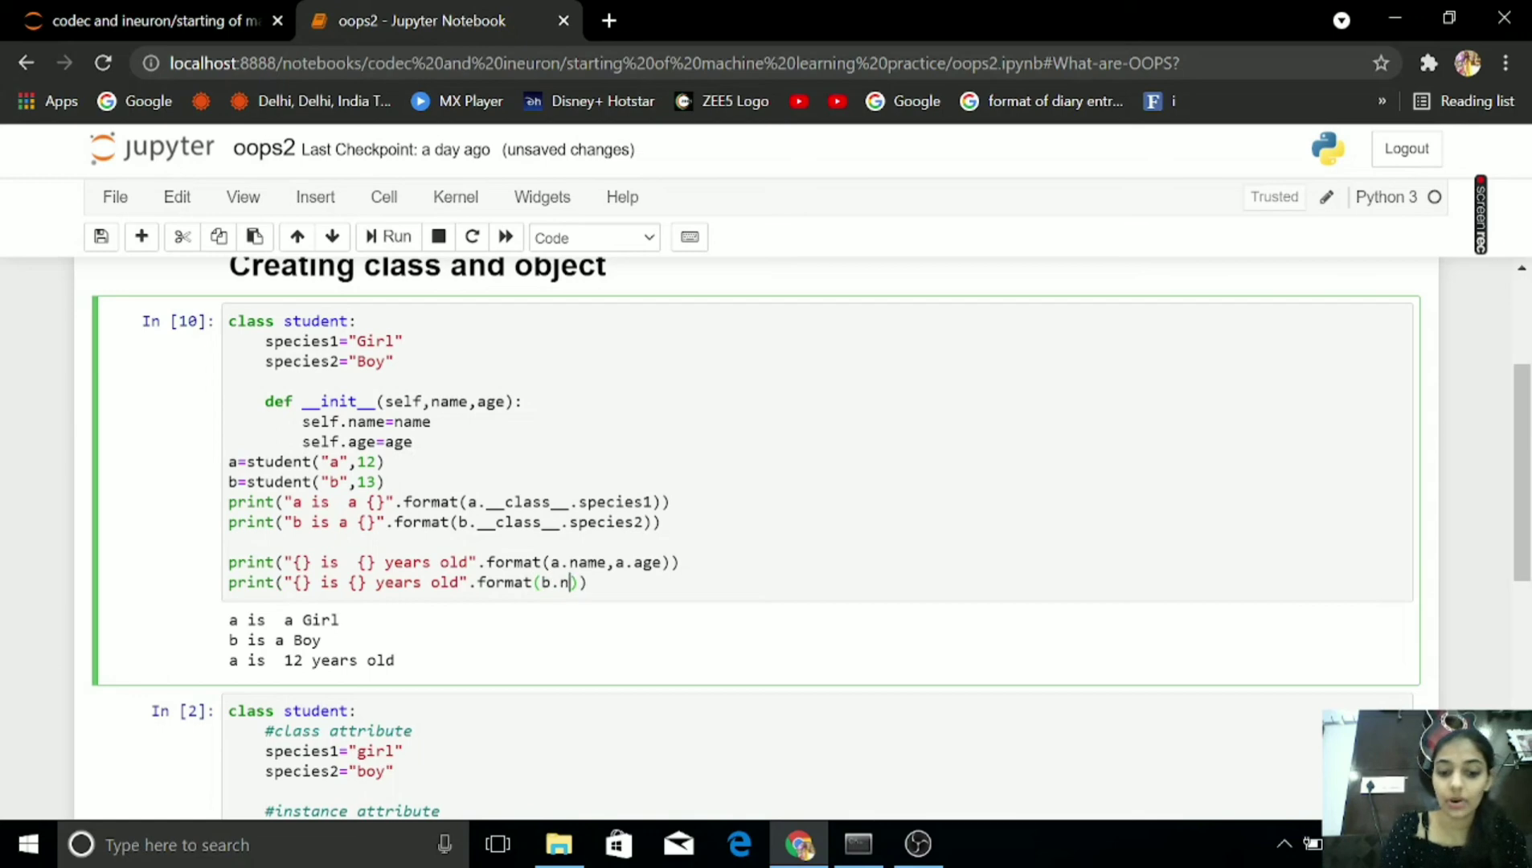
pyautogui.write('ame,b.age')
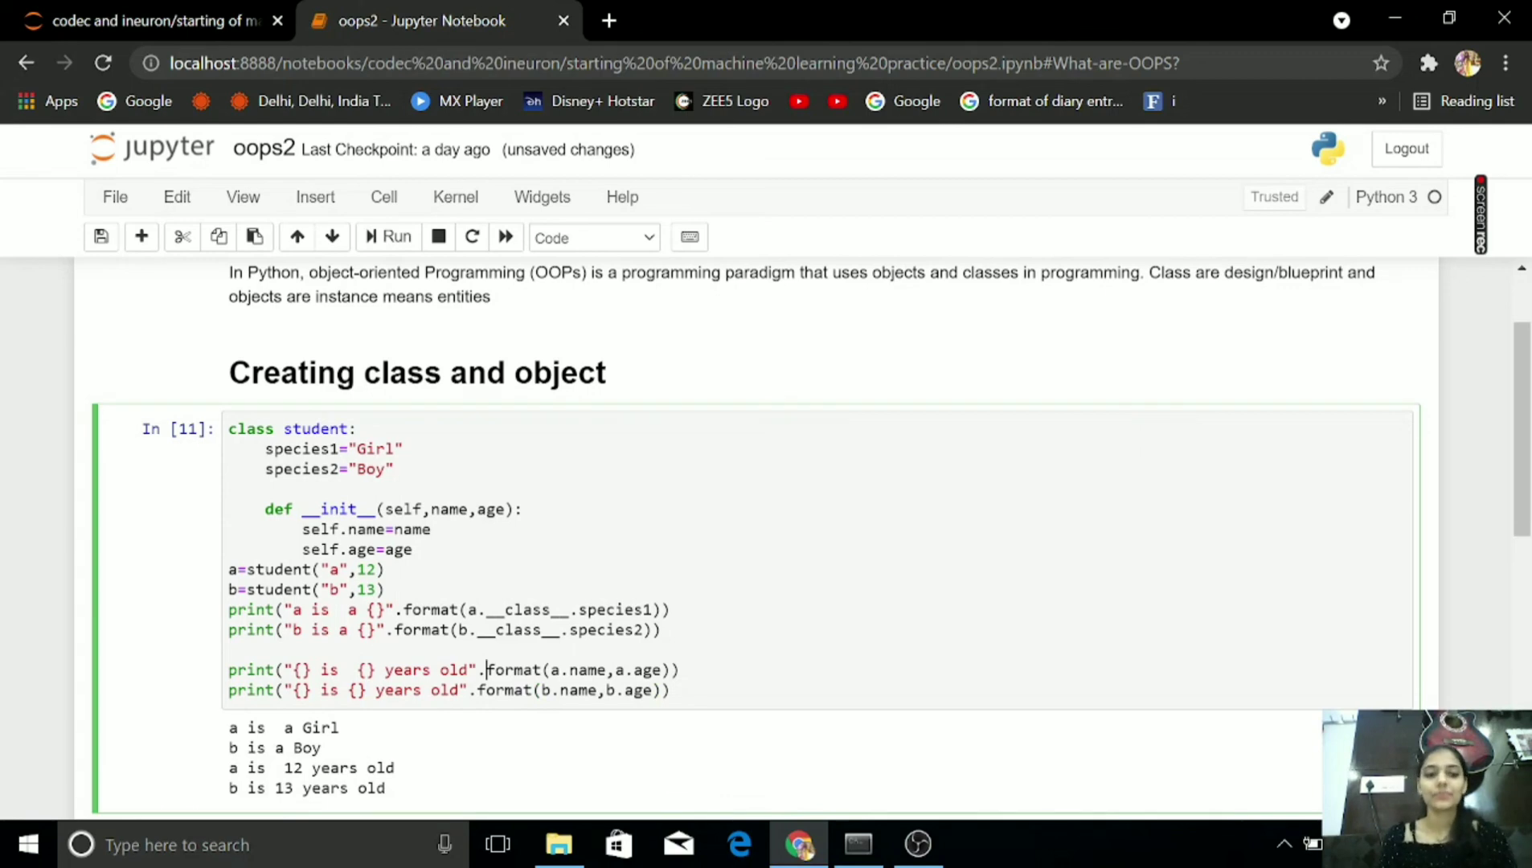
pyautogui.scroll(-3)
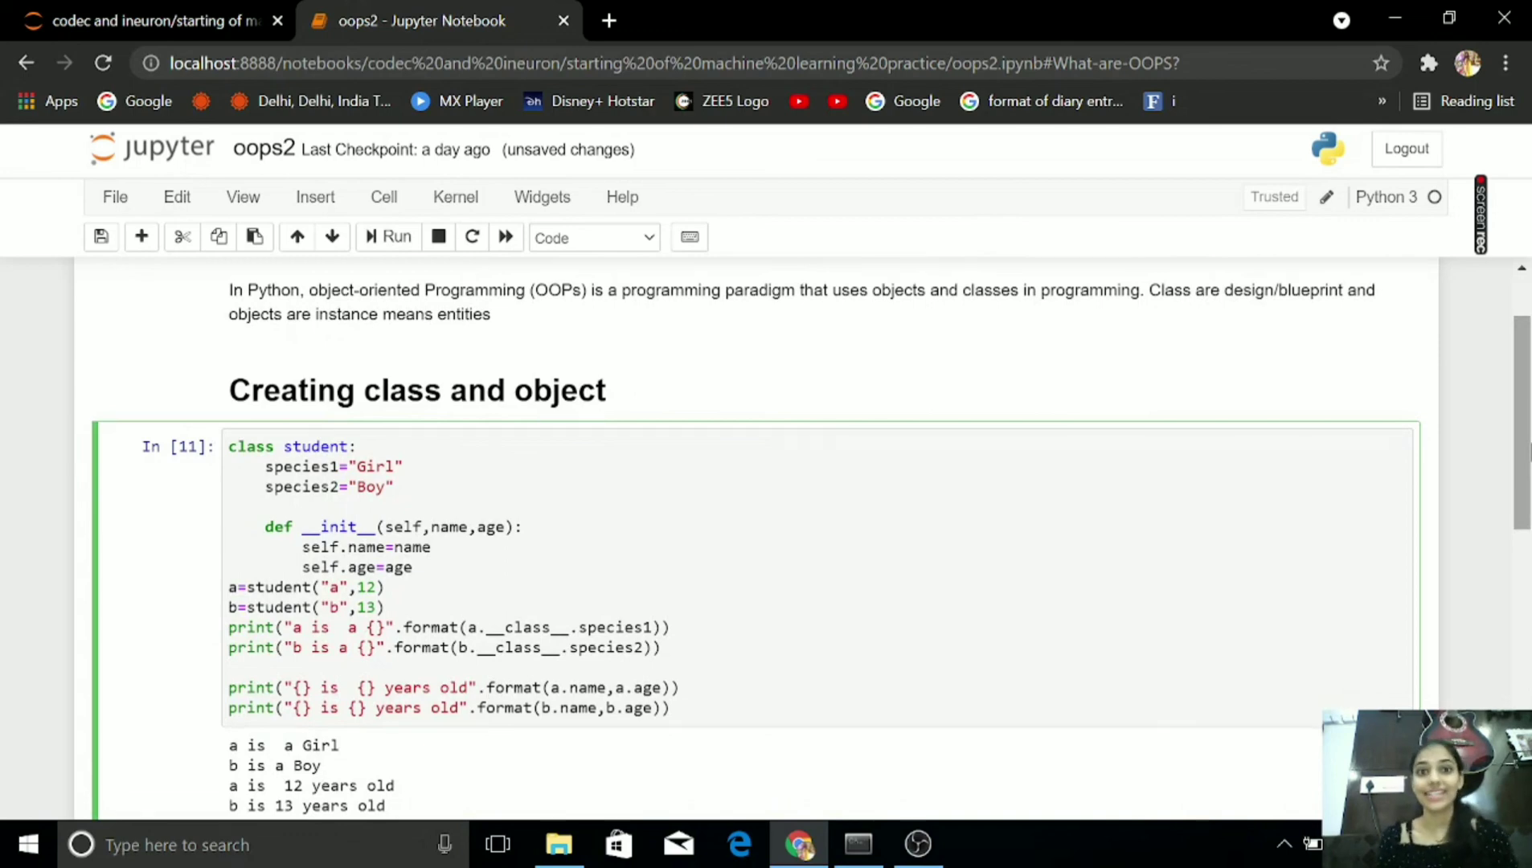
pyautogui.click(485, 688)
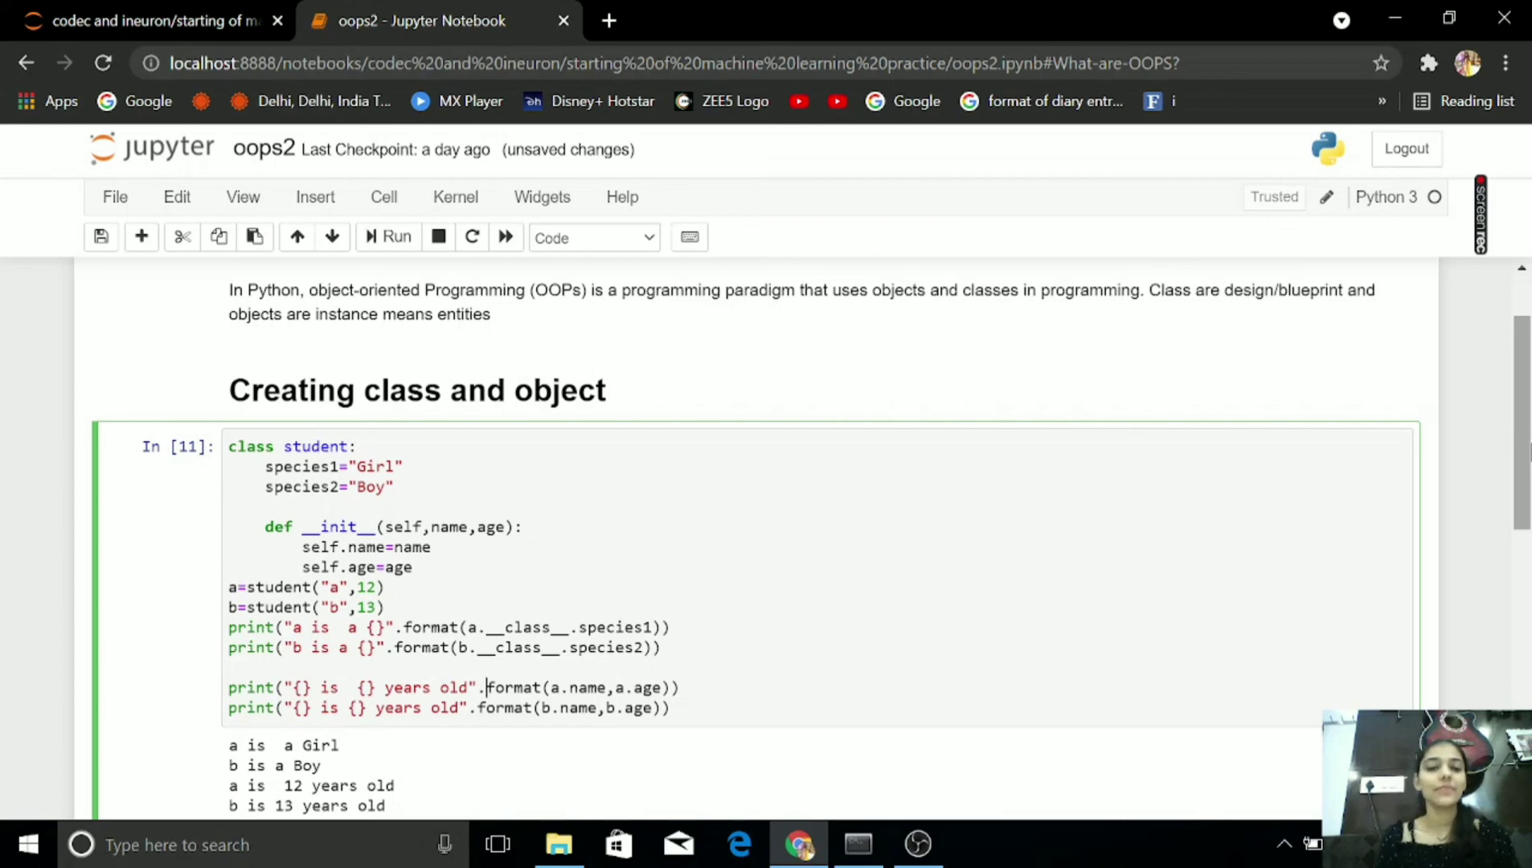